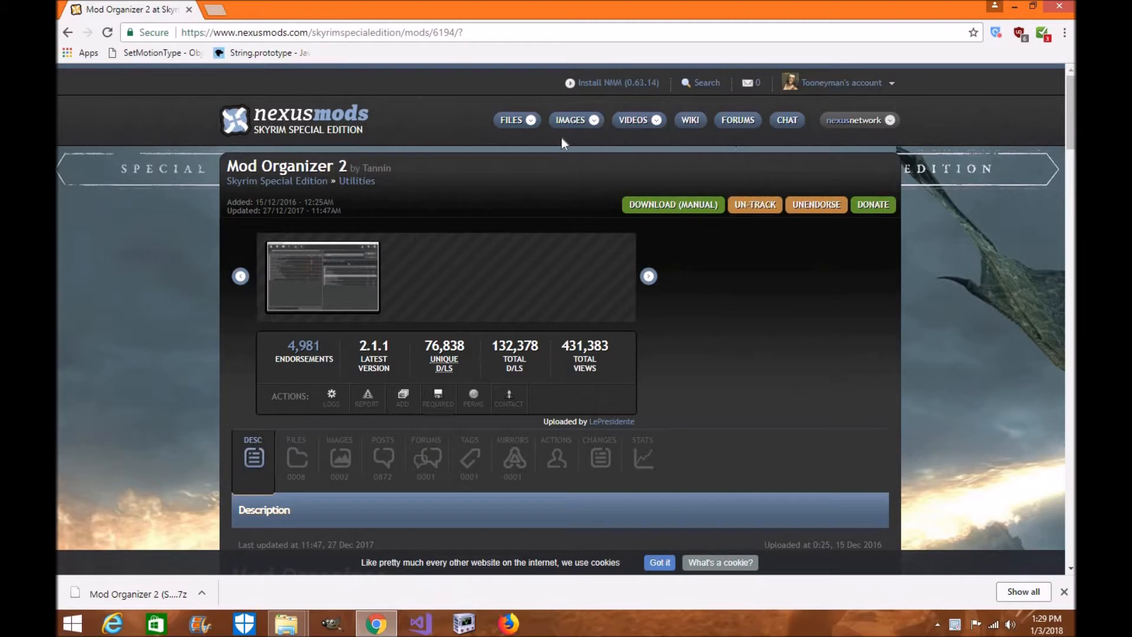
mouse_move(404, 179)
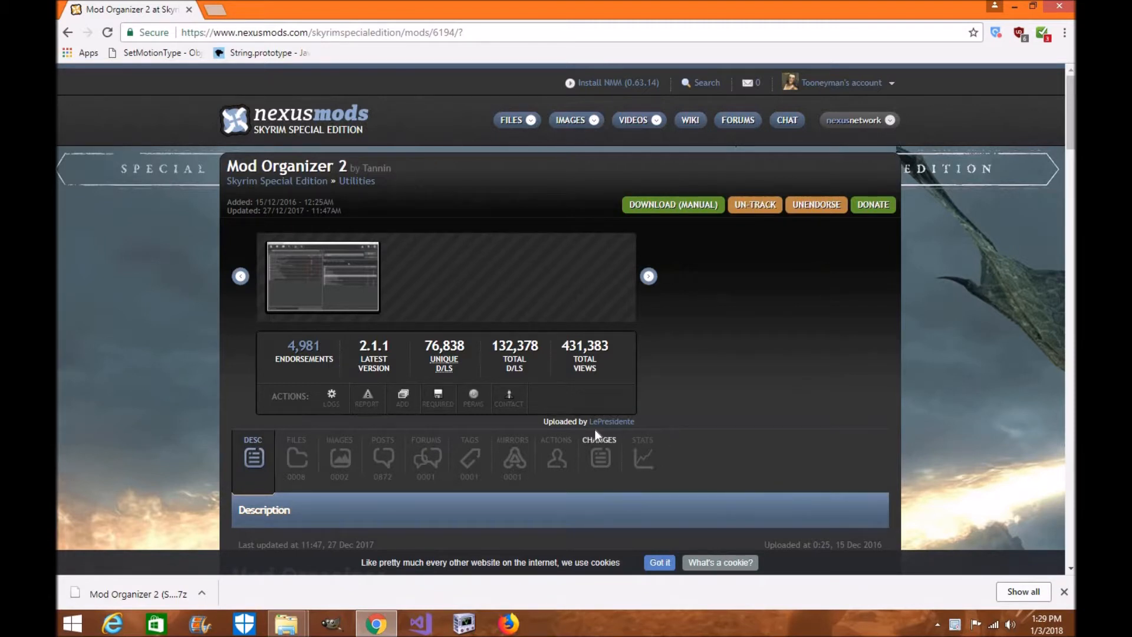
Step: Browse the Nexus Mods page and view the file list for Mod Organizer 2
scroll("down", 3)
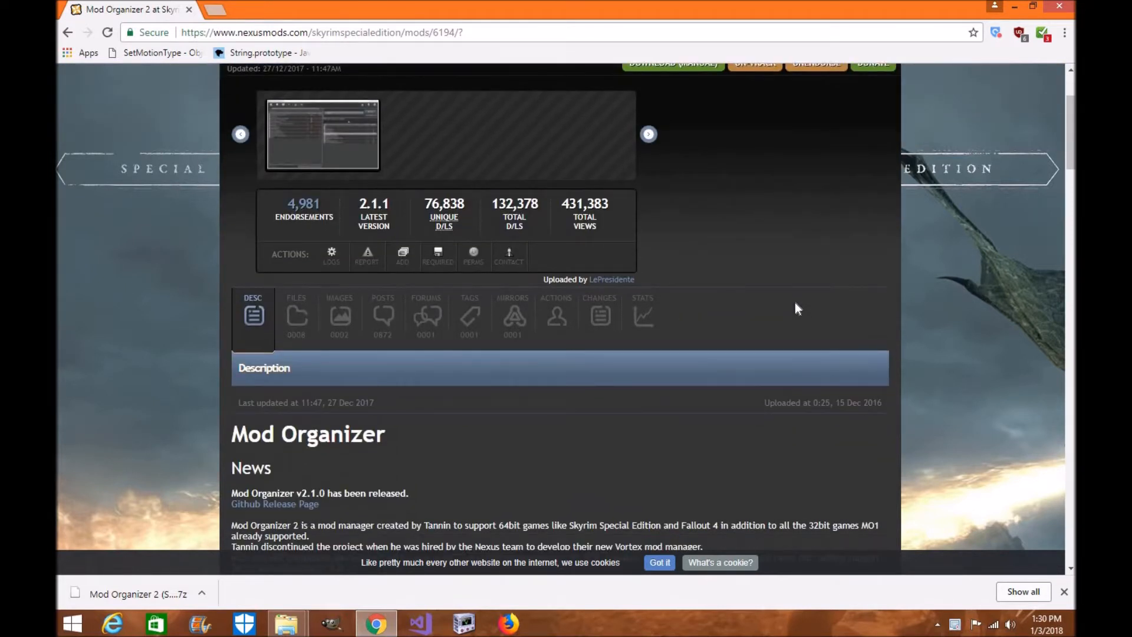
scroll("down", 3)
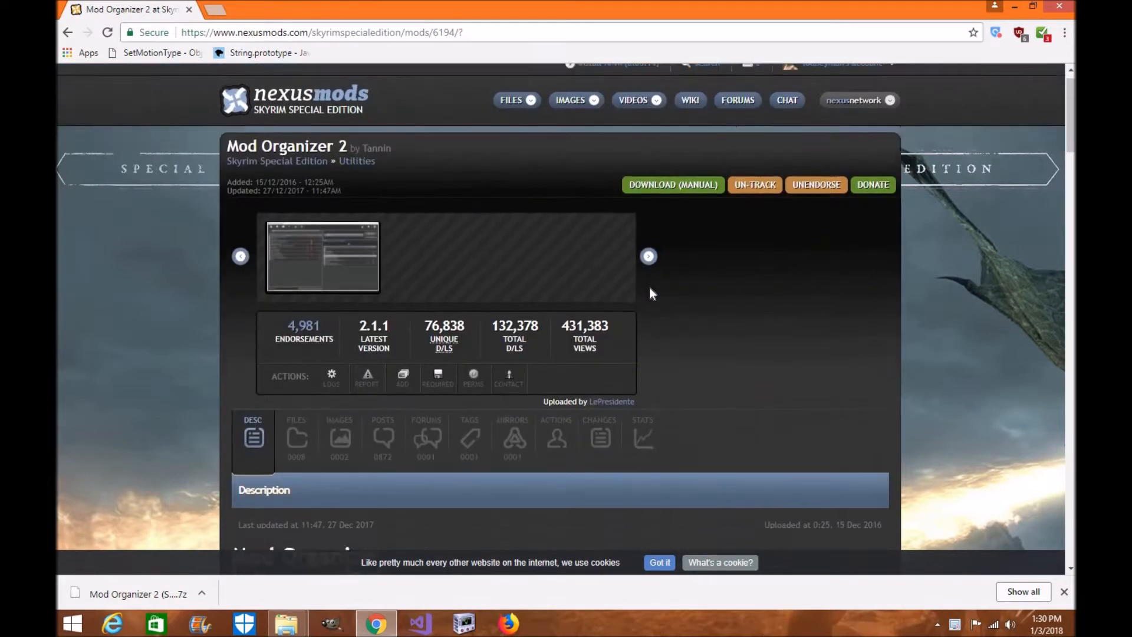
scroll("down", 3)
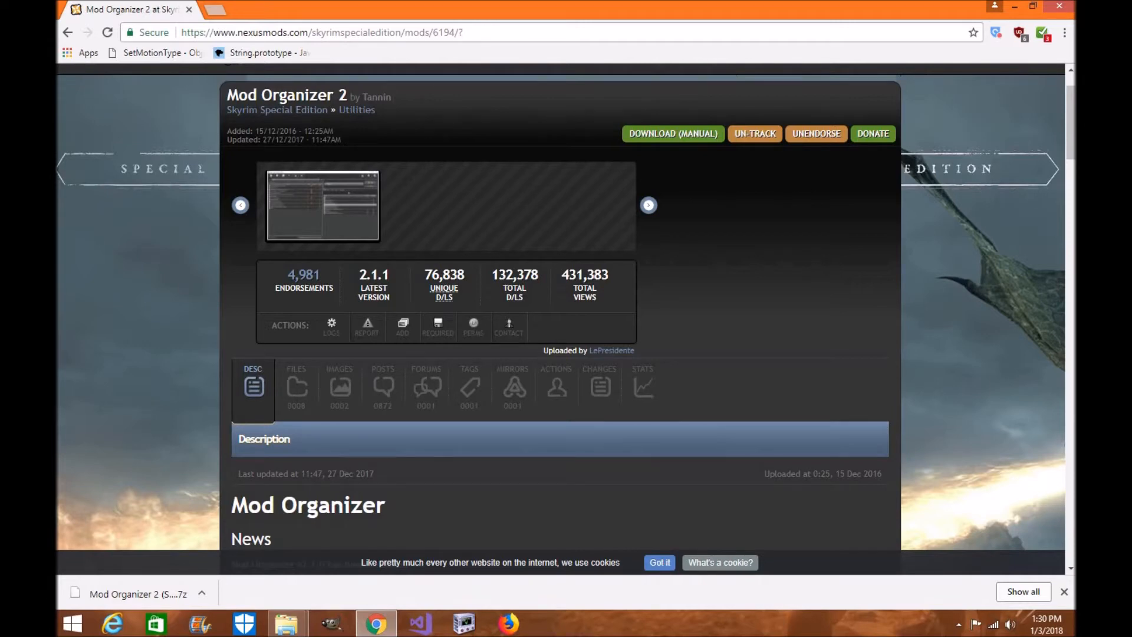
scroll("down", 3)
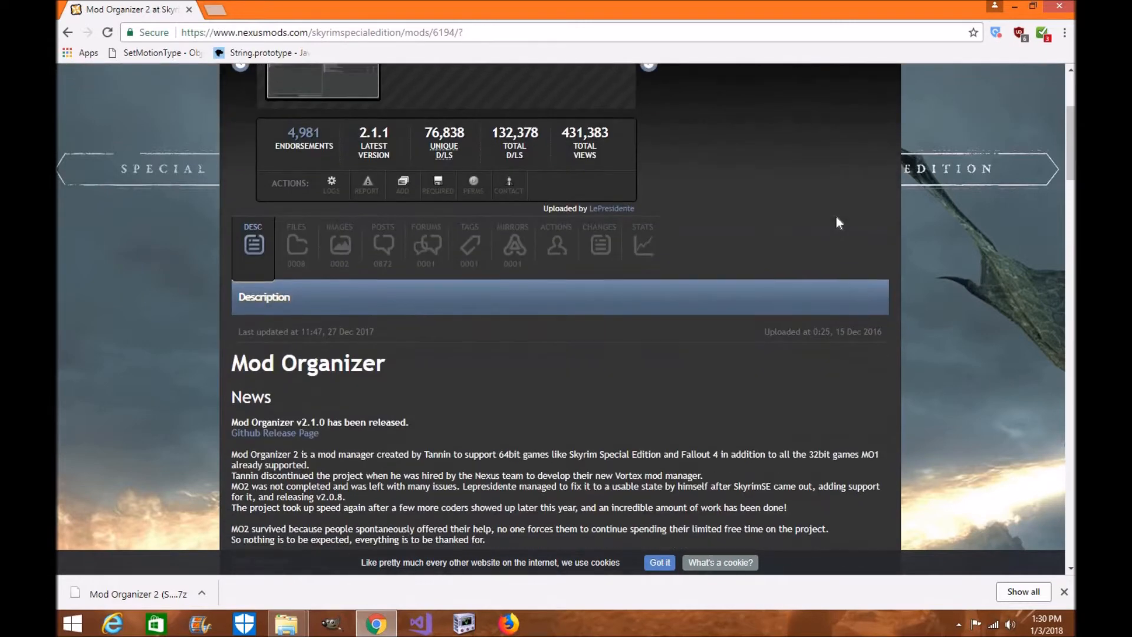
scroll("up", 3)
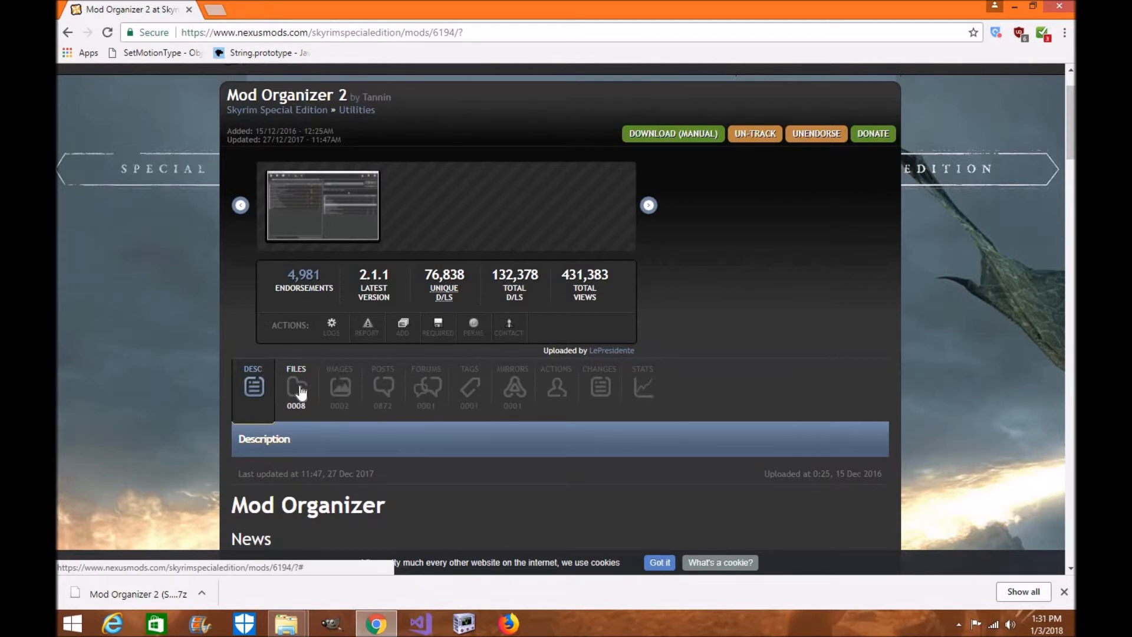
left_click(297, 389)
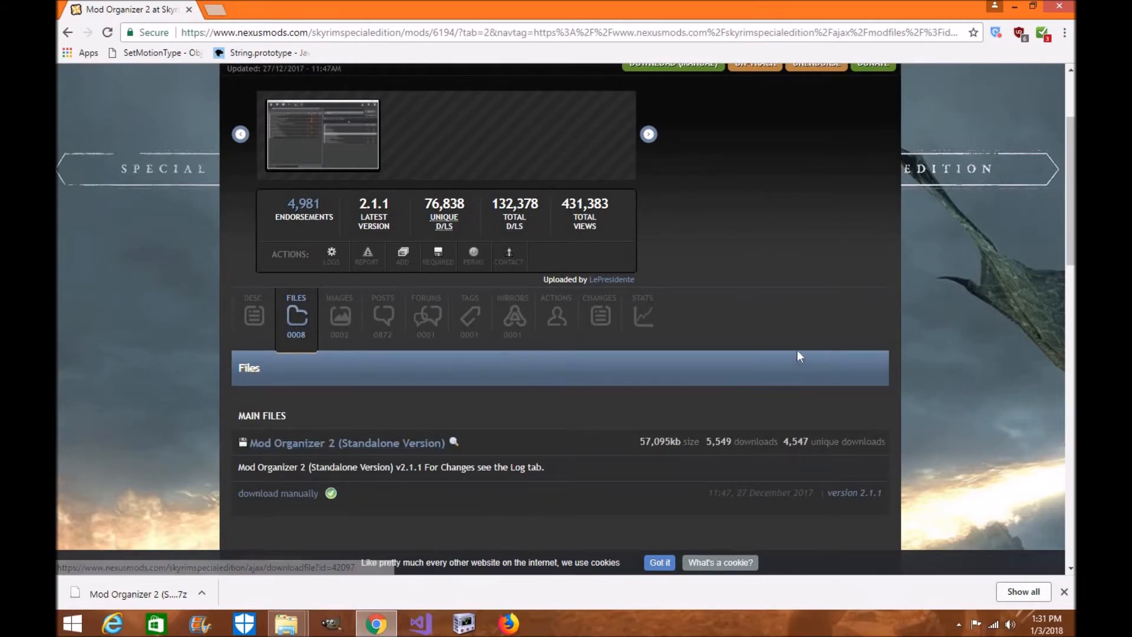
Step: Show the downloaded Mod Organizer 2 Standalone 2.1.1 .7z archive in the Downloads folder
scroll("down", 3)
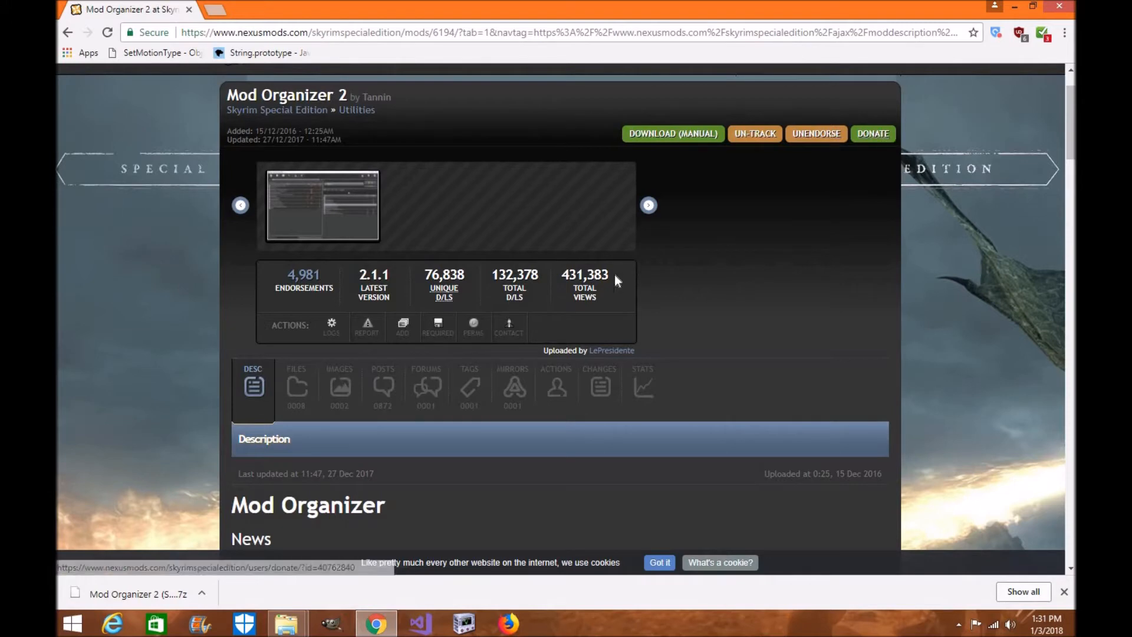
scroll("down", 3)
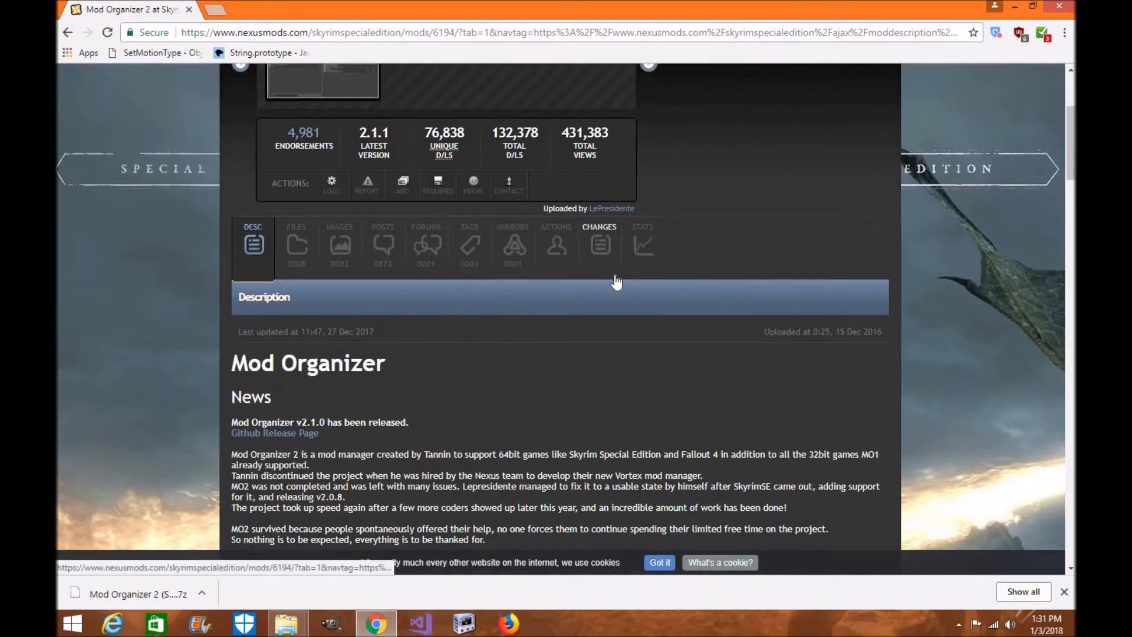
scroll("down", 3)
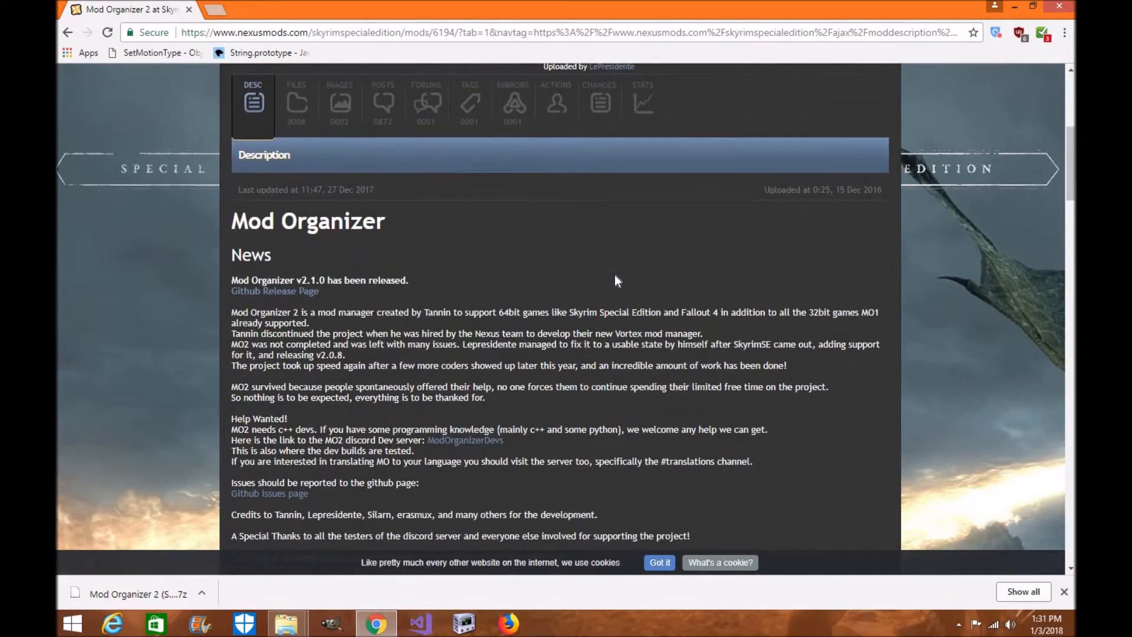
scroll("down", 3)
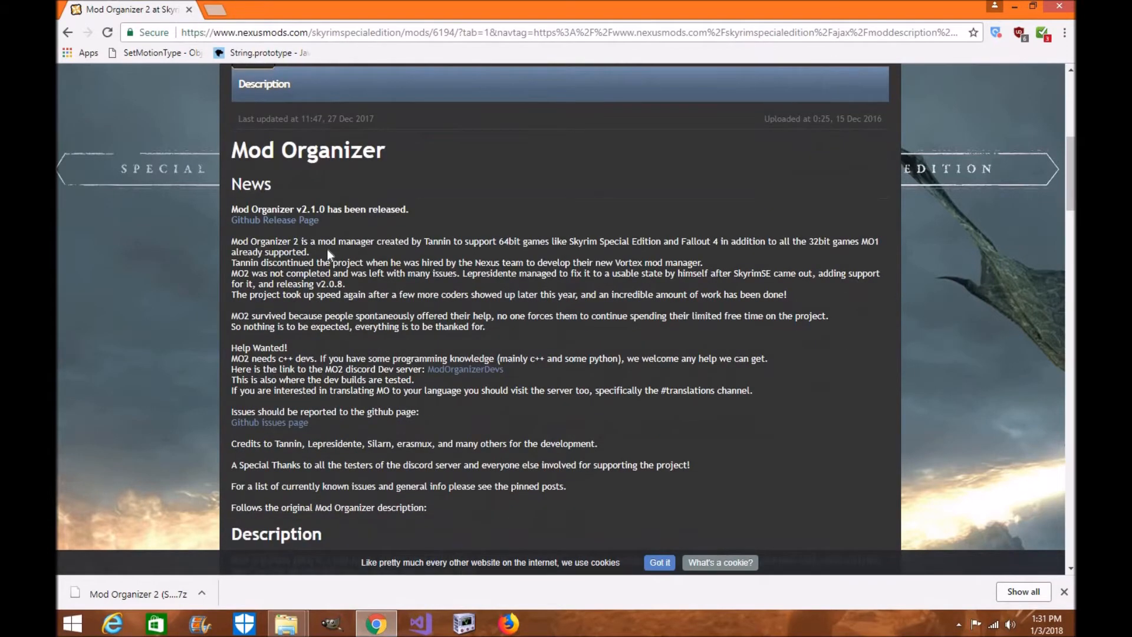
scroll("down", 3)
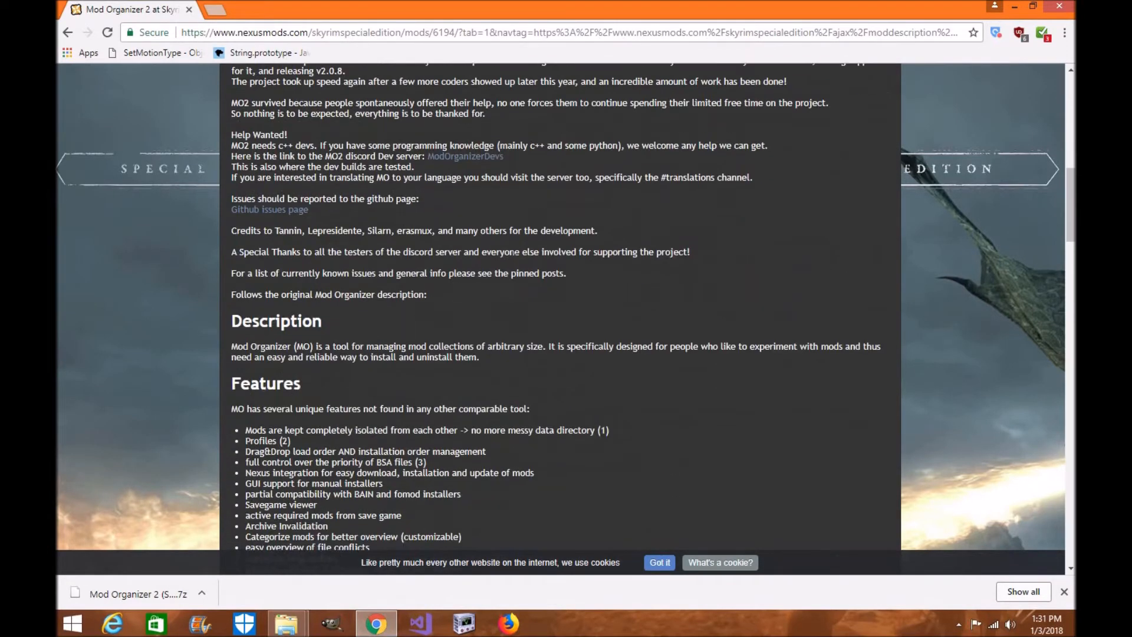
scroll("down", 3)
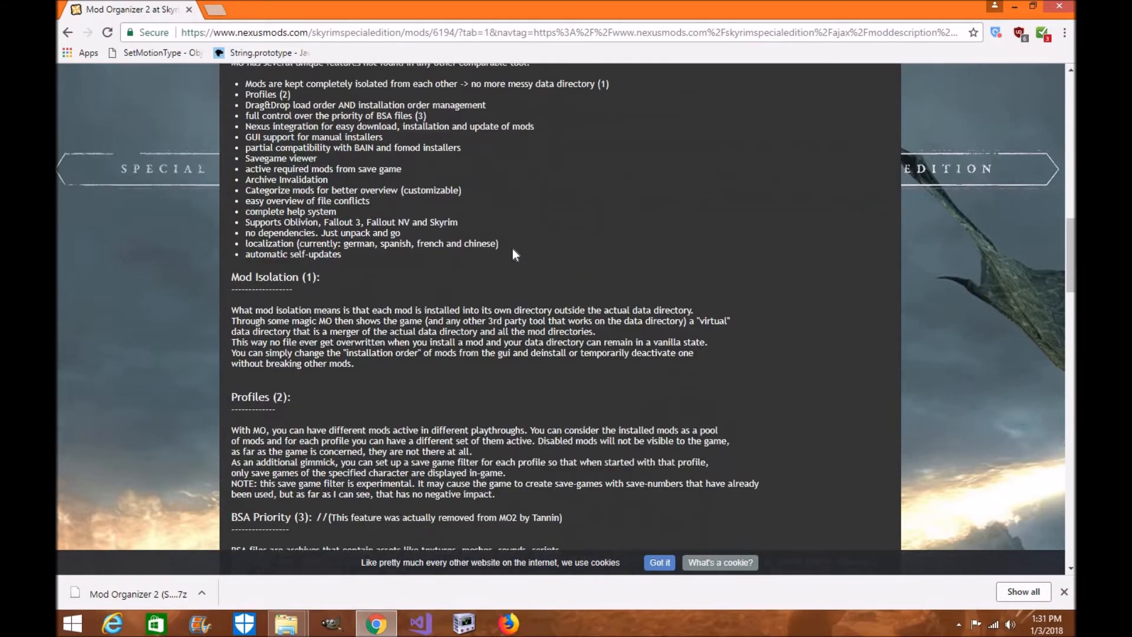
scroll("down", 3)
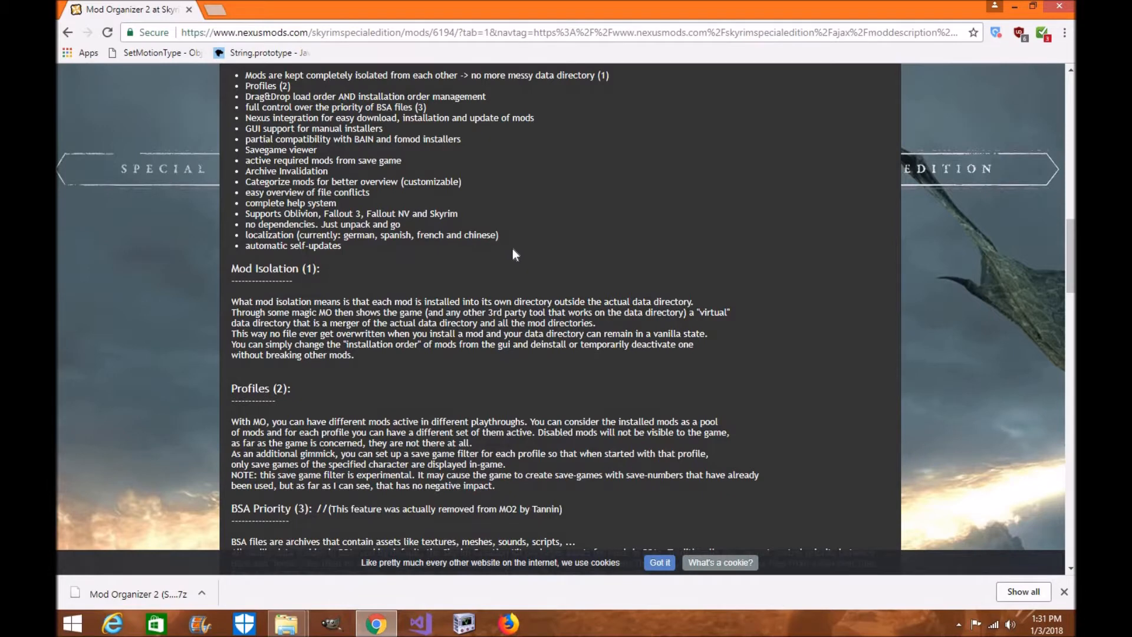
scroll("down", 3)
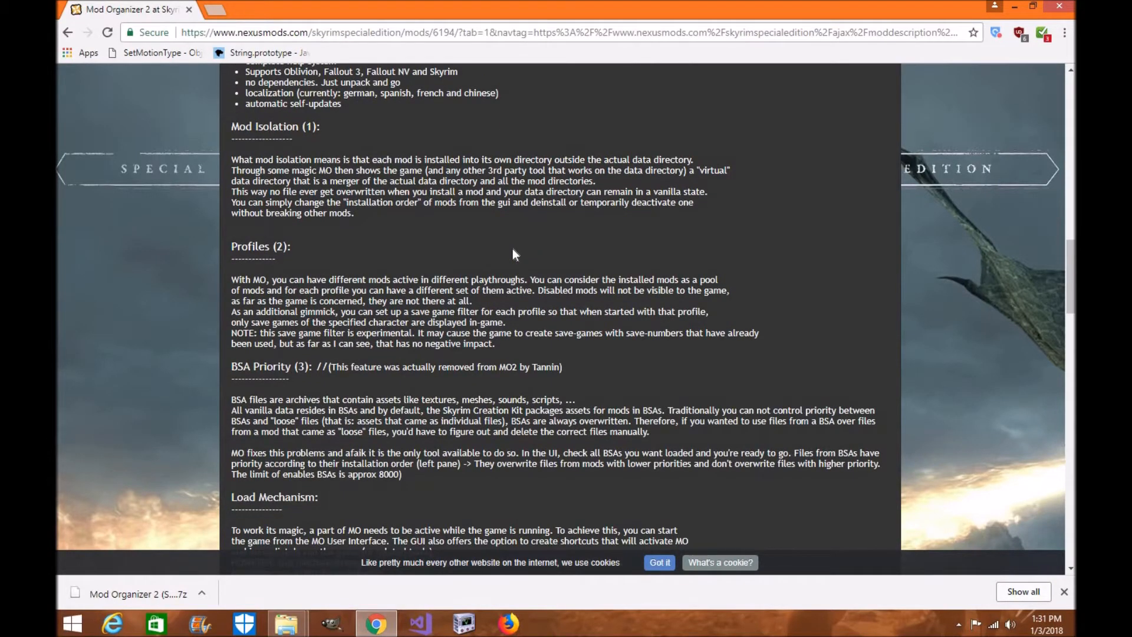
scroll("up", 3)
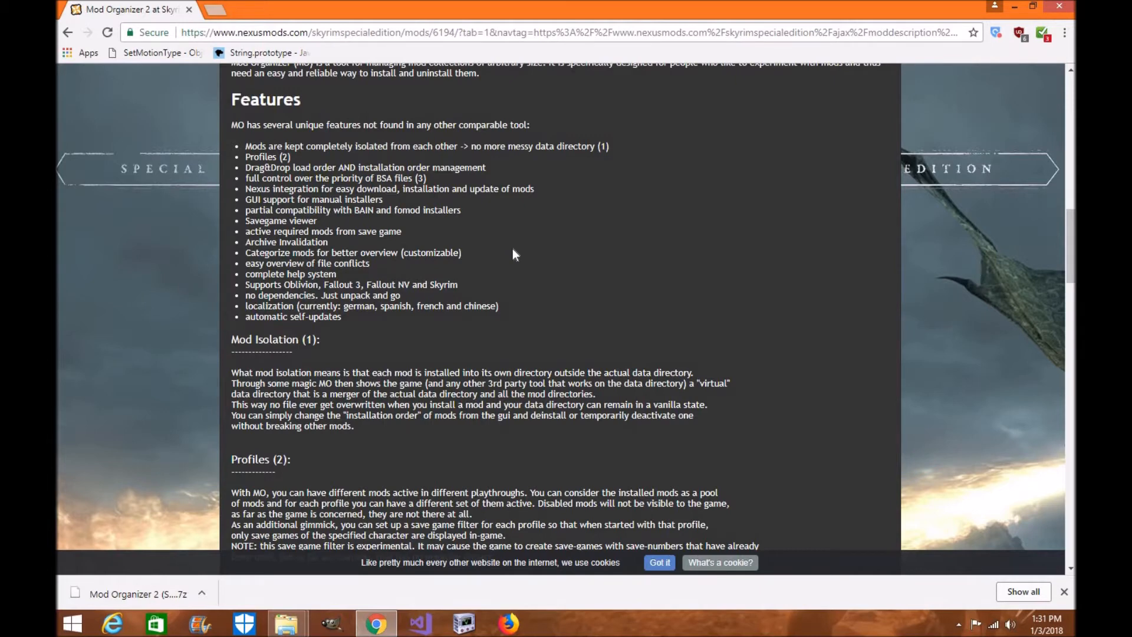
scroll("down", 3)
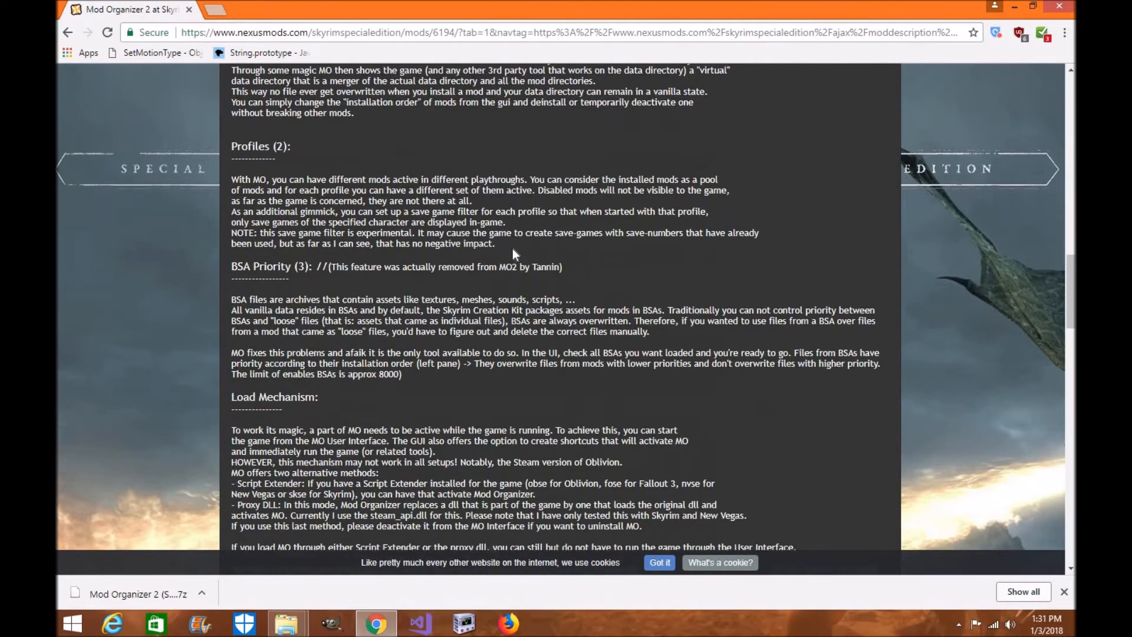
scroll("down", 3)
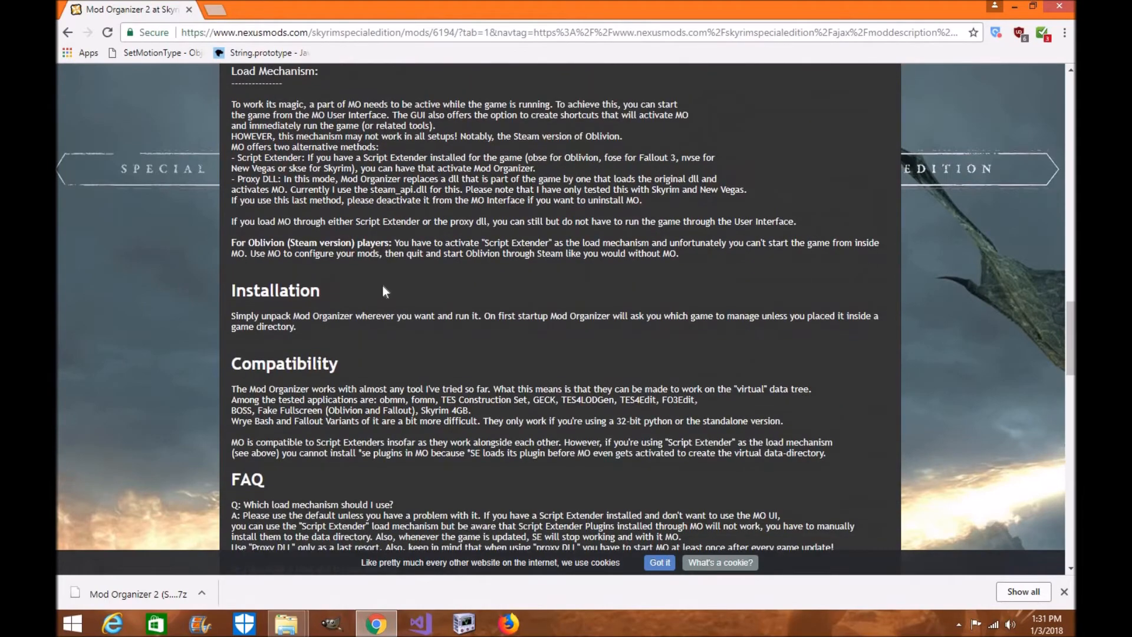
scroll("down", 3)
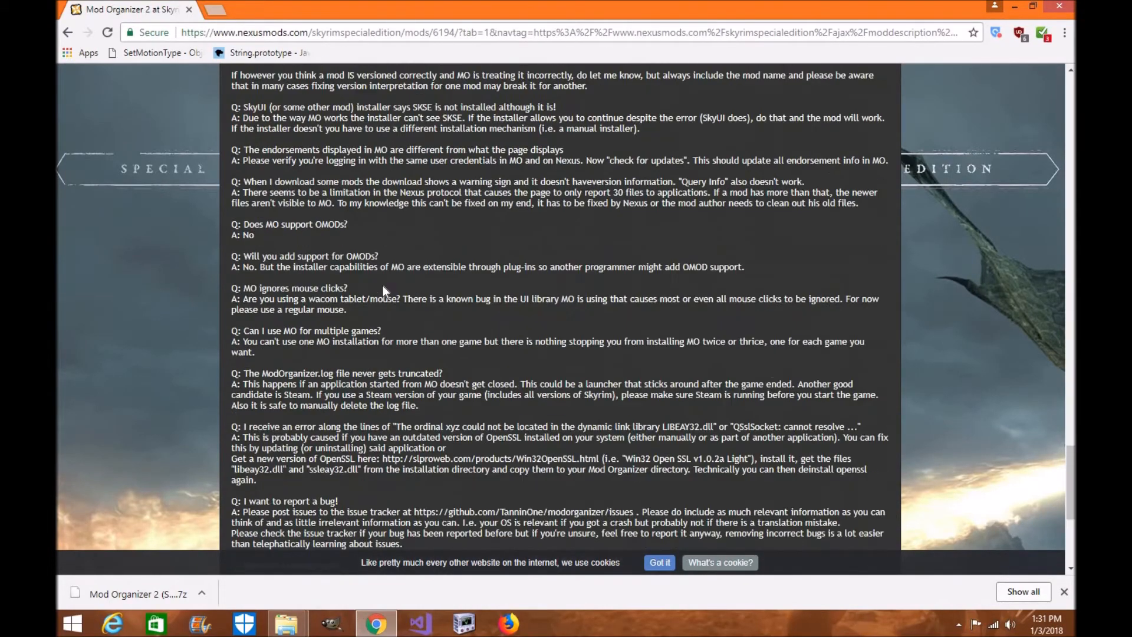
scroll("down", 3)
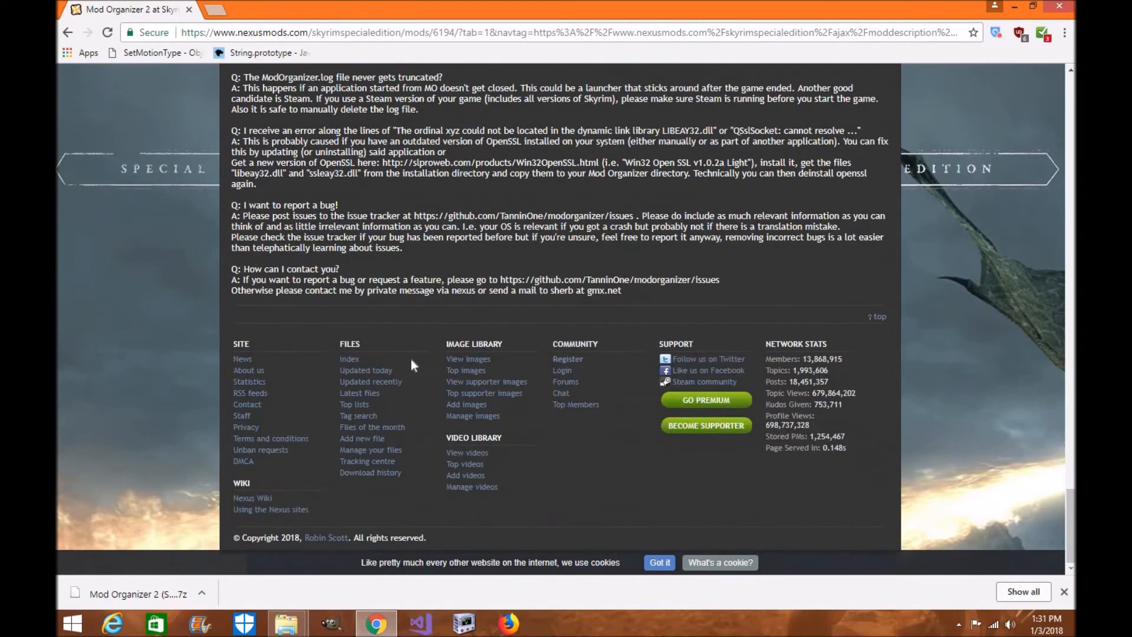
scroll("up", 3)
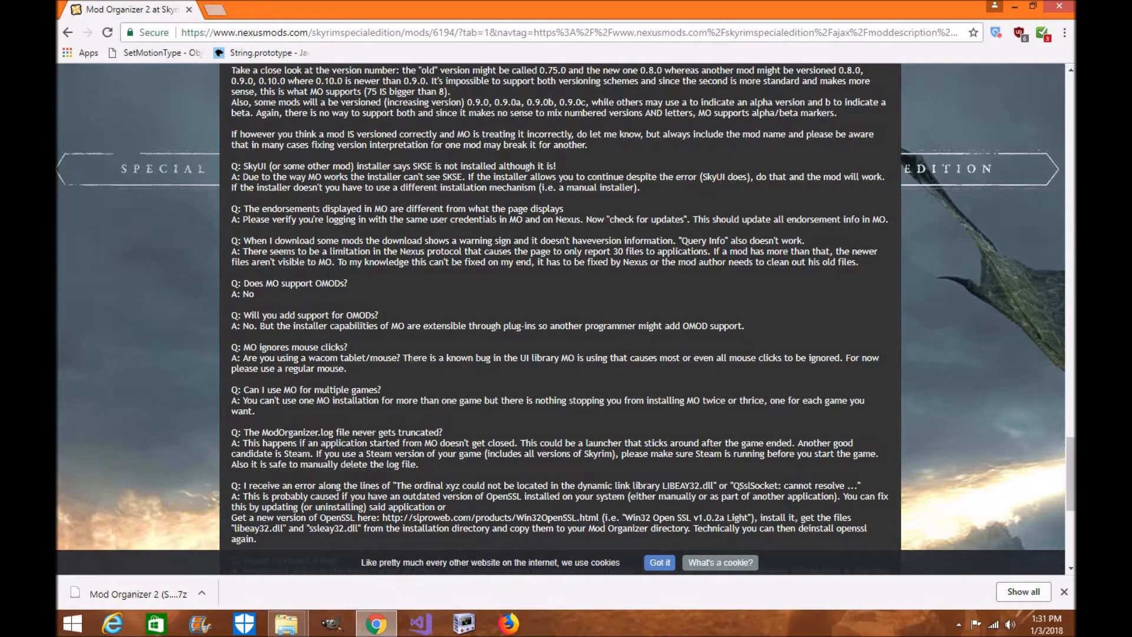
scroll("down", 3)
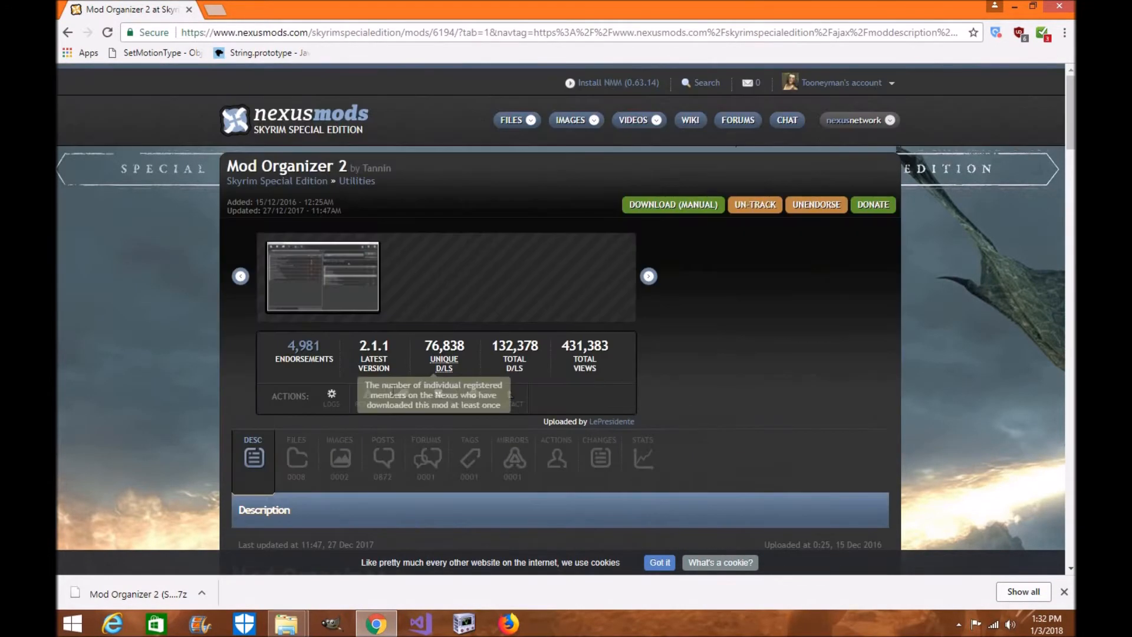
left_click(296, 455)
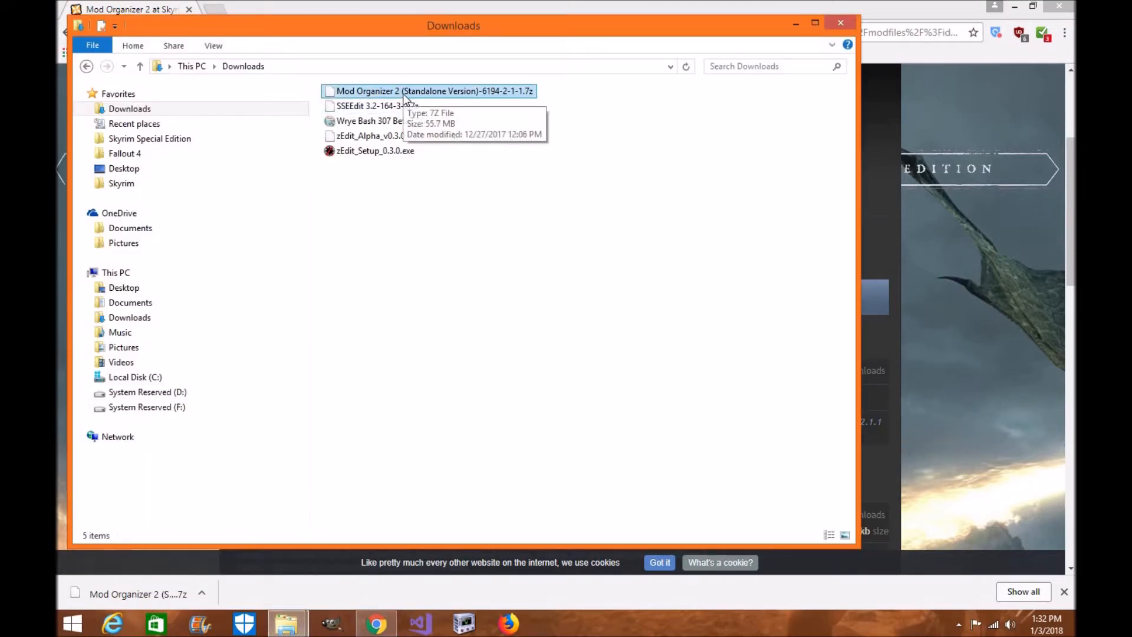
Step: Extract the Mod Organizer 2 .7z archive with 7-Zip into its own folder in Downloads
right_click(410, 94)
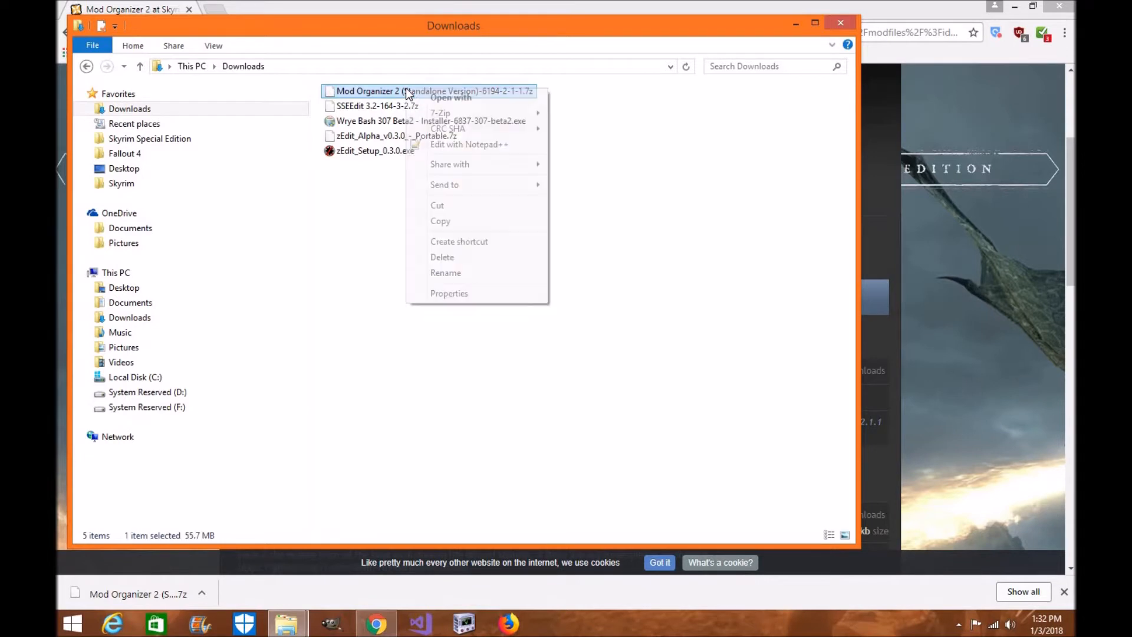
mouse_move(442, 113)
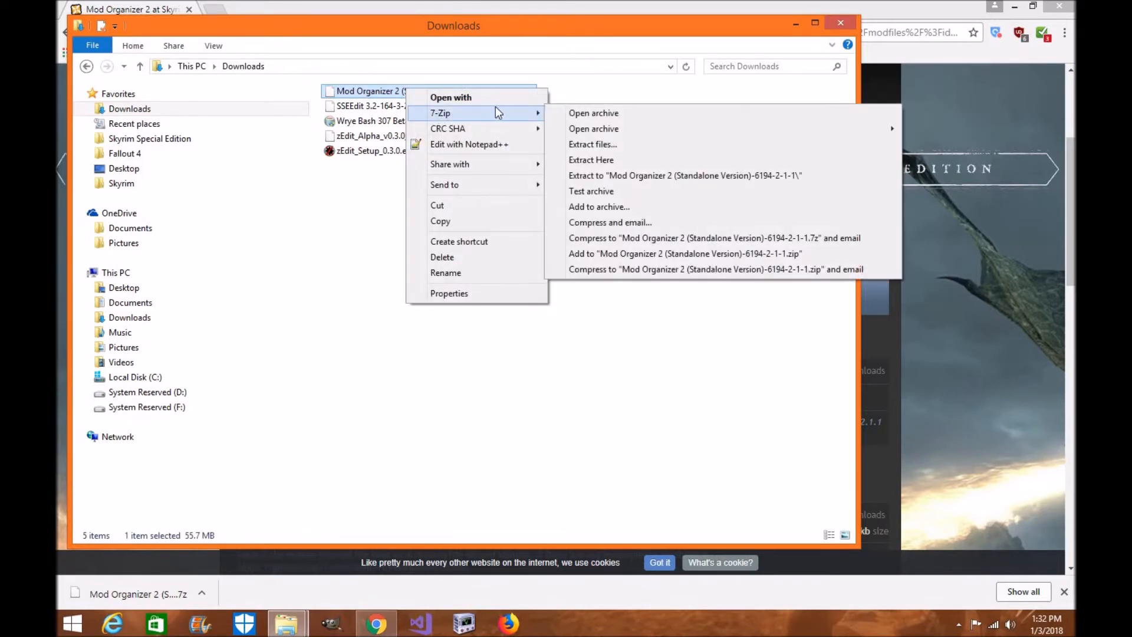
mouse_move(515, 121)
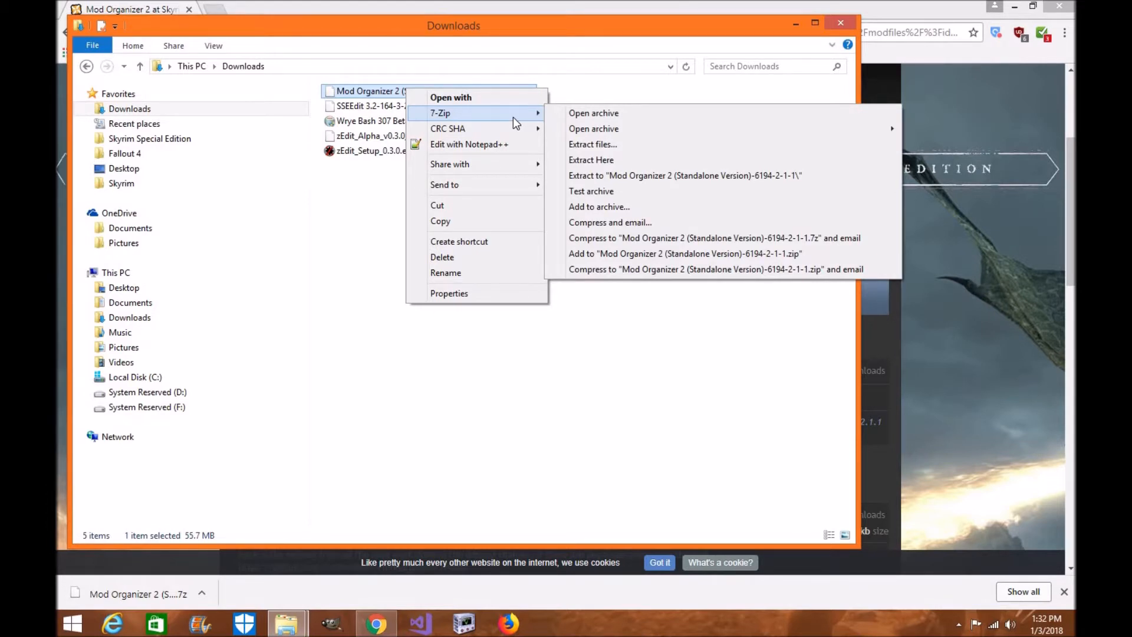
mouse_move(583, 144)
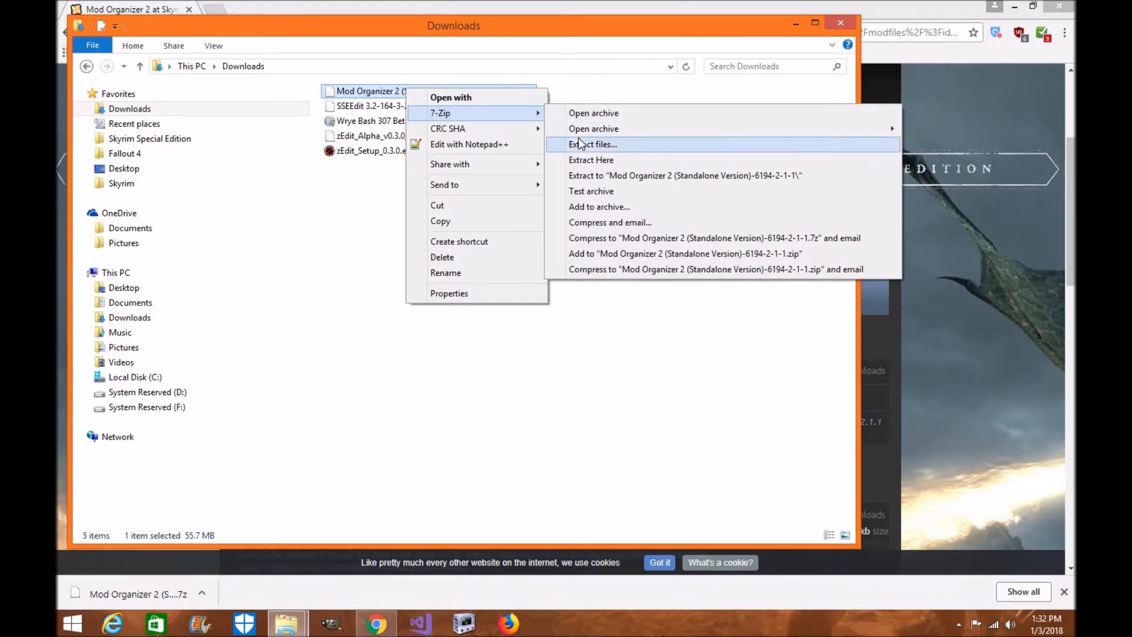
left_click(592, 144)
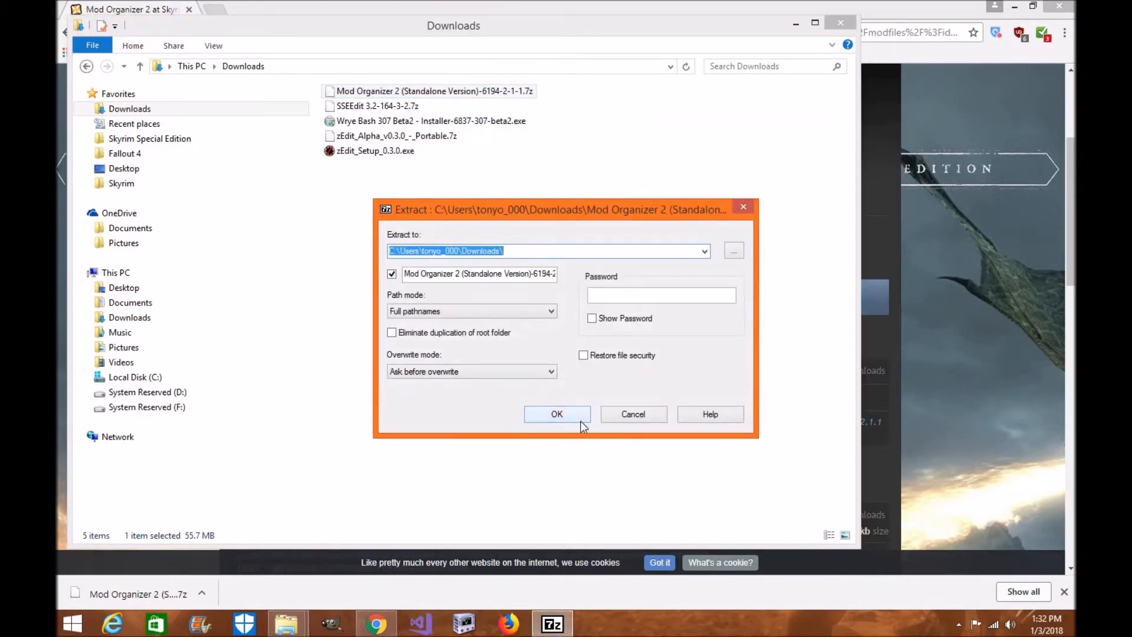
left_click(556, 414)
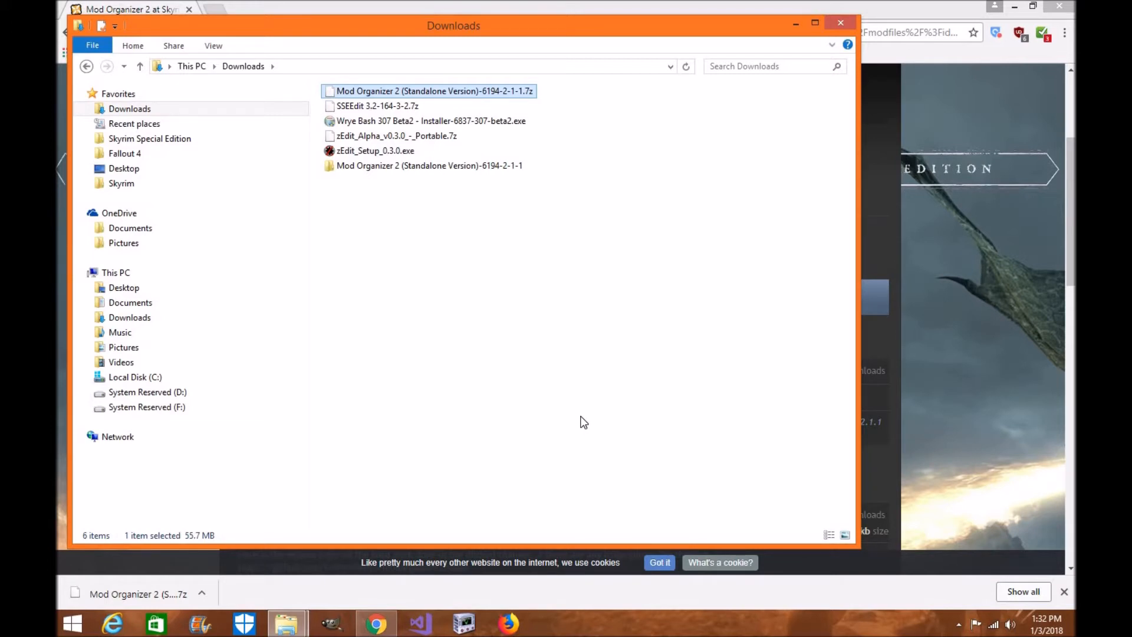
Step: Rename the extracted folder to 'Mod Organizer 2 SE'
left_click(423, 165)
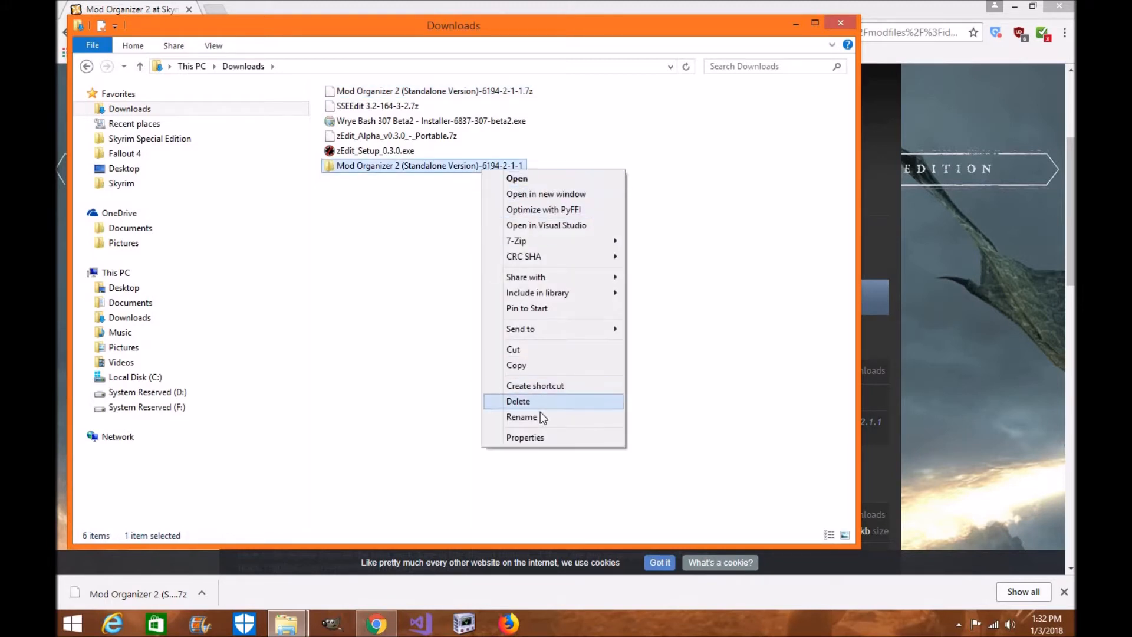
left_click(522, 417)
type("Mod Organizer 2 SE")
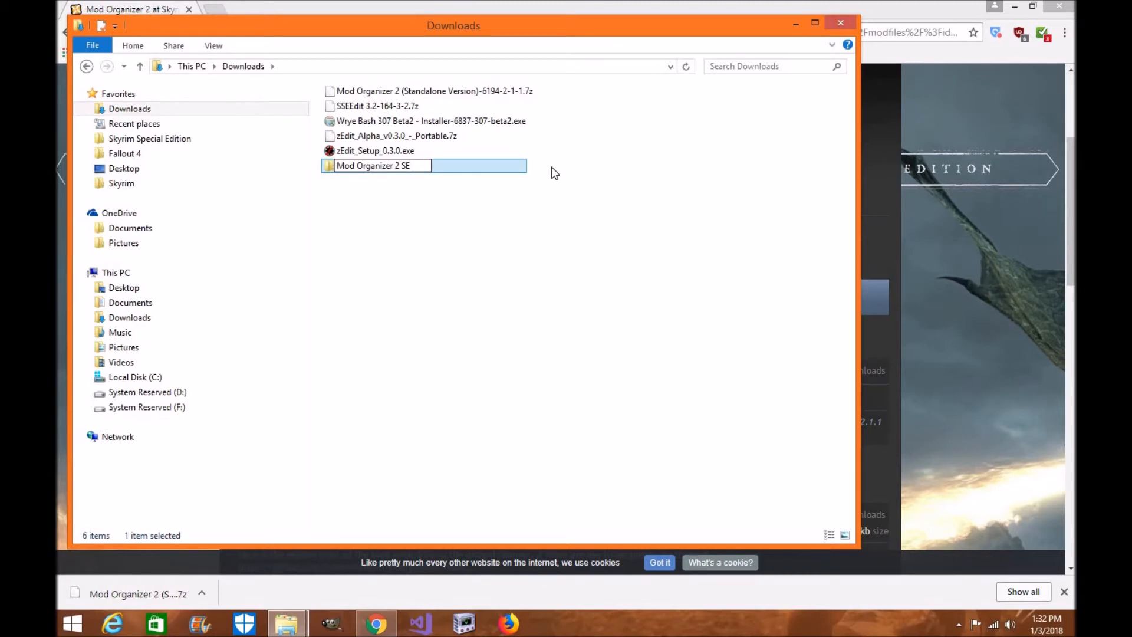
key("Backspace")
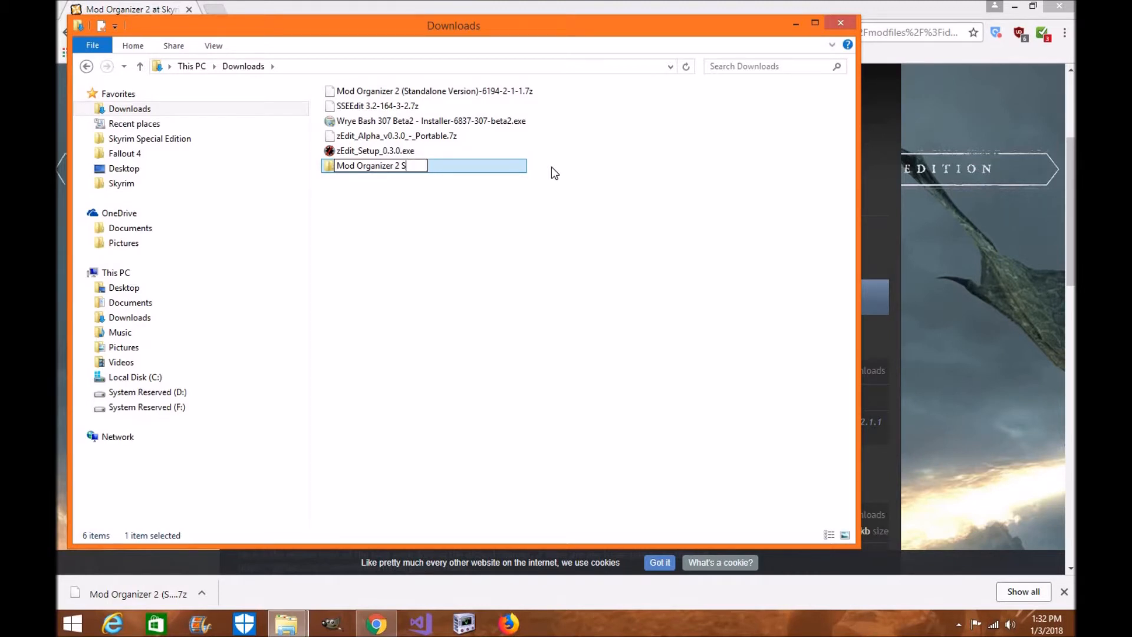
key("Enter")
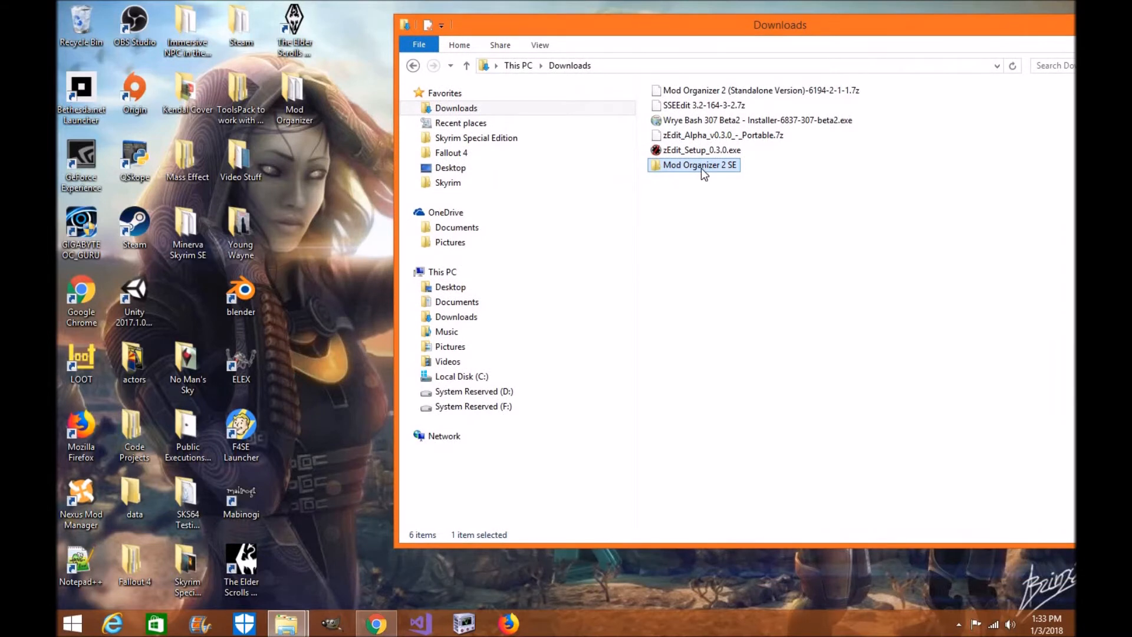
mouse_move(704, 177)
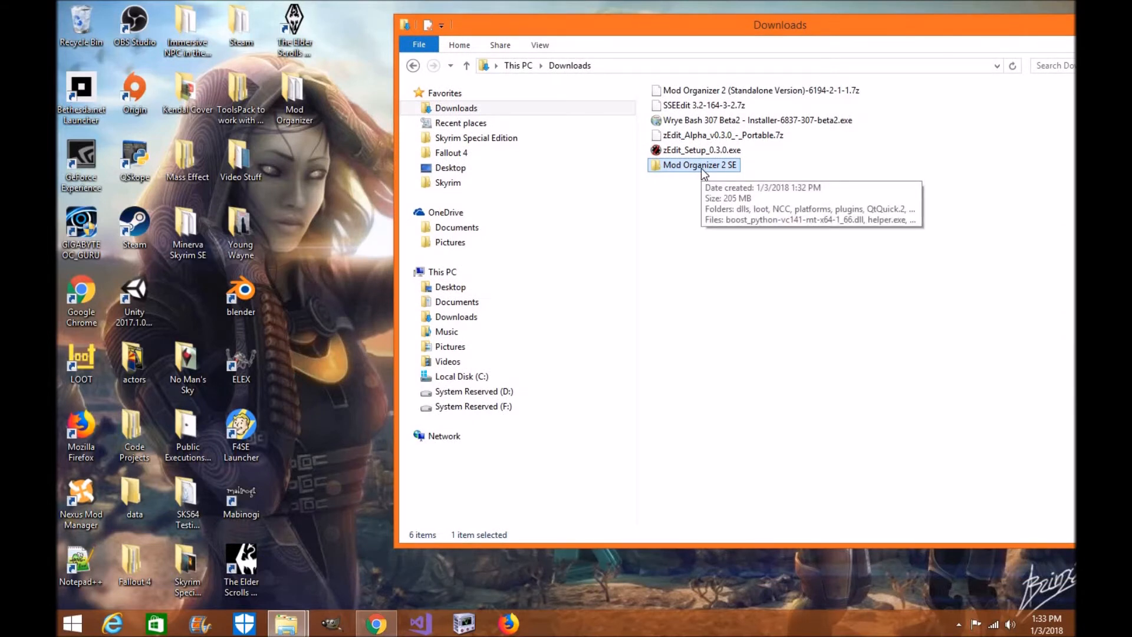
mouse_move(502, 138)
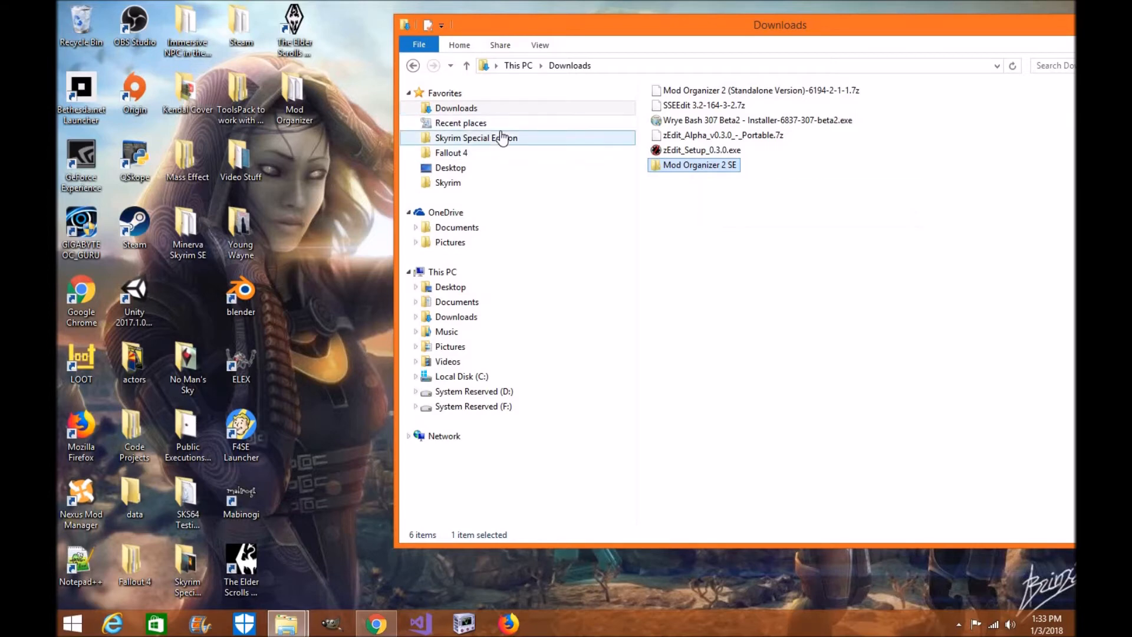
Step: Open the Skyrim Special Edition folder from Favorites in a new Explorer window
right_click(476, 136)
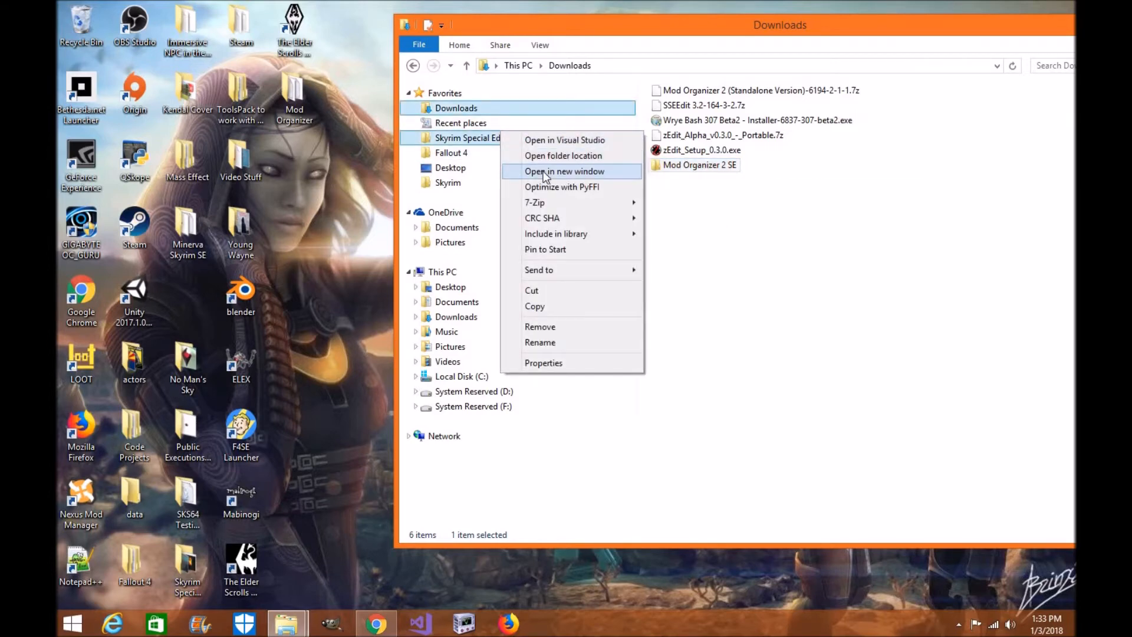
left_click(559, 171)
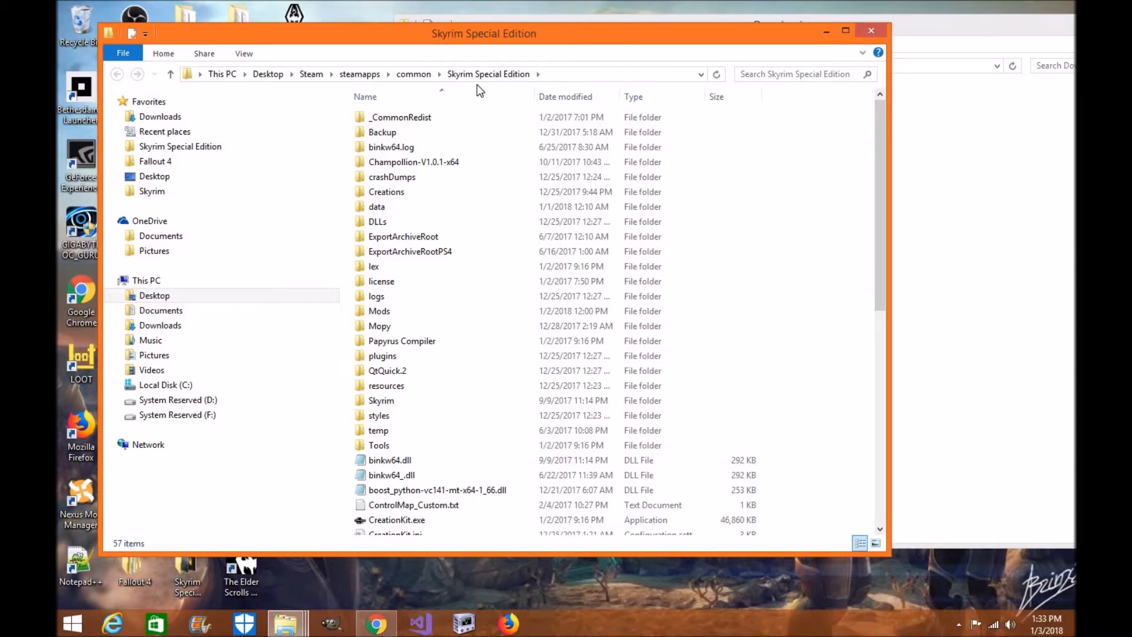
Step: Browse the second window to Local Disk (C:) and select Program Files
left_click_drag(484, 33, 426, 38)
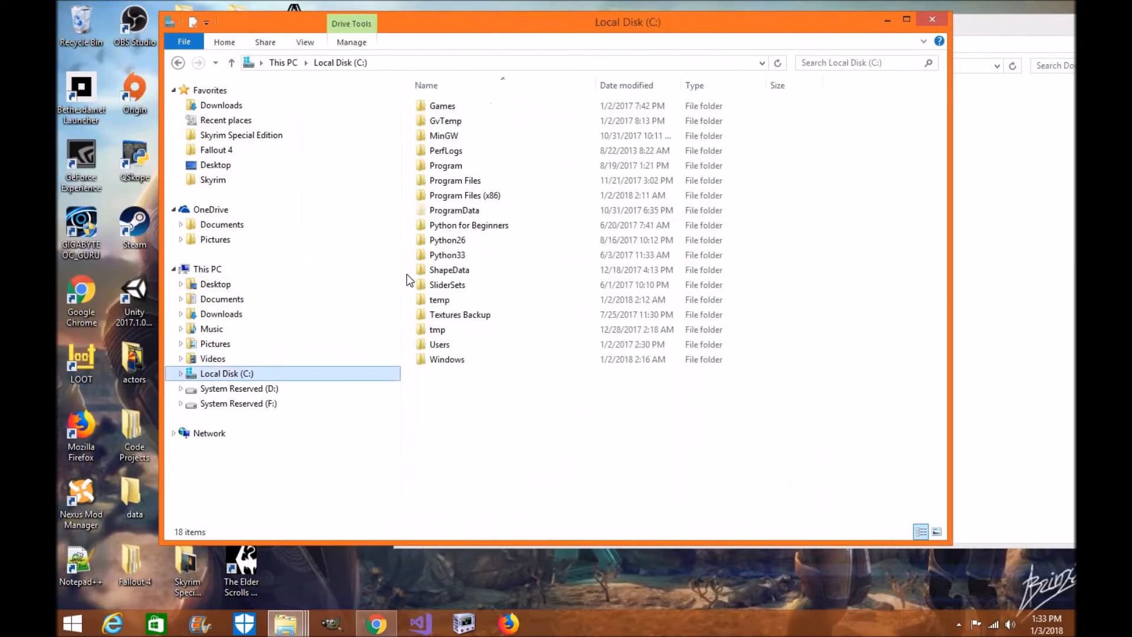
left_click(455, 180)
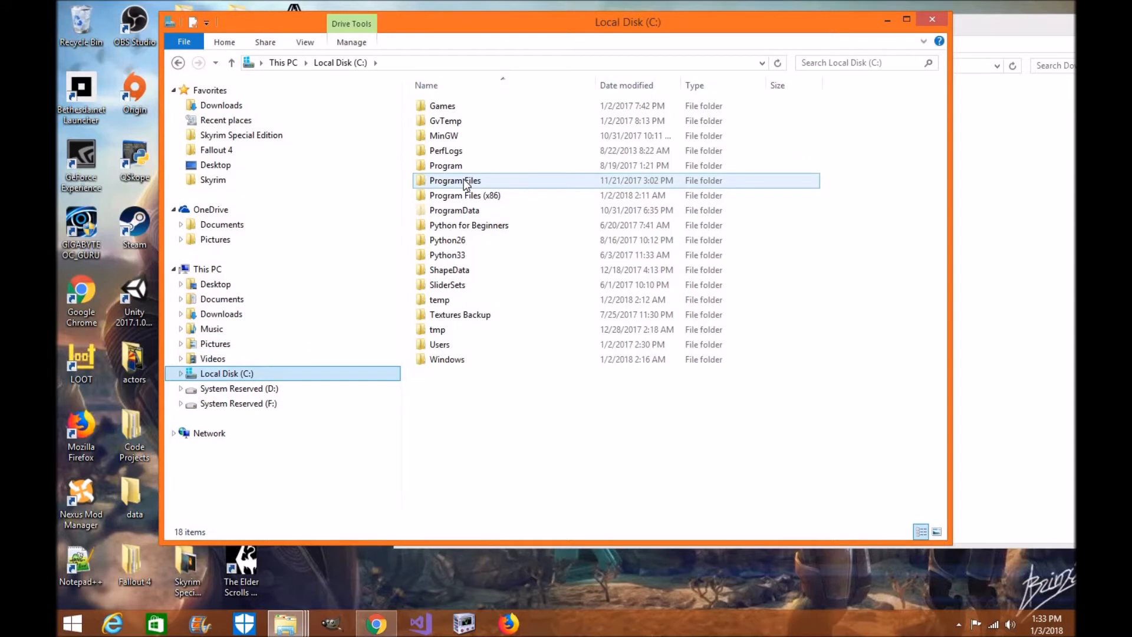
mouse_move(465, 184)
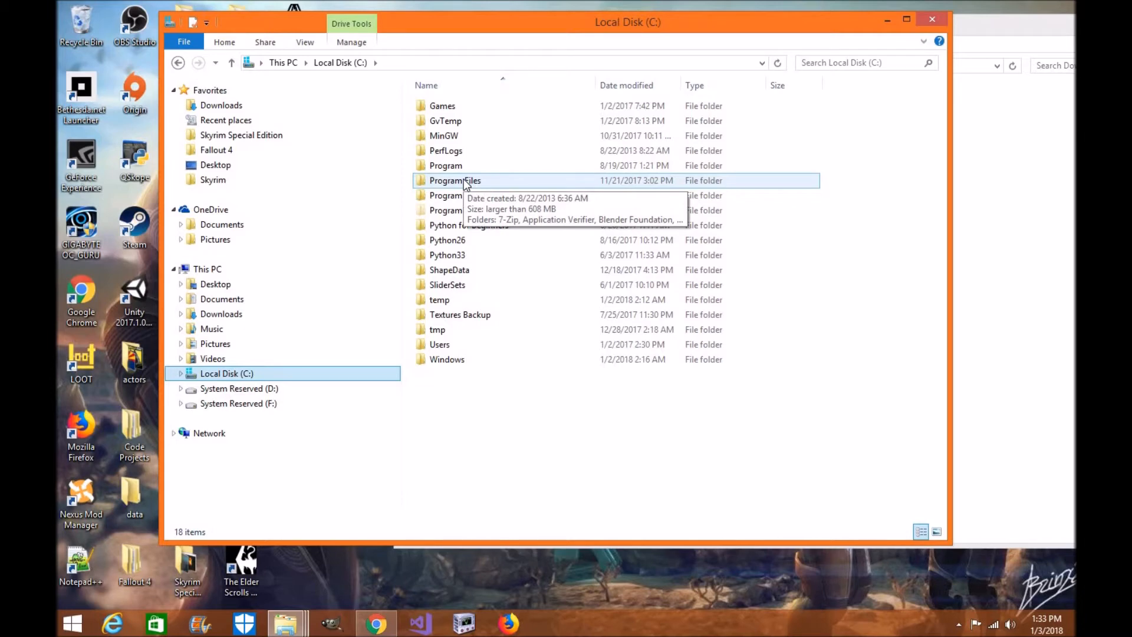
mouse_move(826, 73)
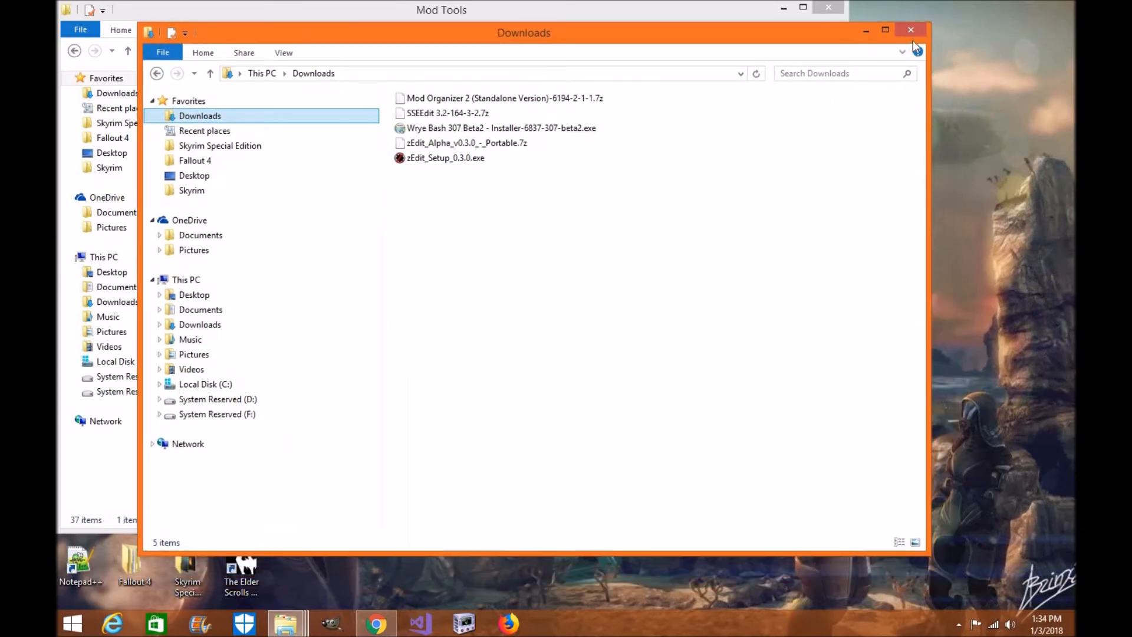
Step: Close the Downloads window and open the Mod Organizer 2 SE folder on the desktop
left_click(908, 30)
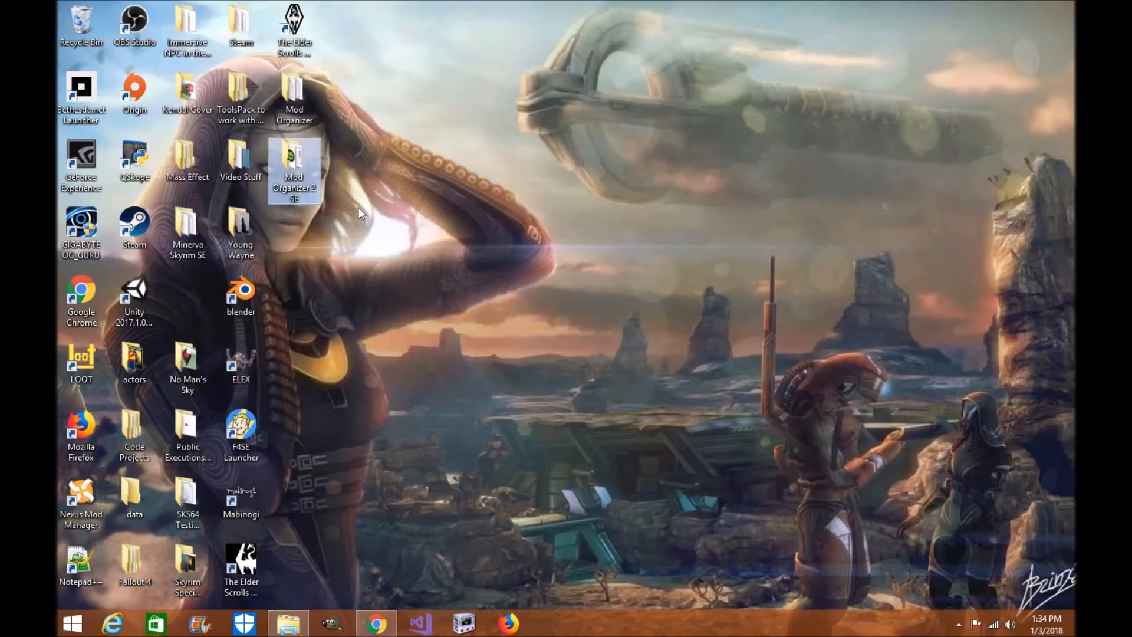
double_click(295, 158)
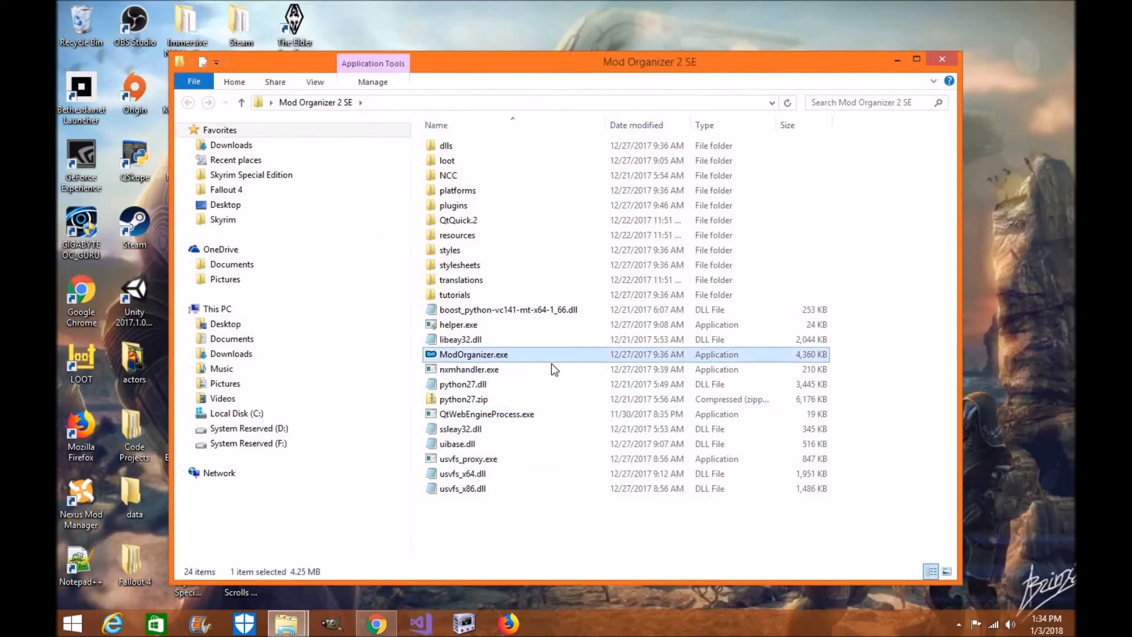
Step: Launch ModOrganizer.exe, back out of the new-instance prompt, and launch it again
double_click(476, 354)
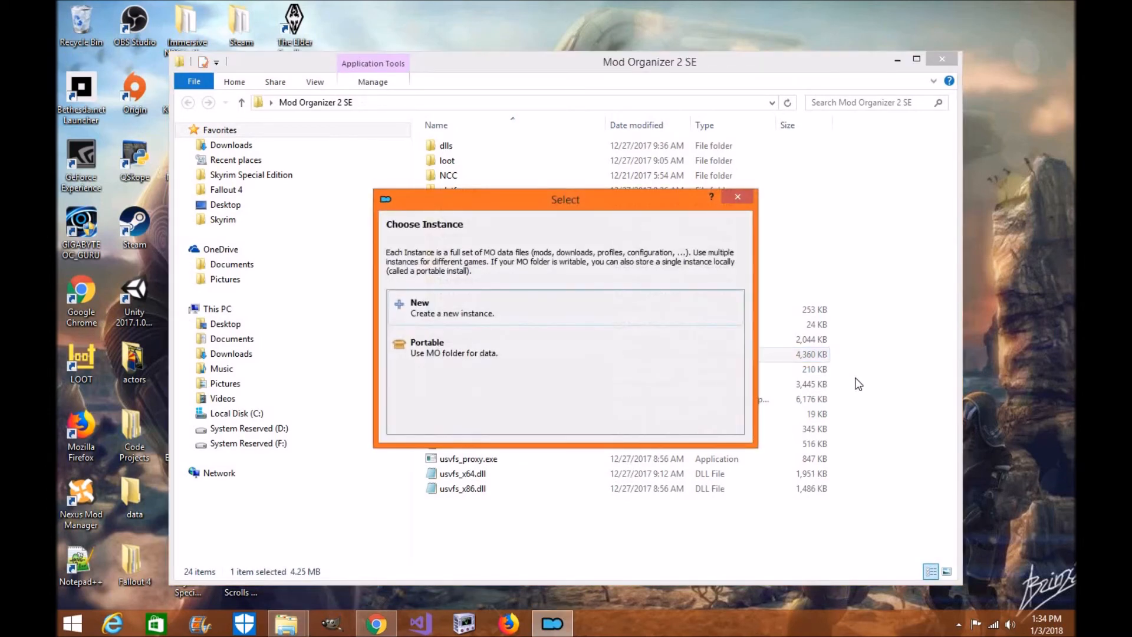
left_click(450, 306)
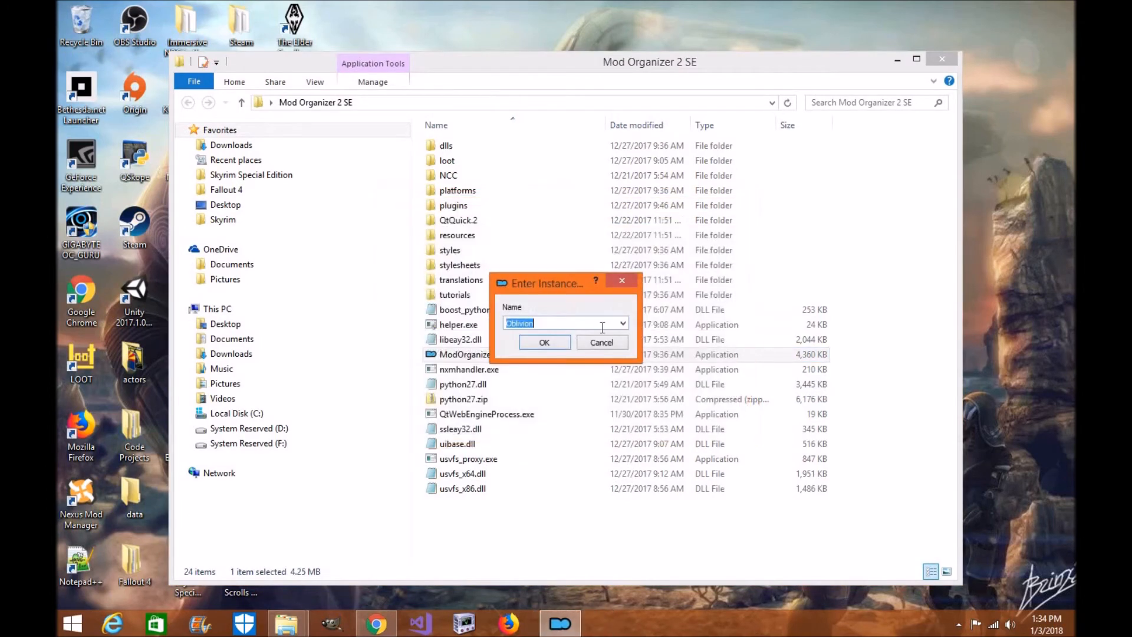
left_click(623, 323)
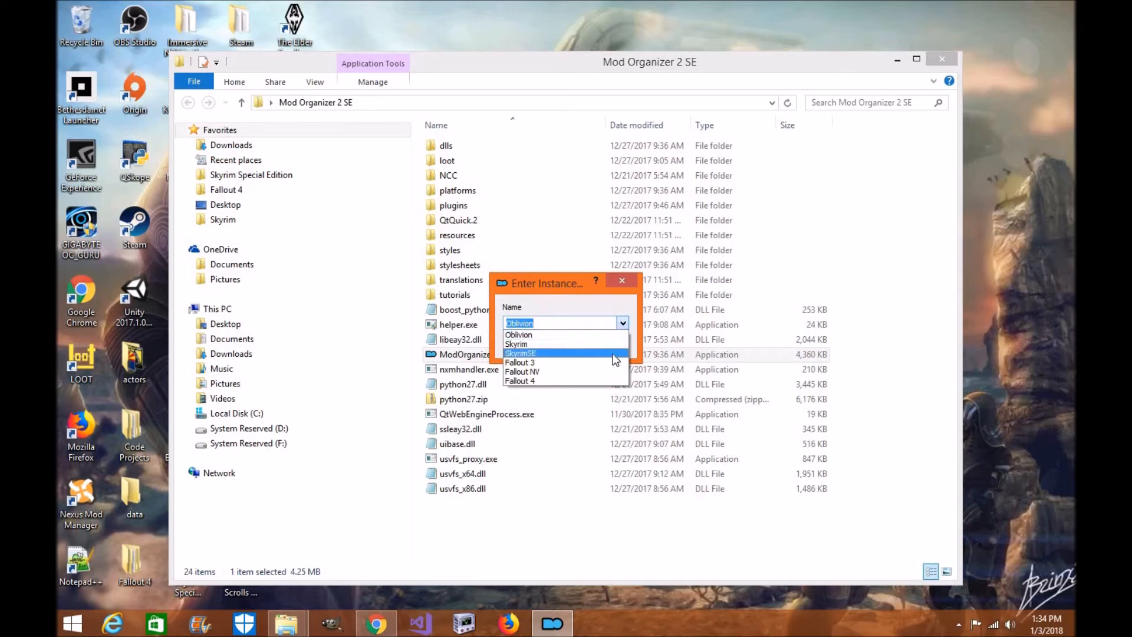
mouse_move(612, 366)
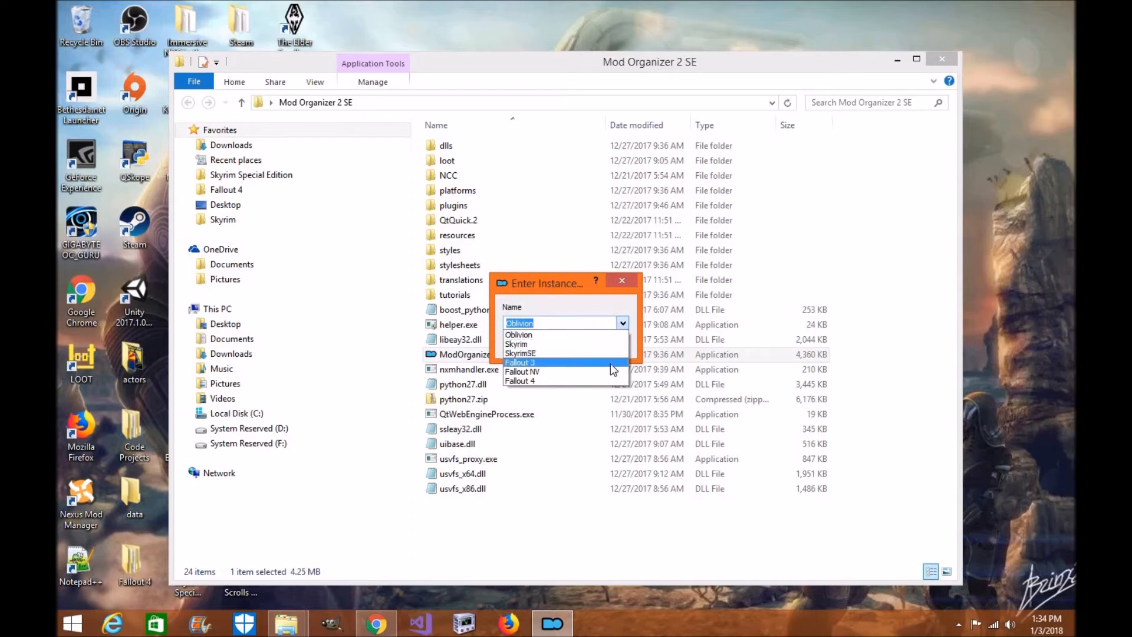
mouse_move(607, 363)
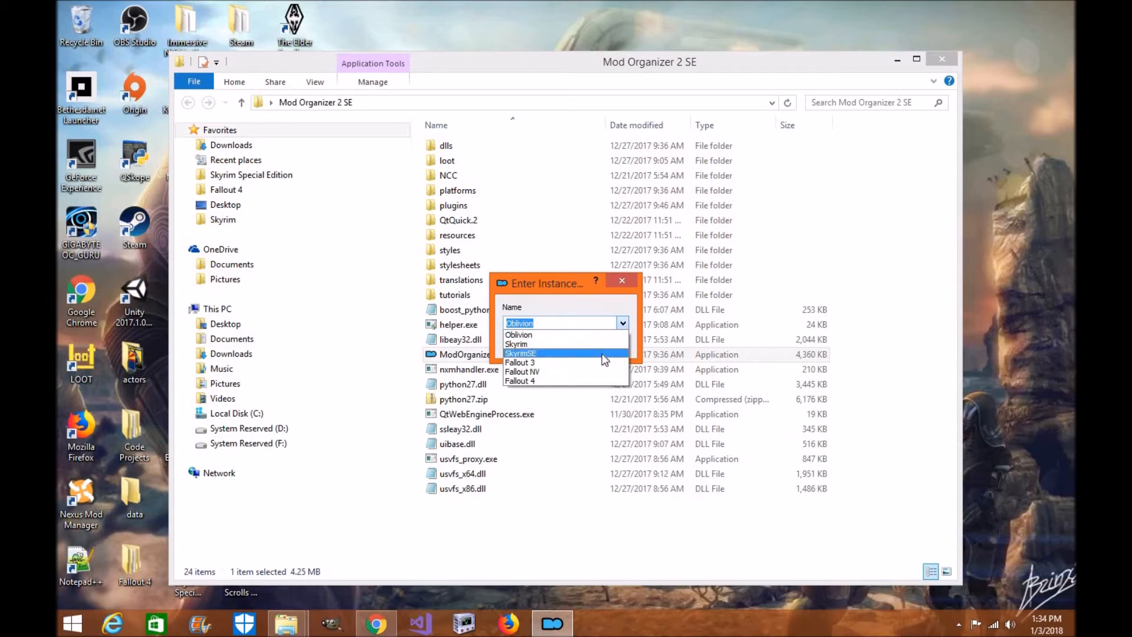
mouse_move(552, 381)
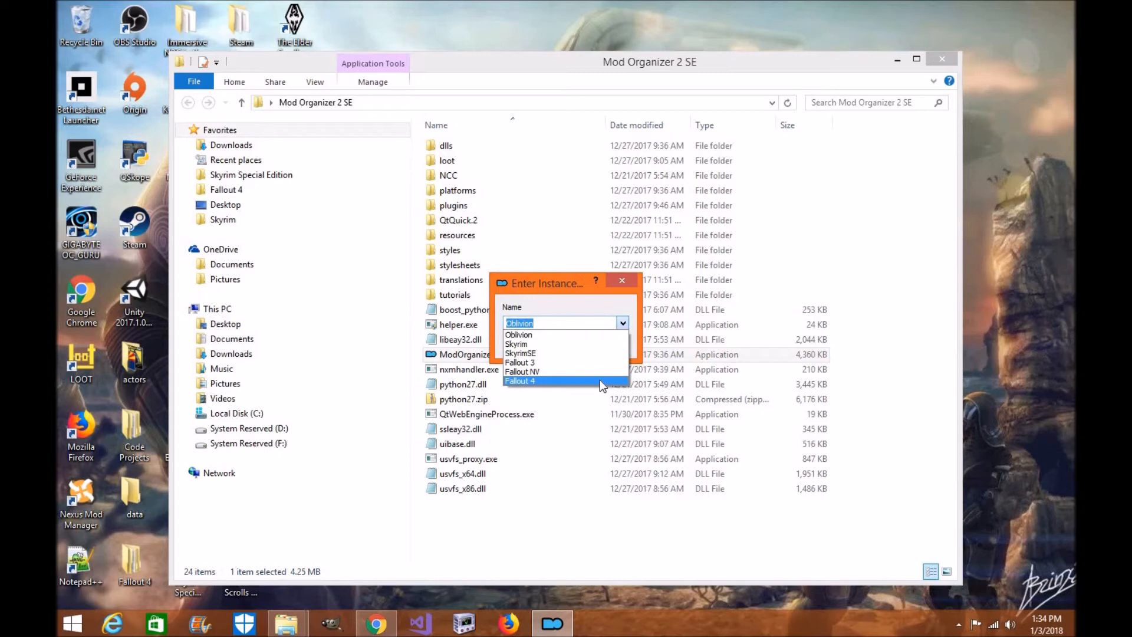
mouse_move(596, 344)
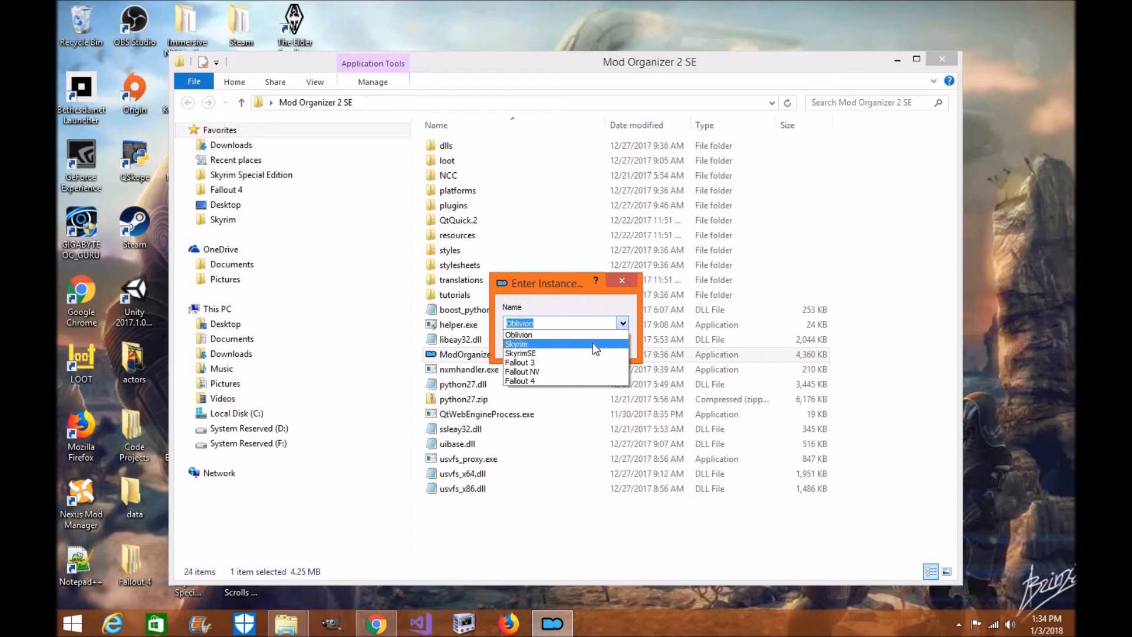
mouse_move(597, 356)
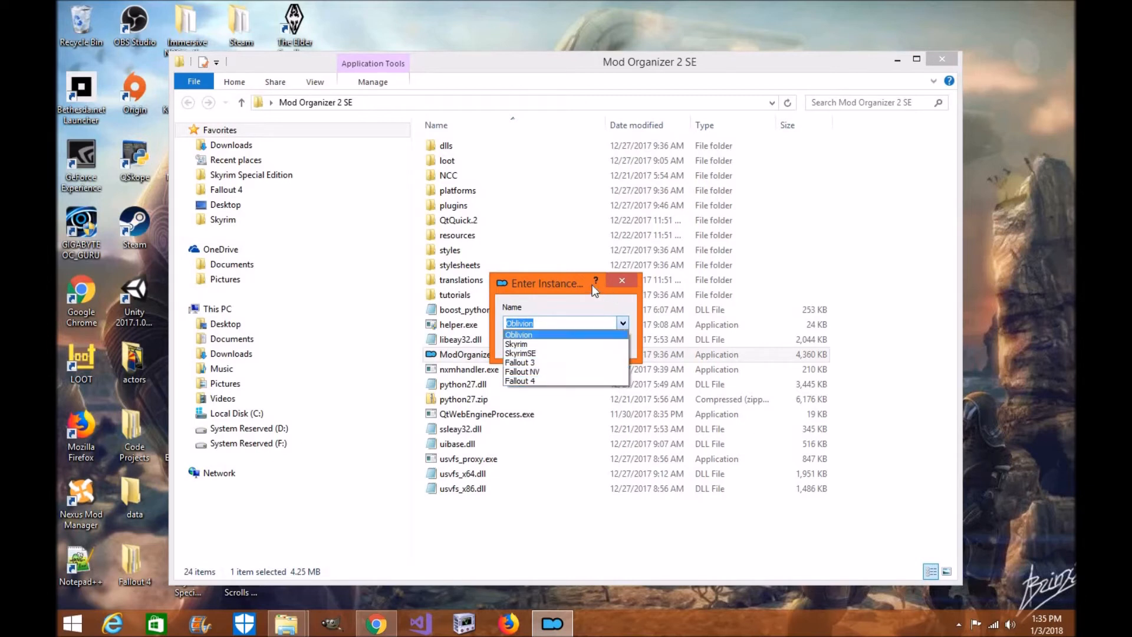
left_click(622, 281)
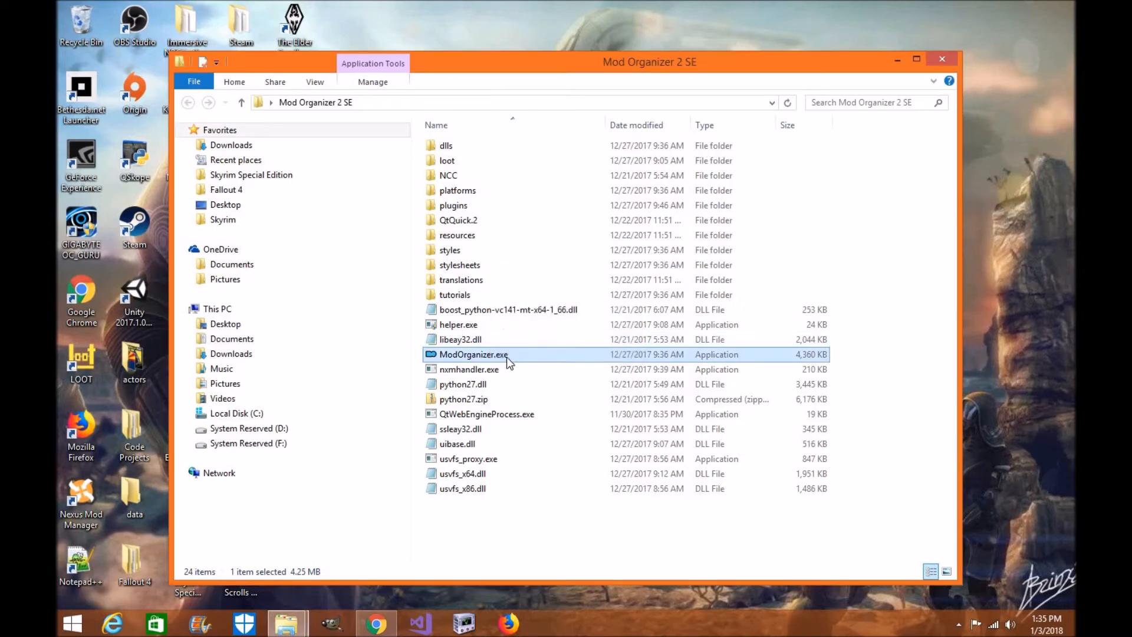
double_click(472, 354)
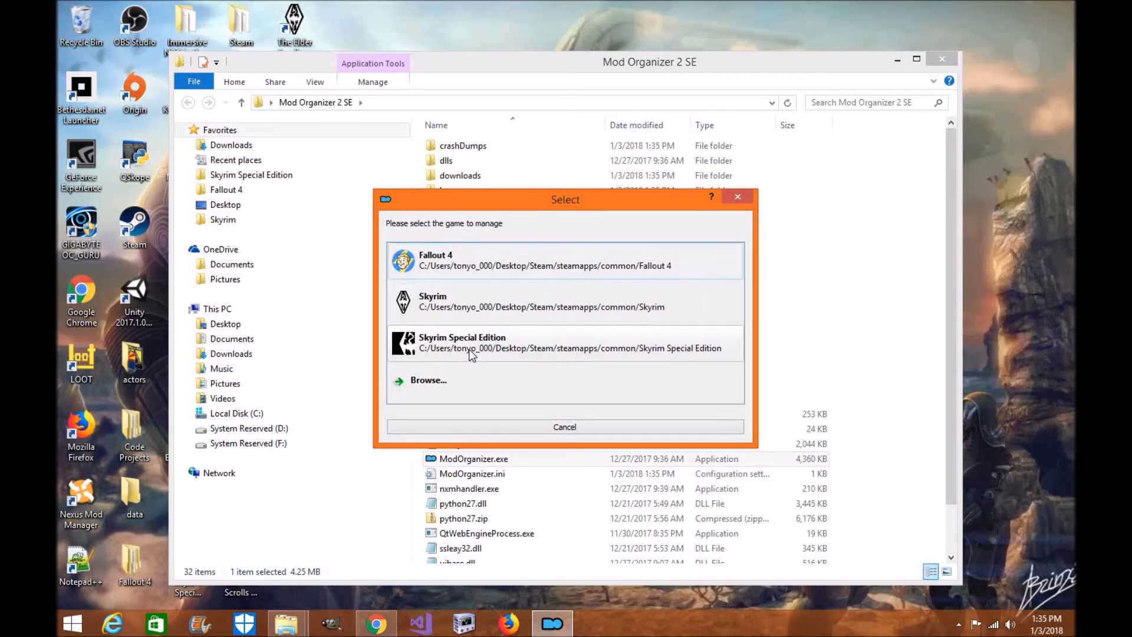
mouse_move(484, 269)
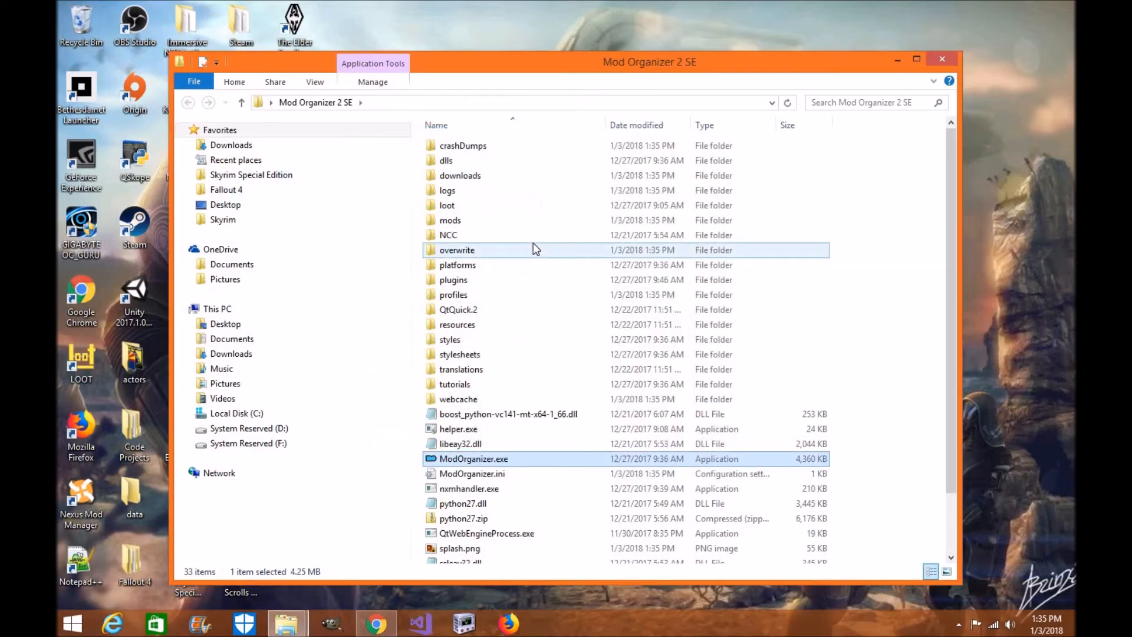
mouse_move(535, 248)
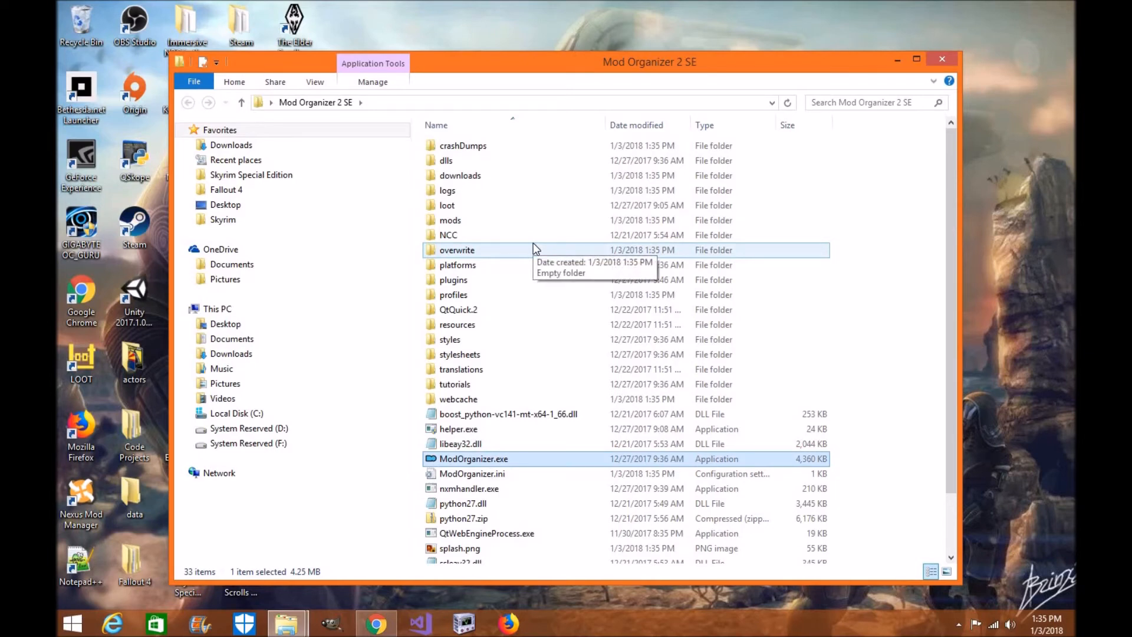
Step: Select Skyrim Special Edition as the game for Mod Organizer 2 to manage
double_click(474, 459)
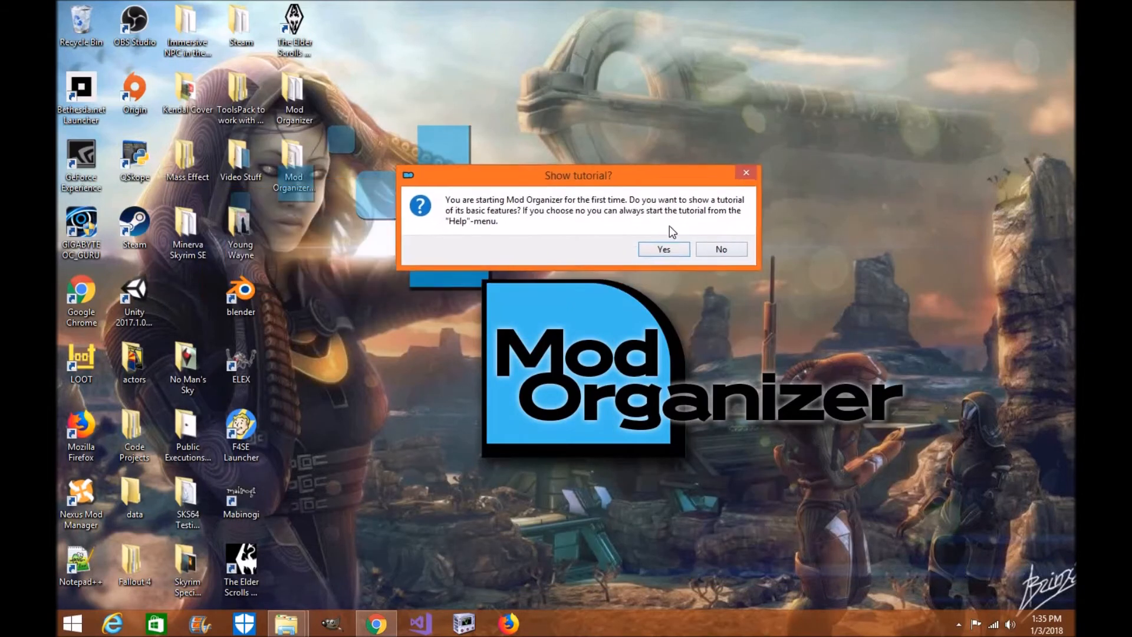
Step: Accept the first-run tutorial and advance through its opening tips to the settings intro
left_click(664, 248)
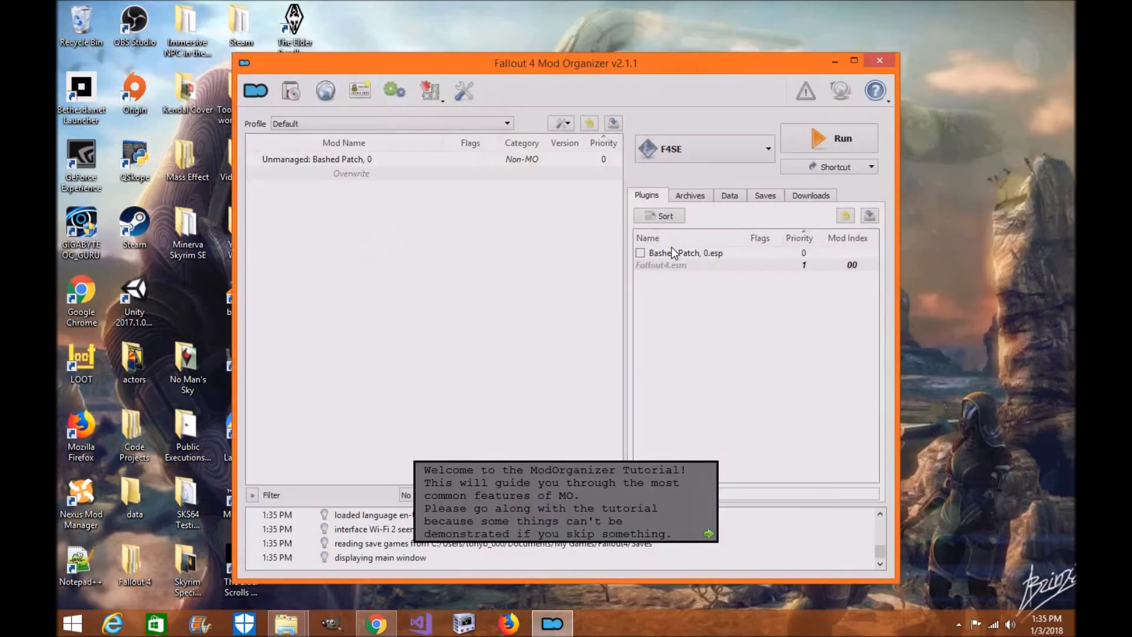
left_click(708, 534)
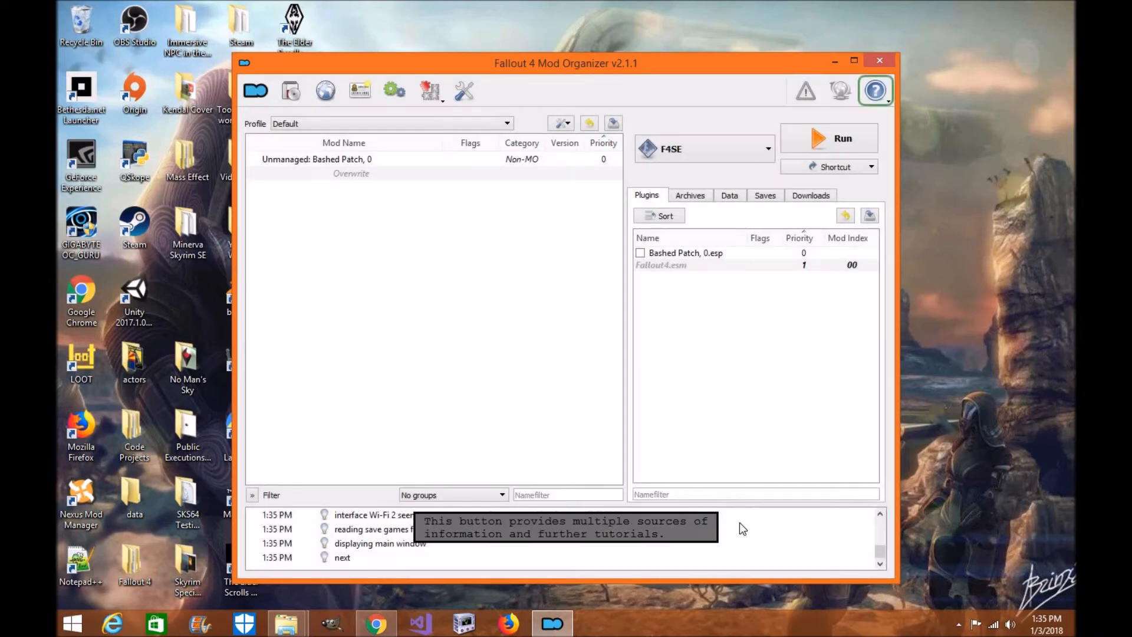
left_click(875, 89)
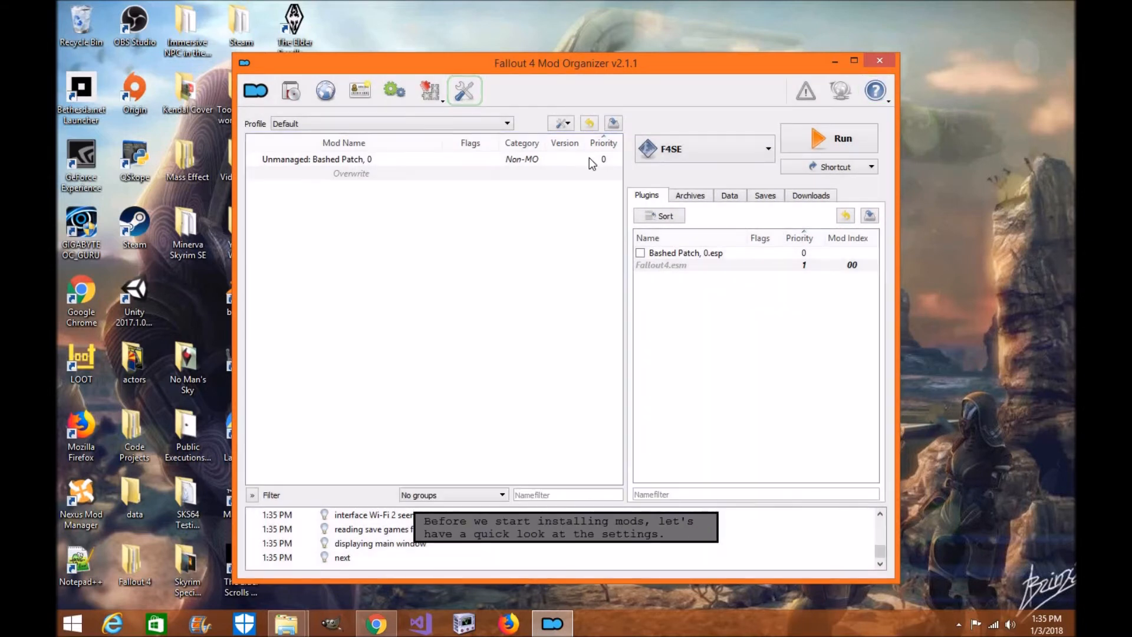
Step: View the Nexus section of the settings, then close the dialog and Mod Organizer
left_click(464, 90)
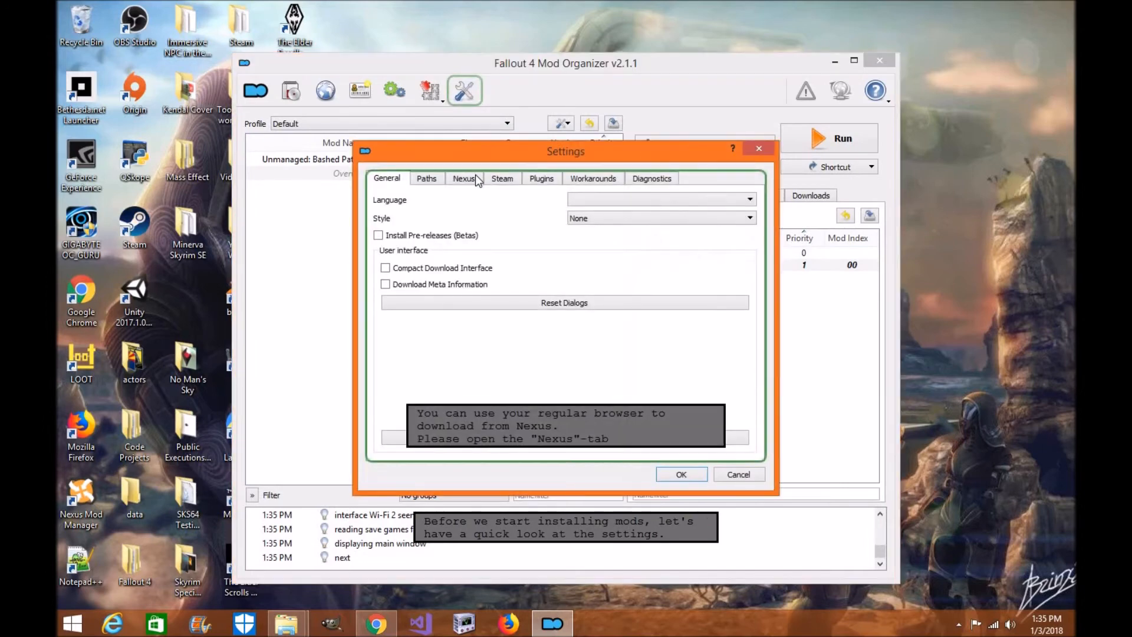
mouse_move(499, 186)
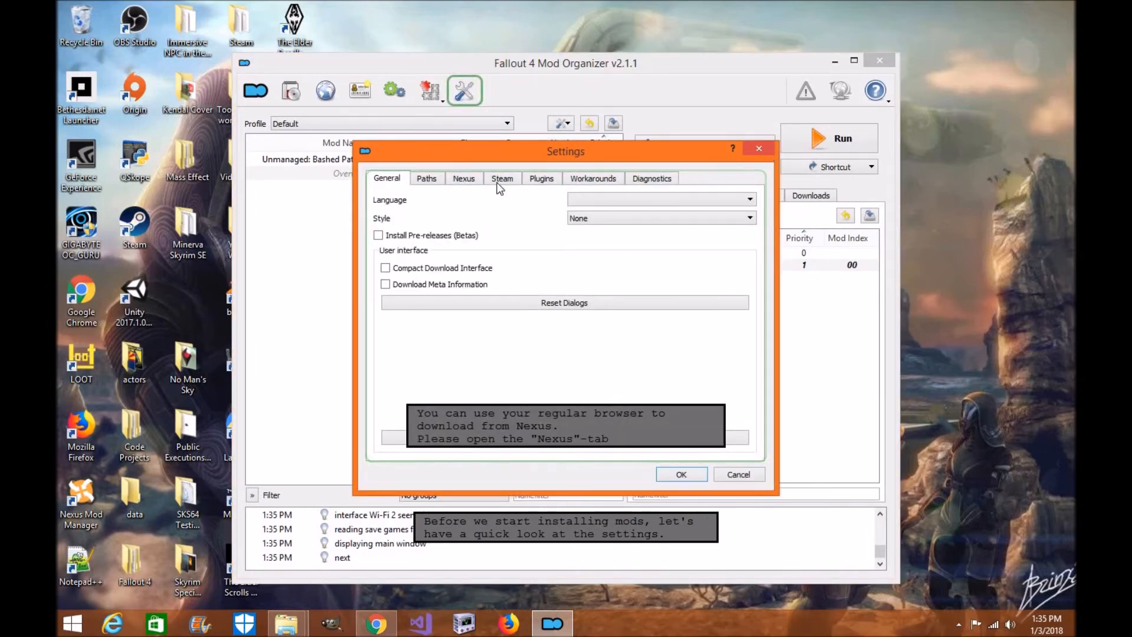
left_click(463, 178)
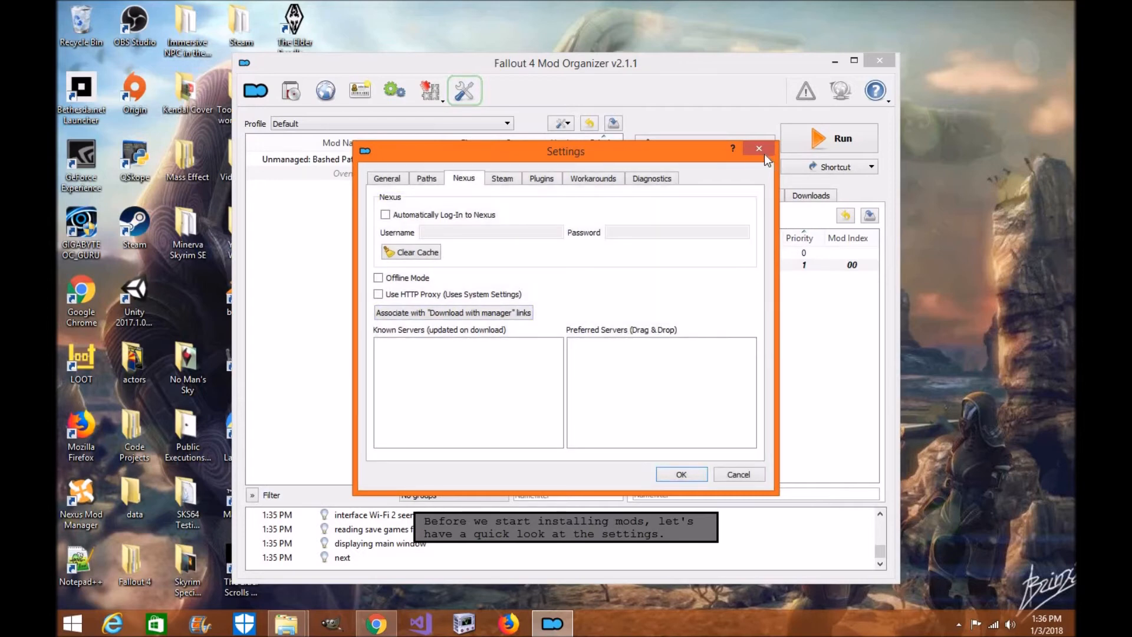
left_click(758, 148)
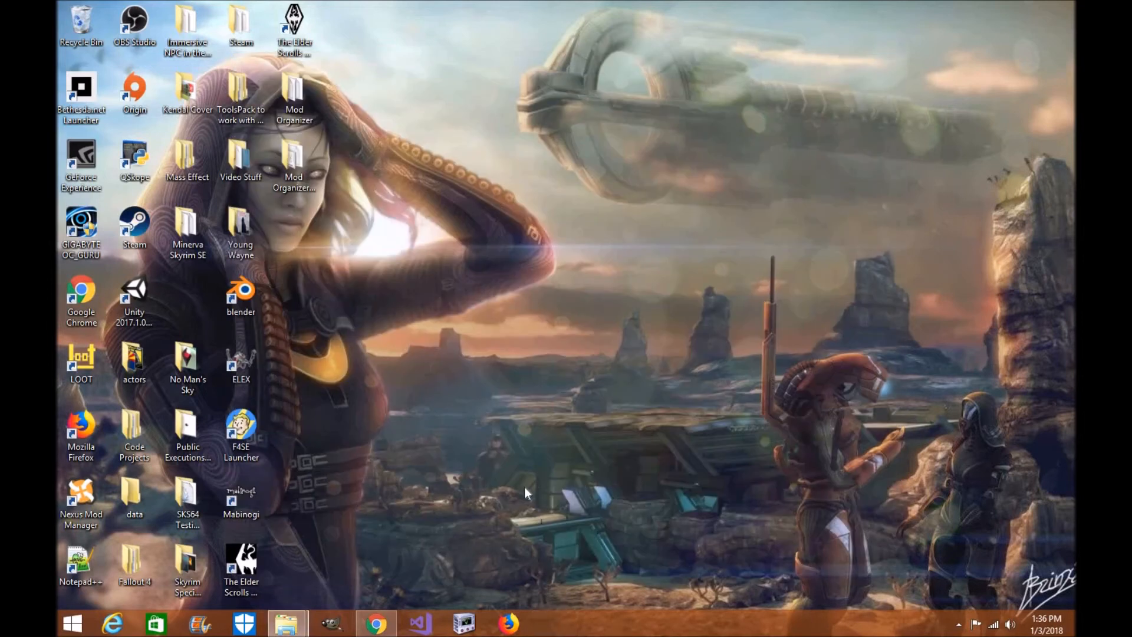
mouse_move(545, 467)
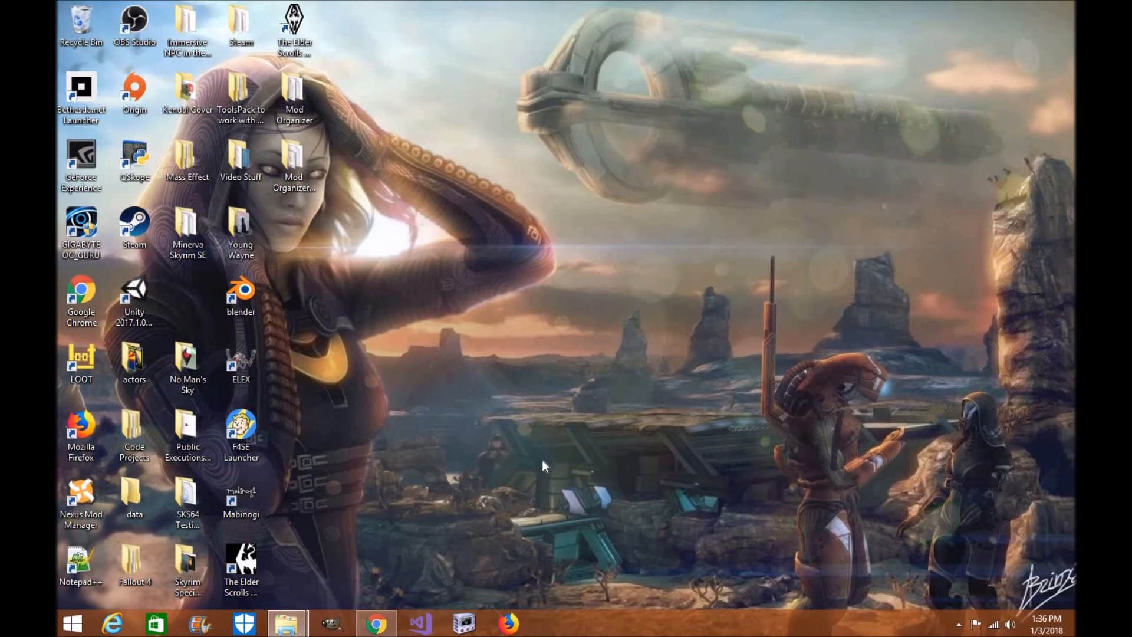
mouse_move(505, 342)
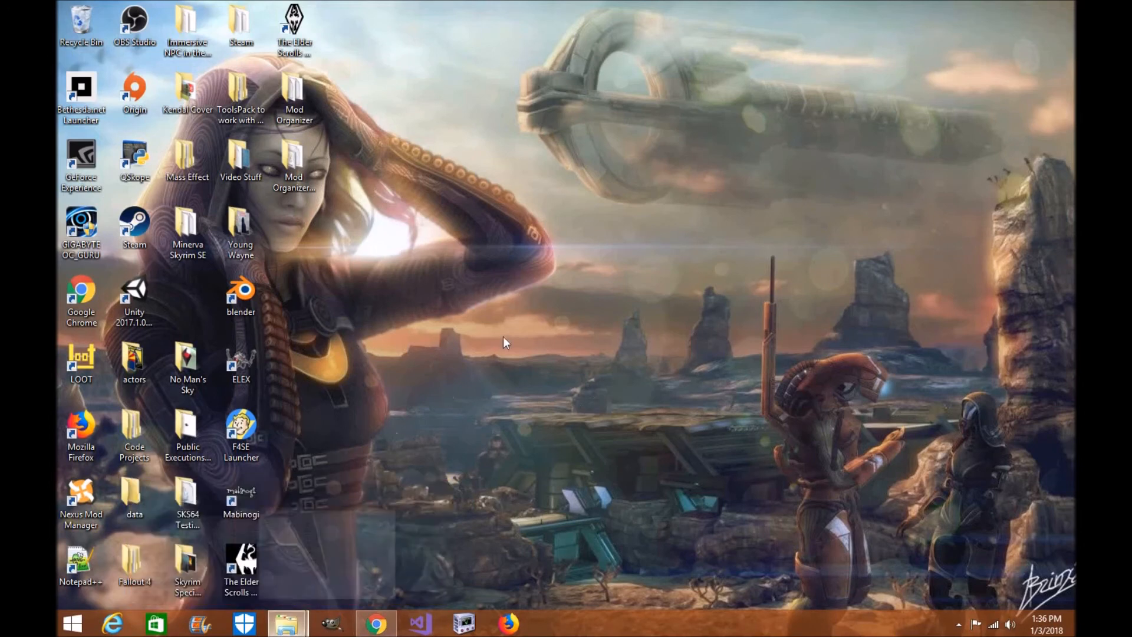
Step: Navigate through Local Disk (C:) > Users > tonyo_000 > AppData to reach the Local folder
left_click(288, 632)
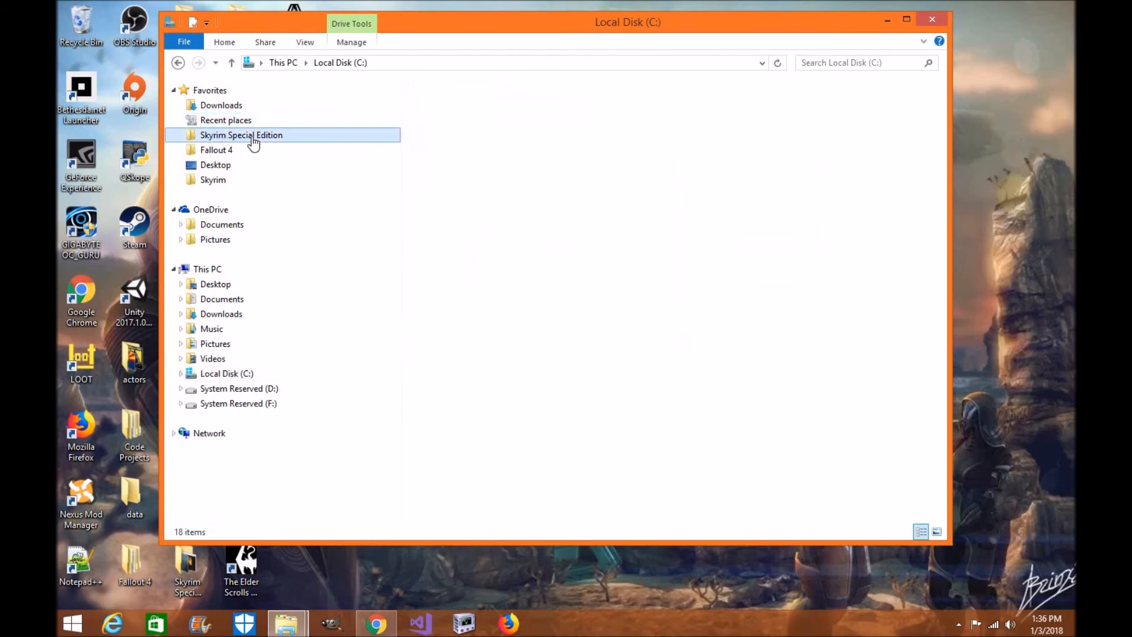
double_click(240, 135)
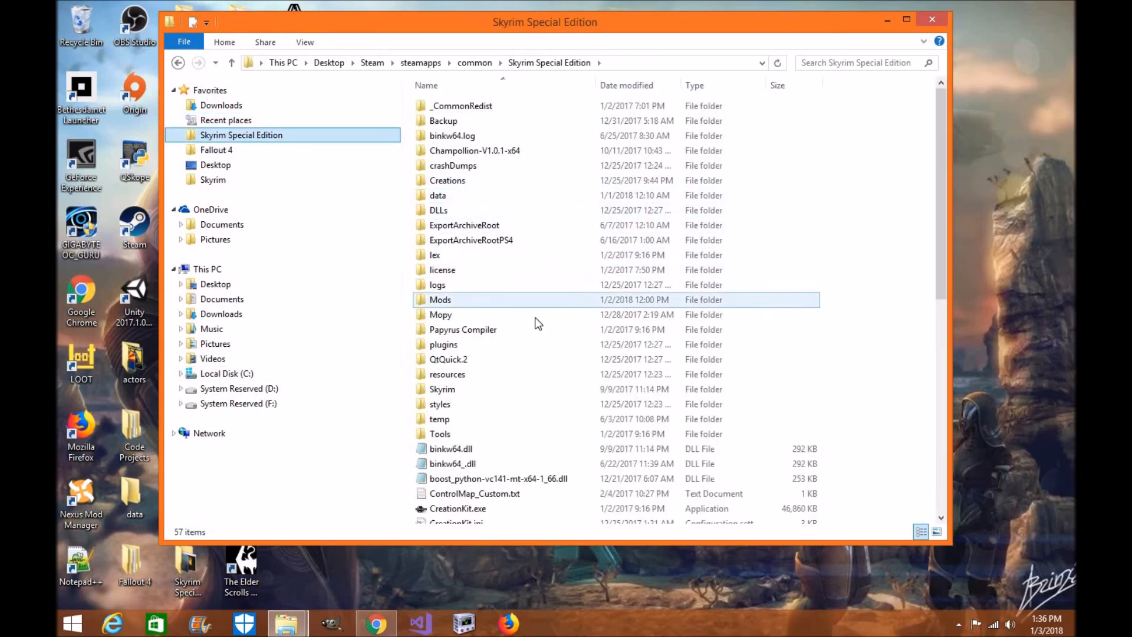
left_click(226, 372)
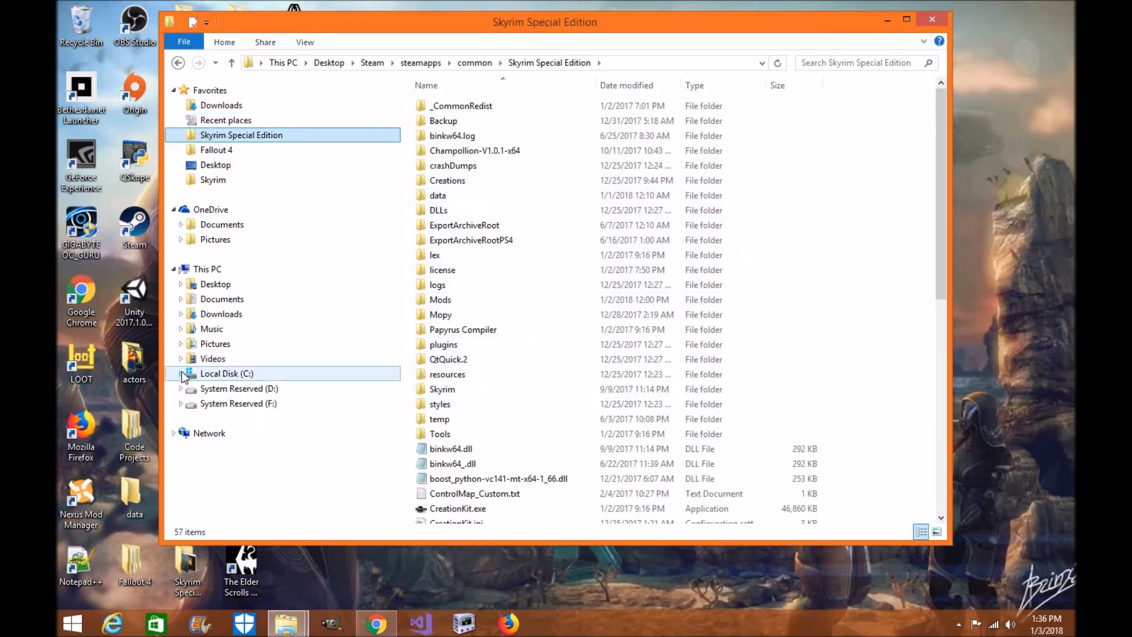
left_click(182, 372)
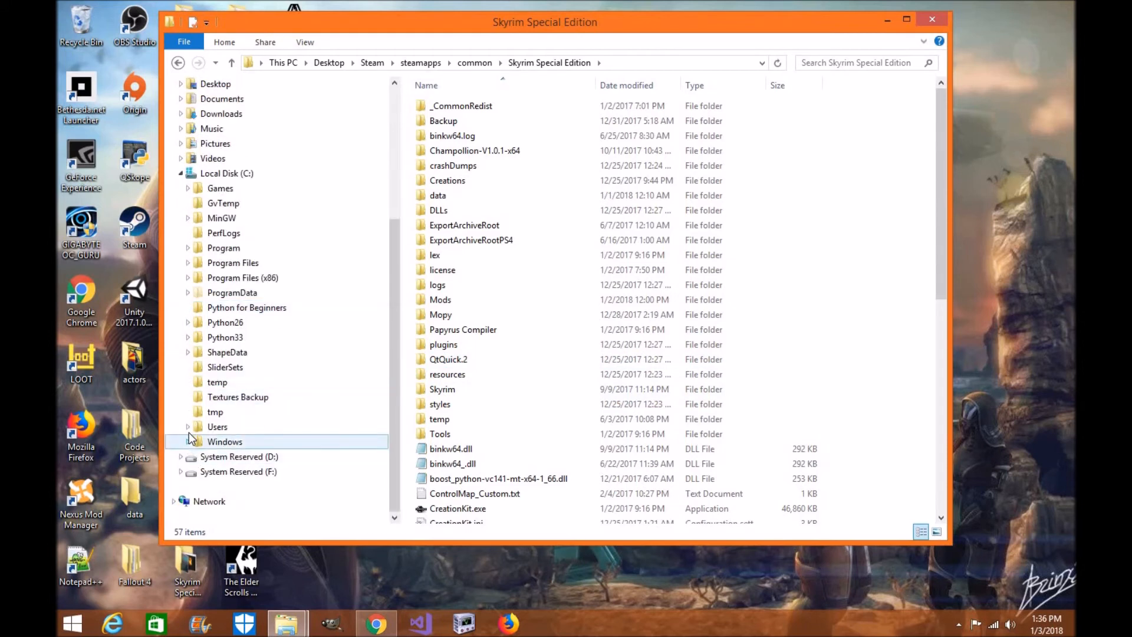
left_click(188, 427)
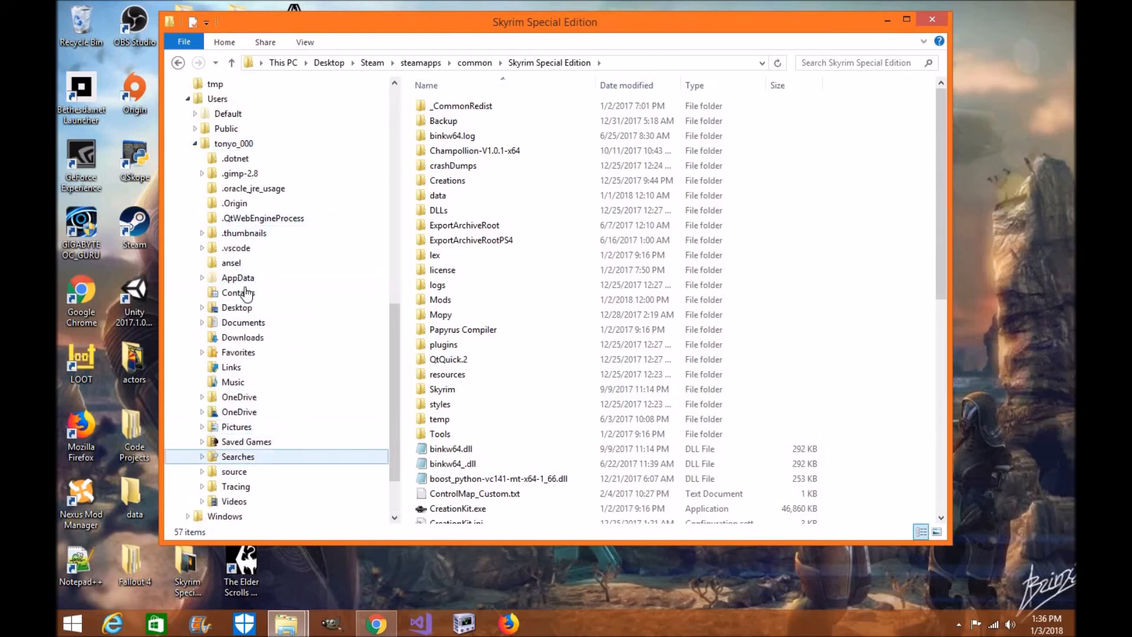
double_click(238, 278)
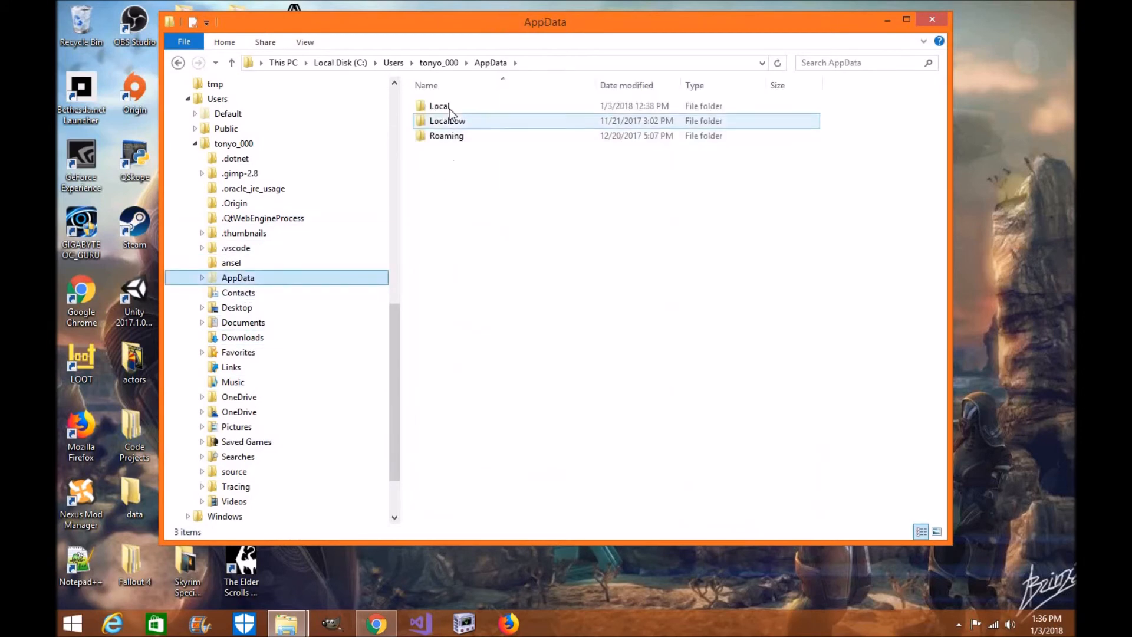
double_click(439, 106)
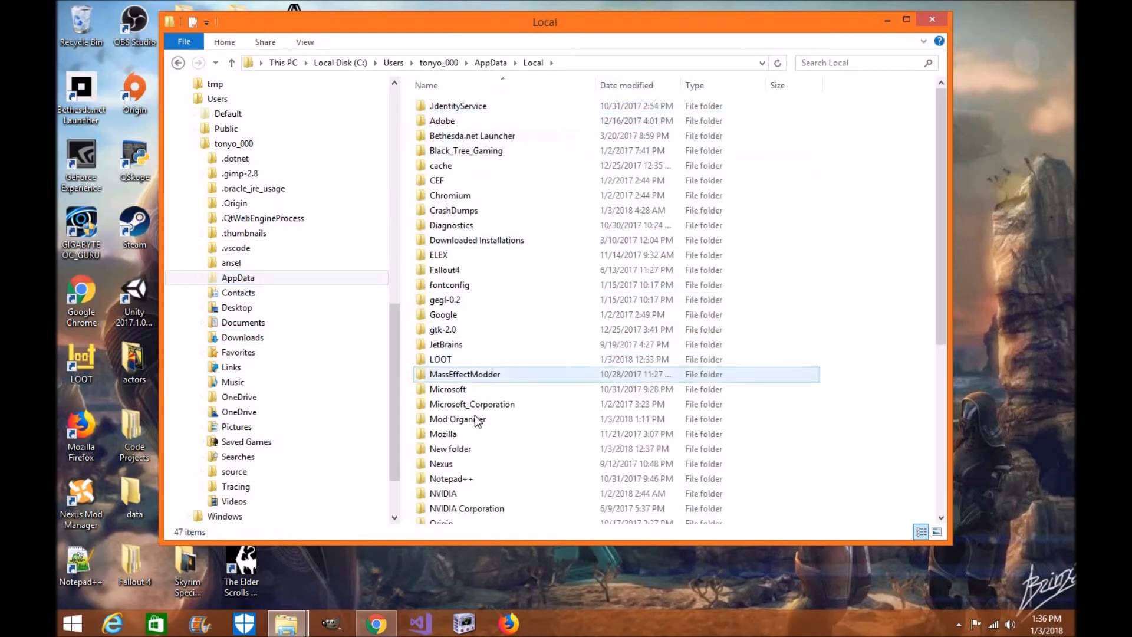
Step: Inside the old Mod Organizer folder, select the mods and downloads folders together
double_click(457, 420)
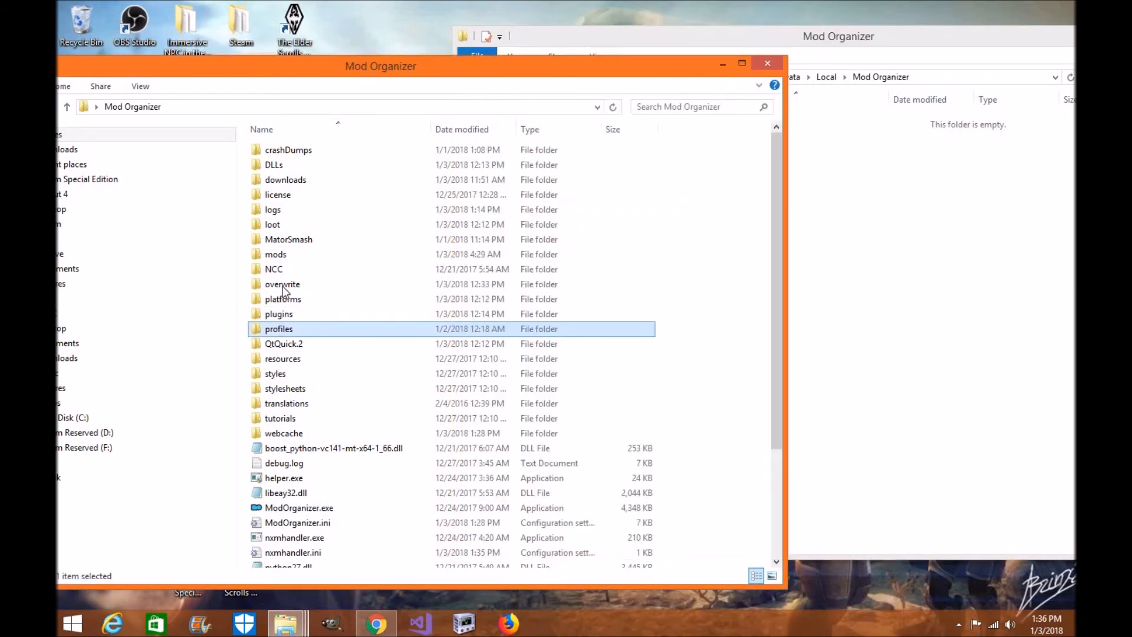
left_click(284, 179)
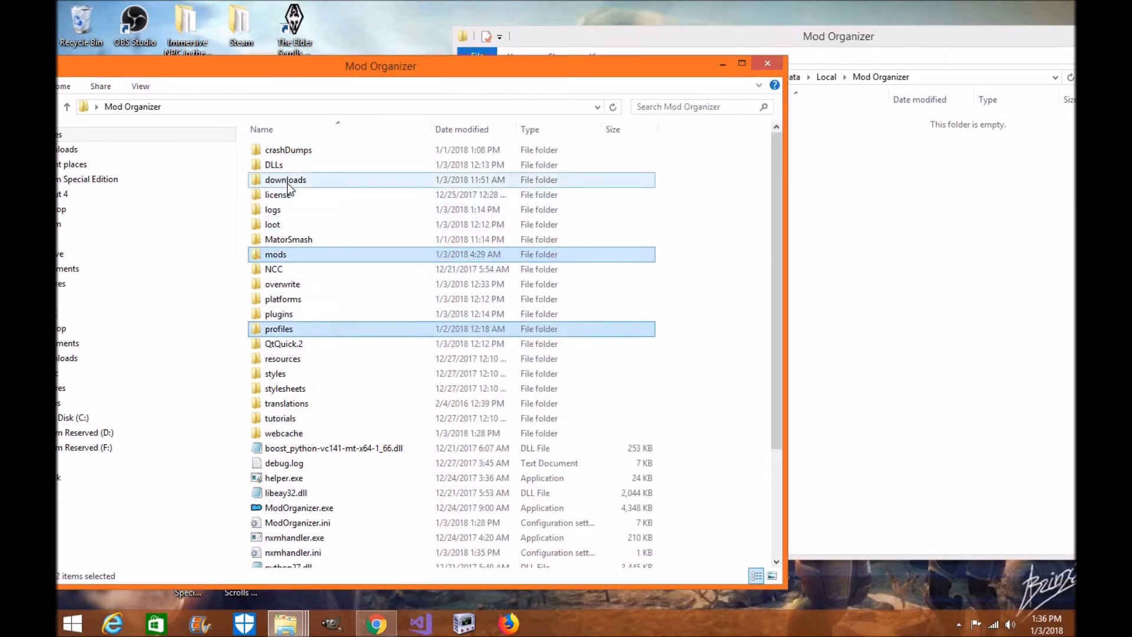
left_click(282, 284)
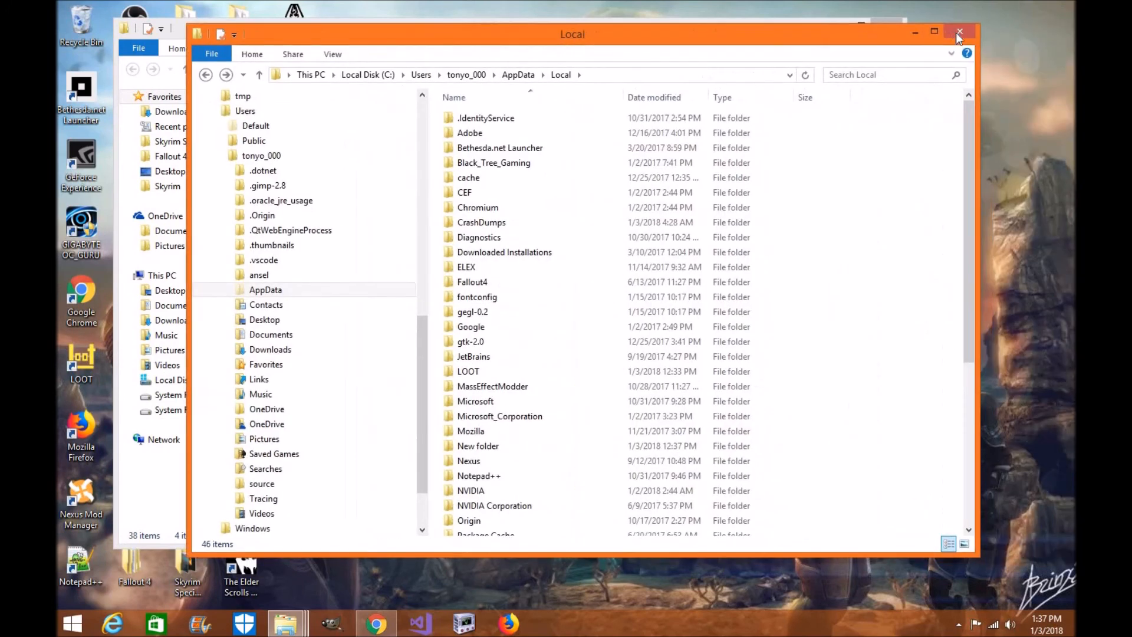
Step: Close the AppData Local window and the old Mod Organizer window, leaving the desktop
left_click(960, 31)
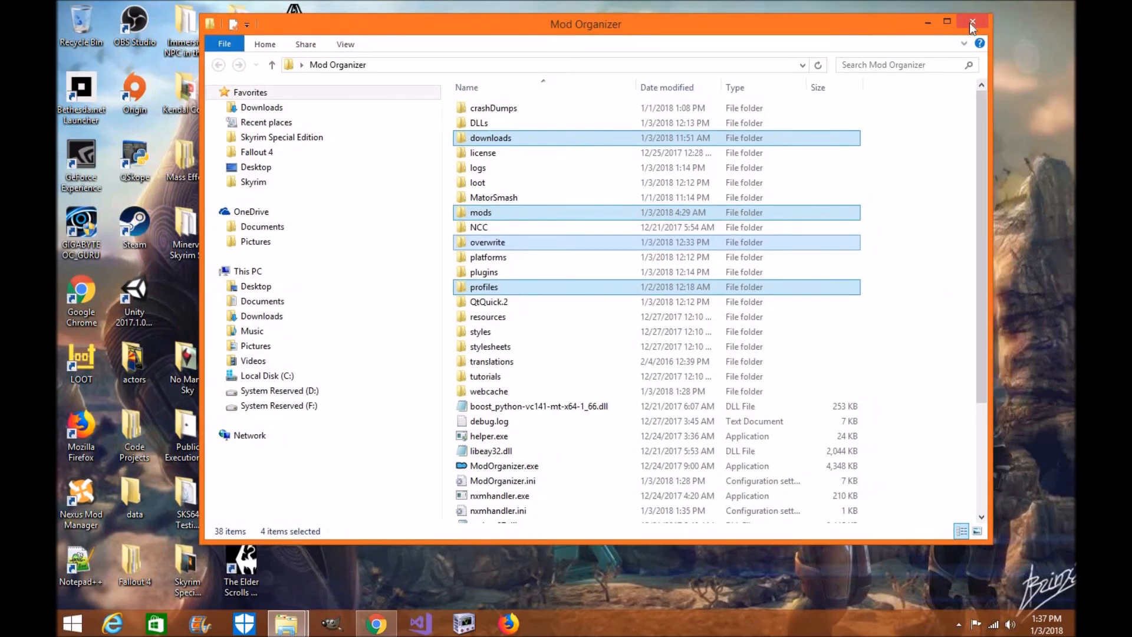
left_click(972, 19)
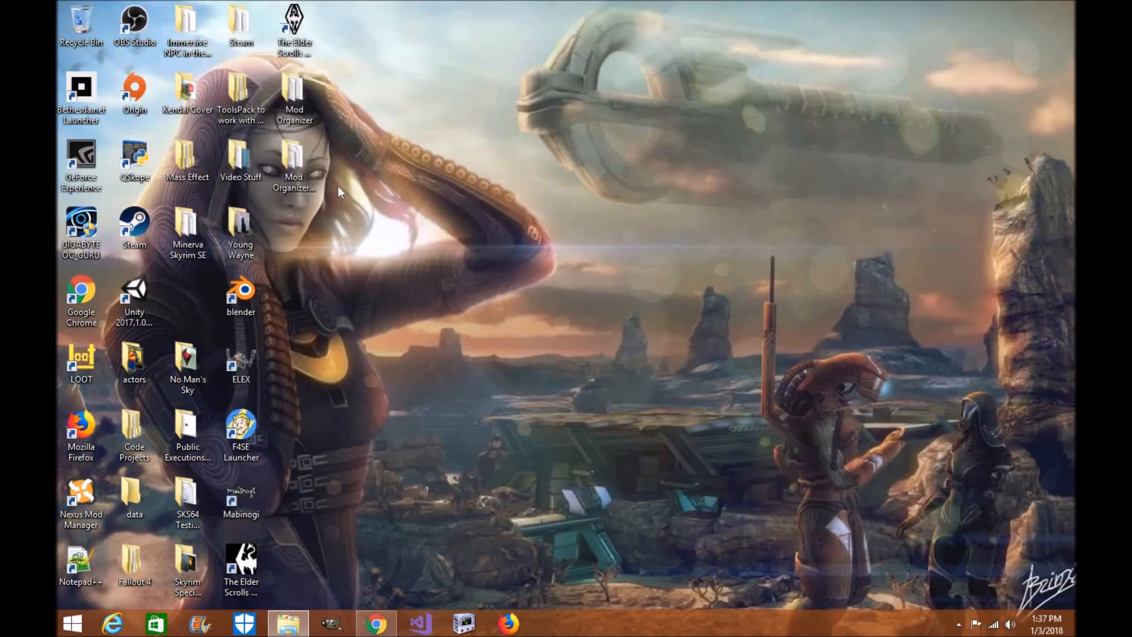
mouse_move(410, 261)
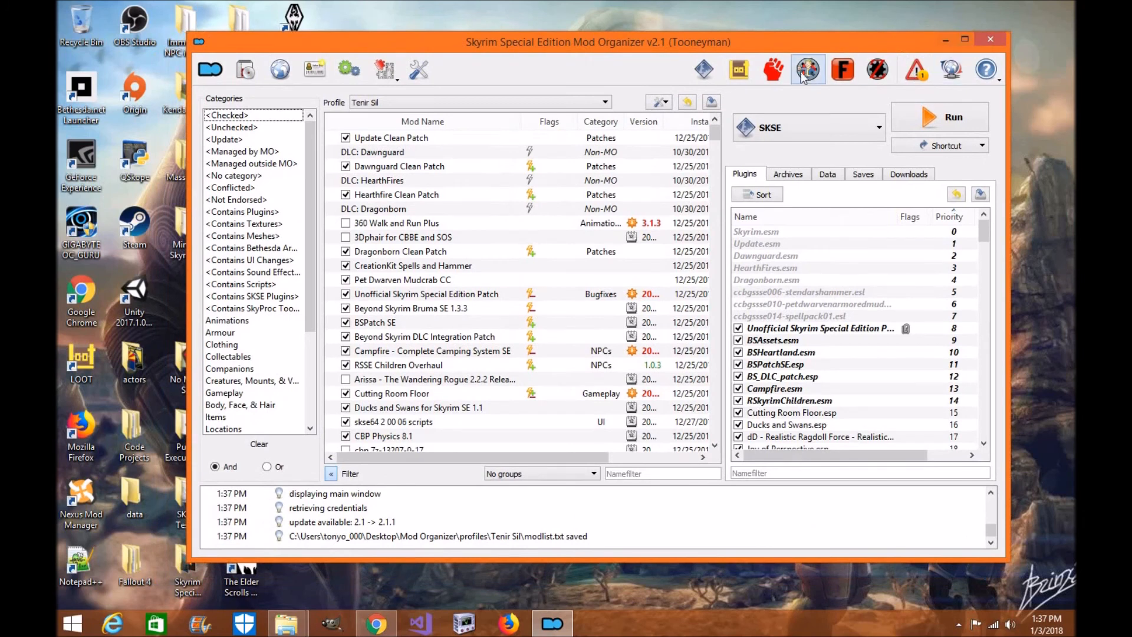
mouse_move(972, 53)
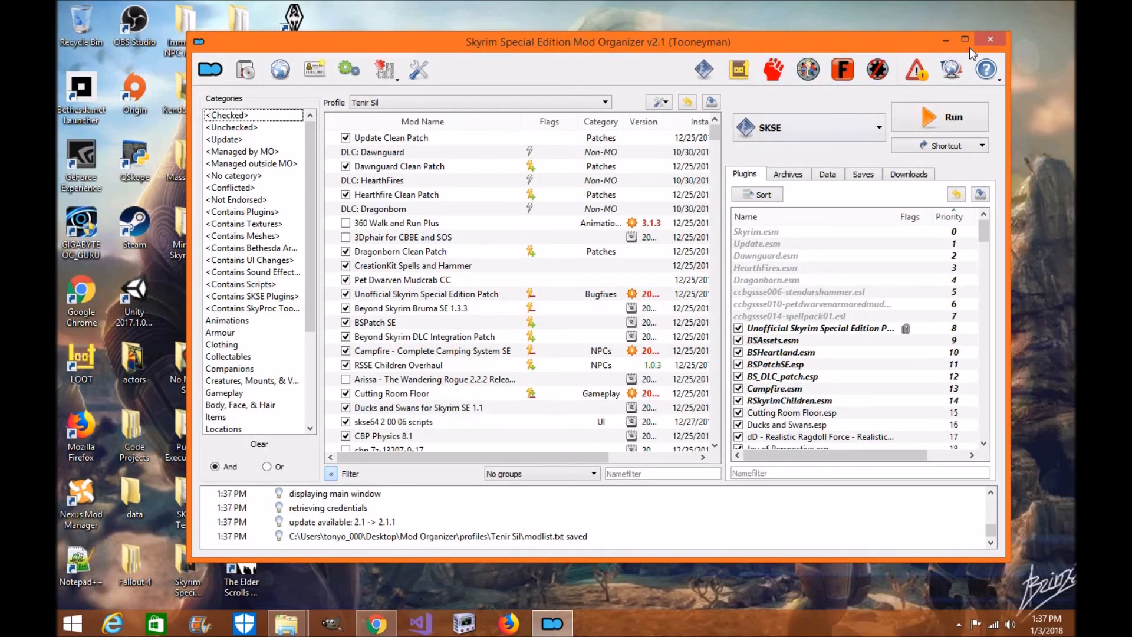
Step: Maximize MO2, filter to <Checked> mods, review the Saves and Downloads lists, then show Plugins again
left_click(964, 38)
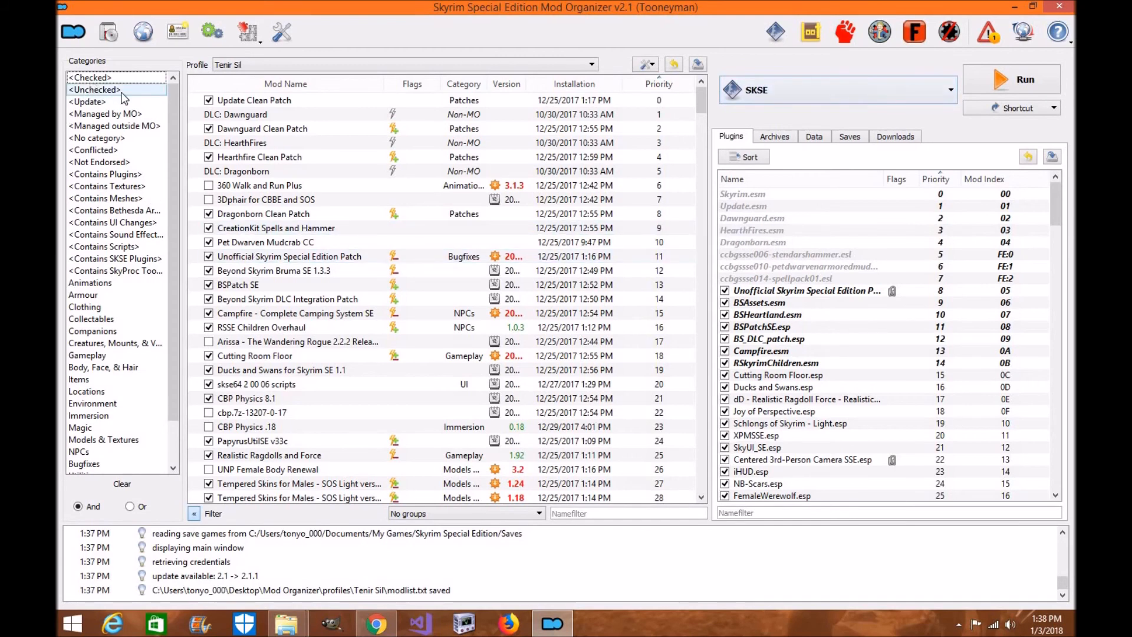
left_click(88, 78)
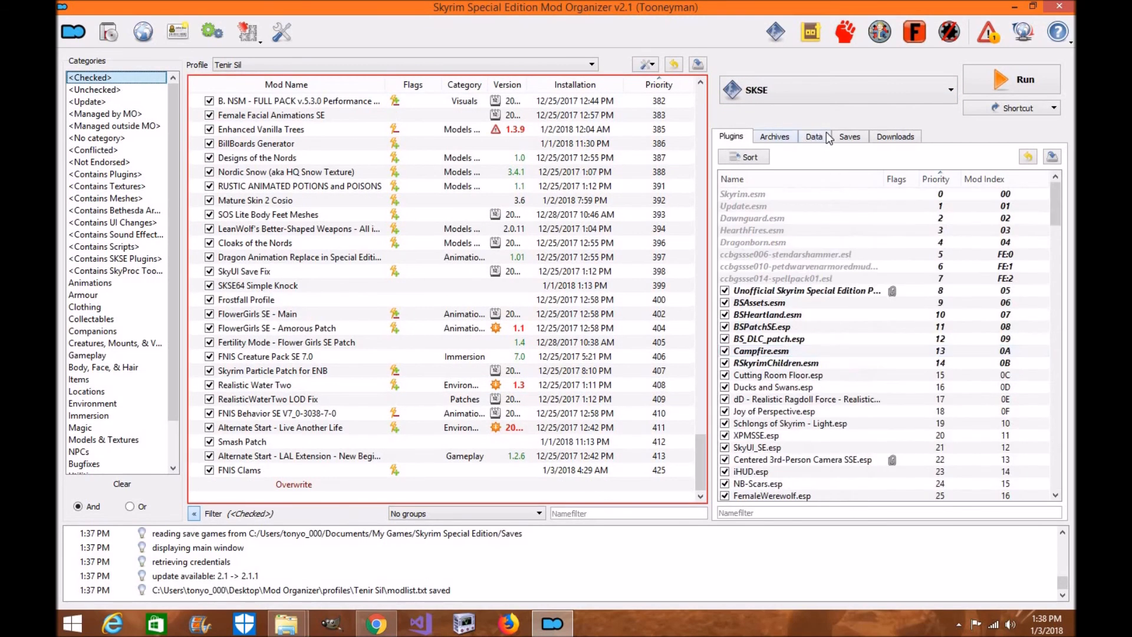
left_click(849, 137)
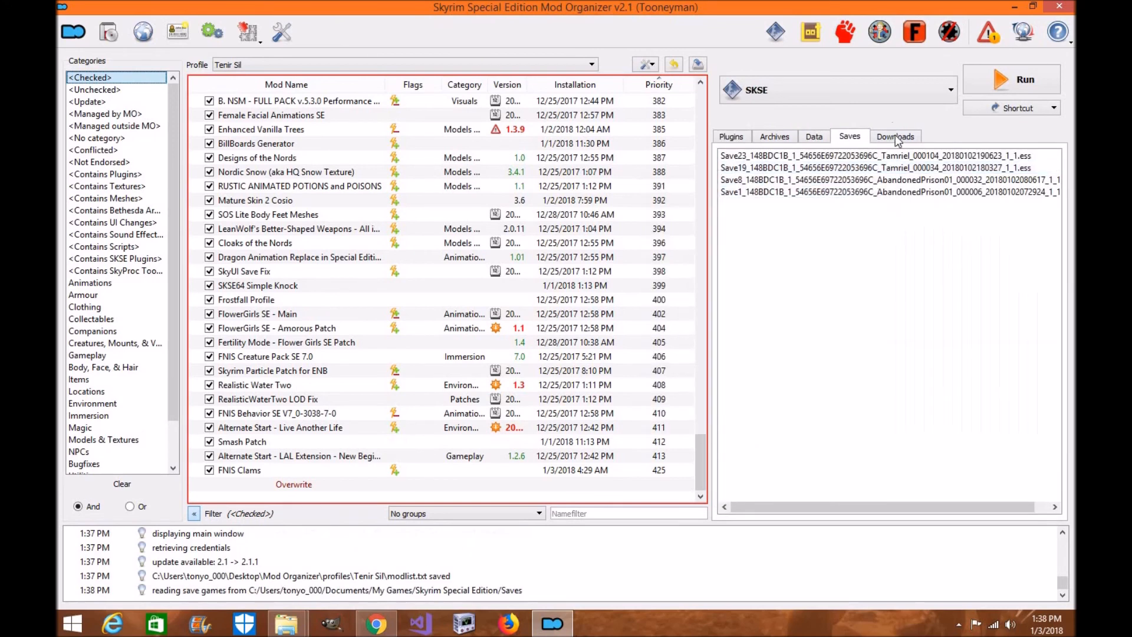
left_click(896, 135)
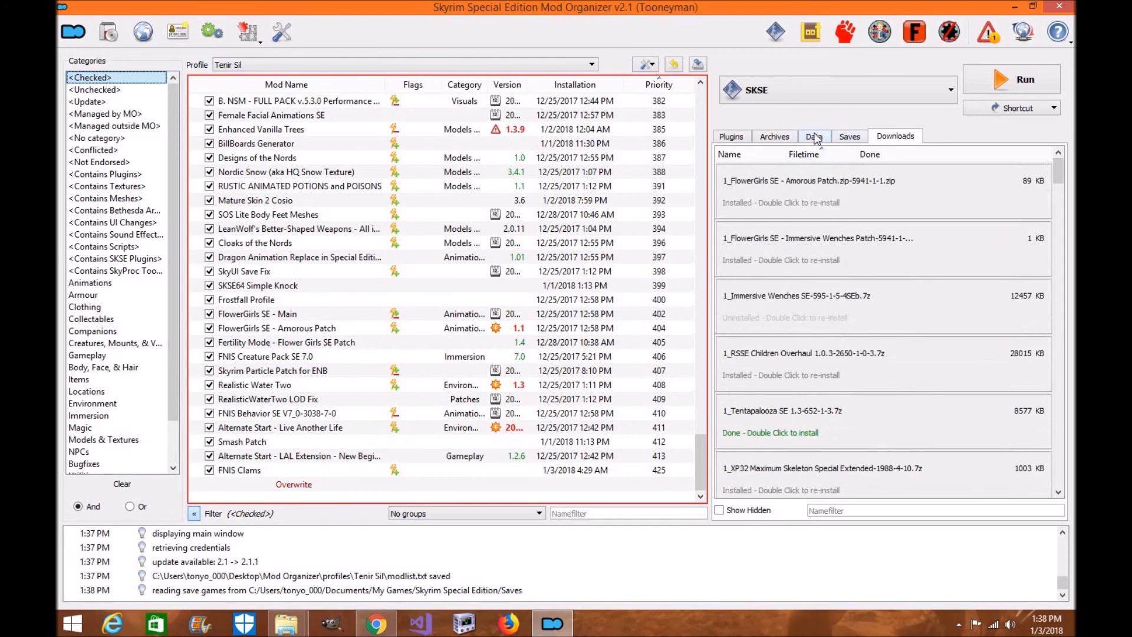
left_click(731, 137)
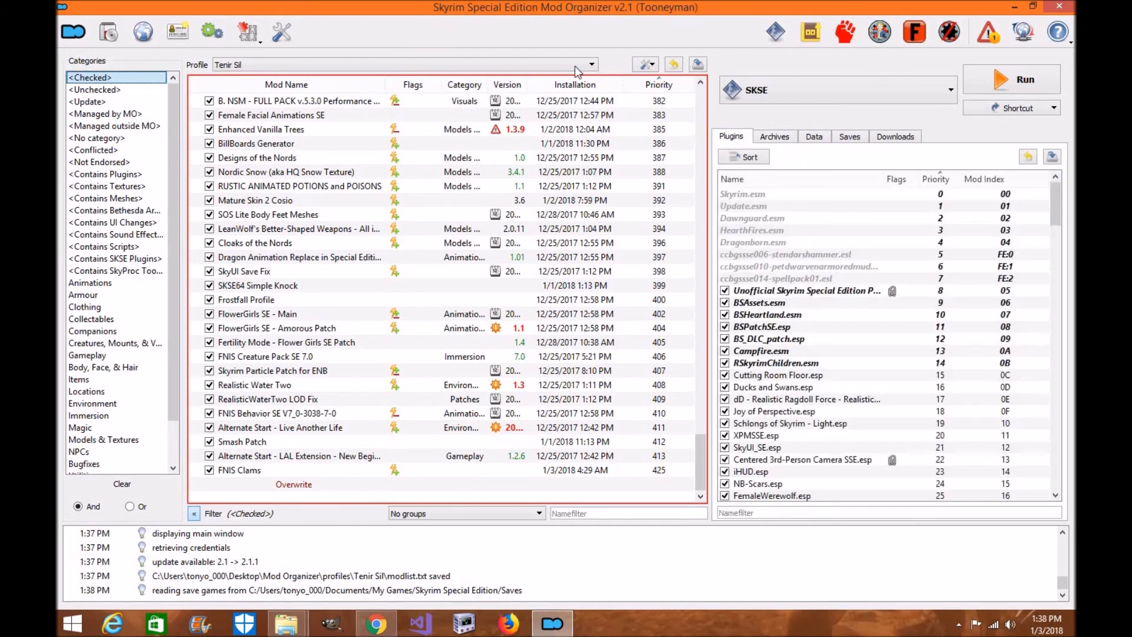
left_click(281, 31)
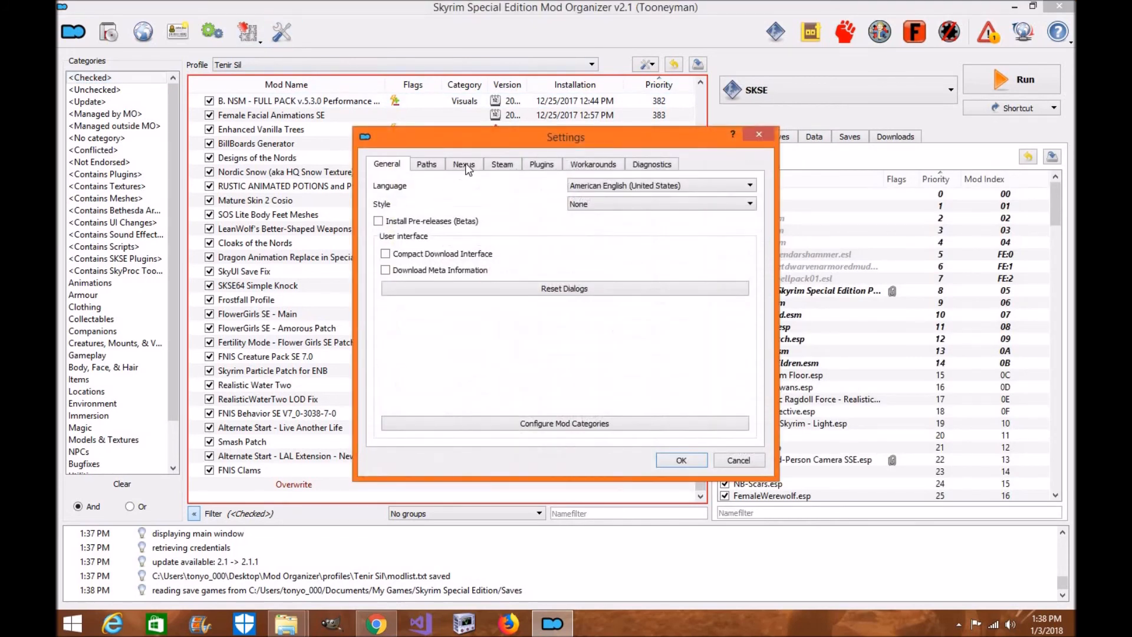
left_click(464, 164)
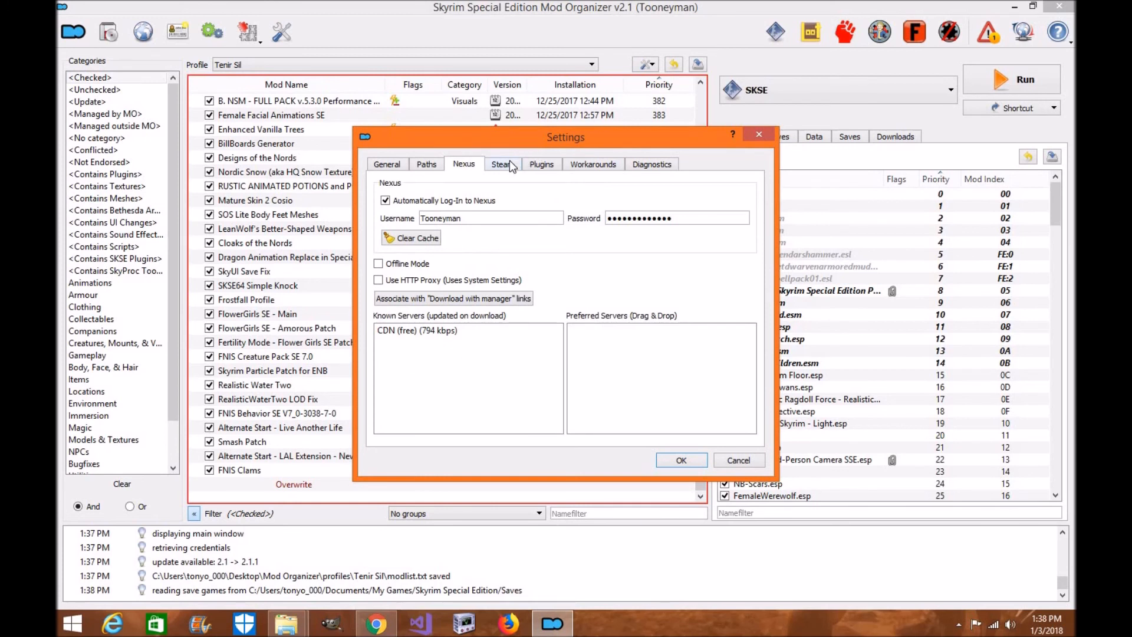
left_click(503, 164)
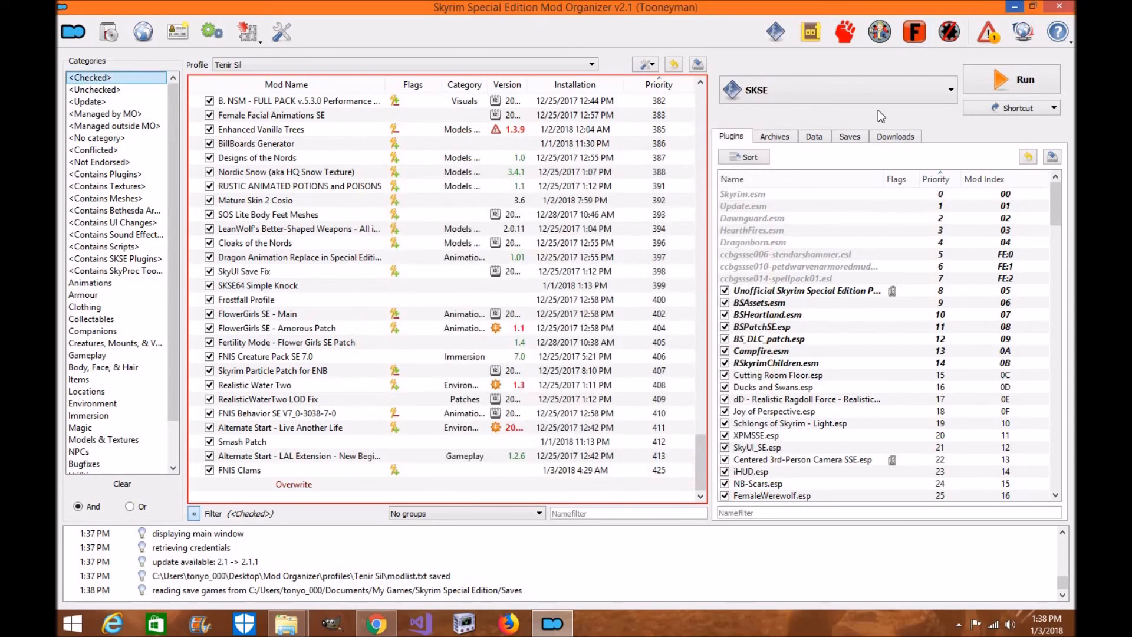
Step: On the Mod Organizer 2 Nexus page, read through the DESC description
left_click(375, 624)
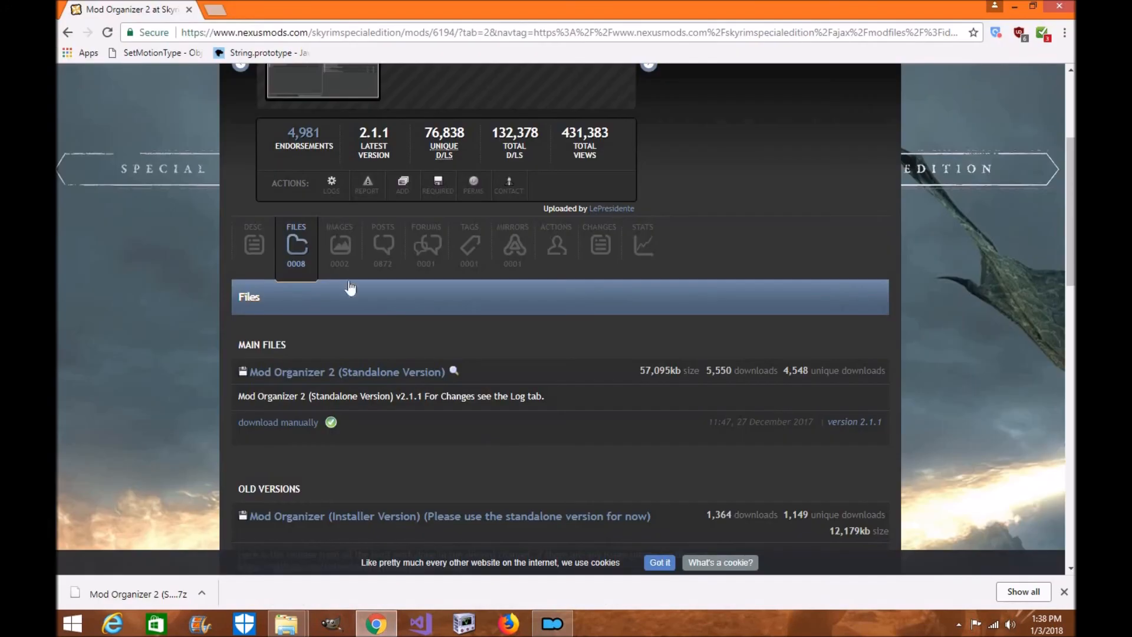
left_click(252, 246)
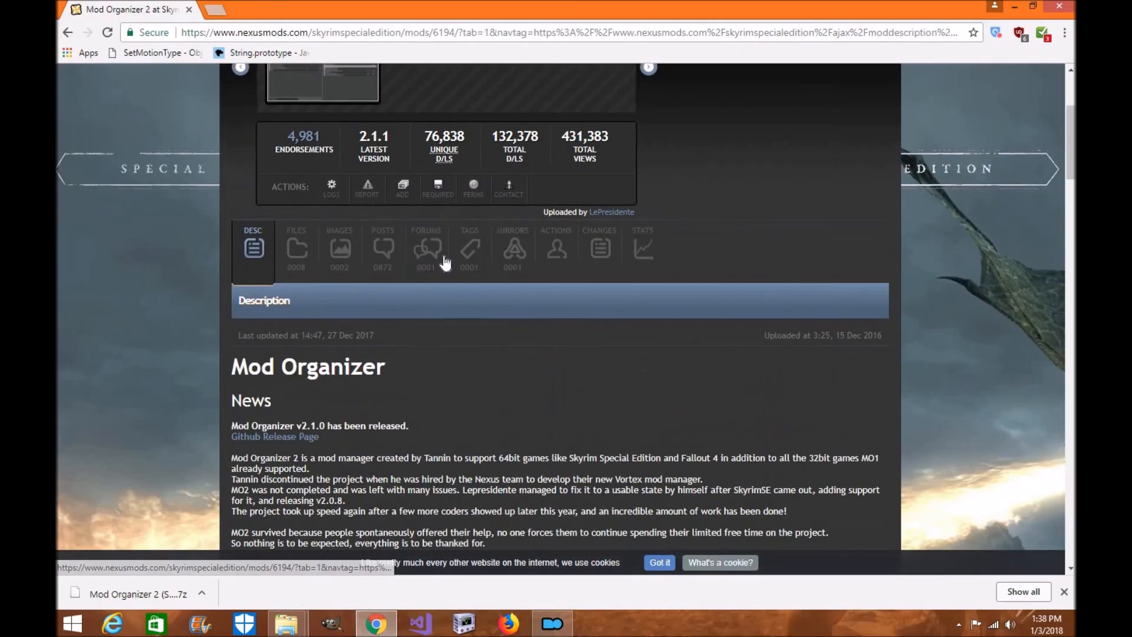
scroll("down", 3)
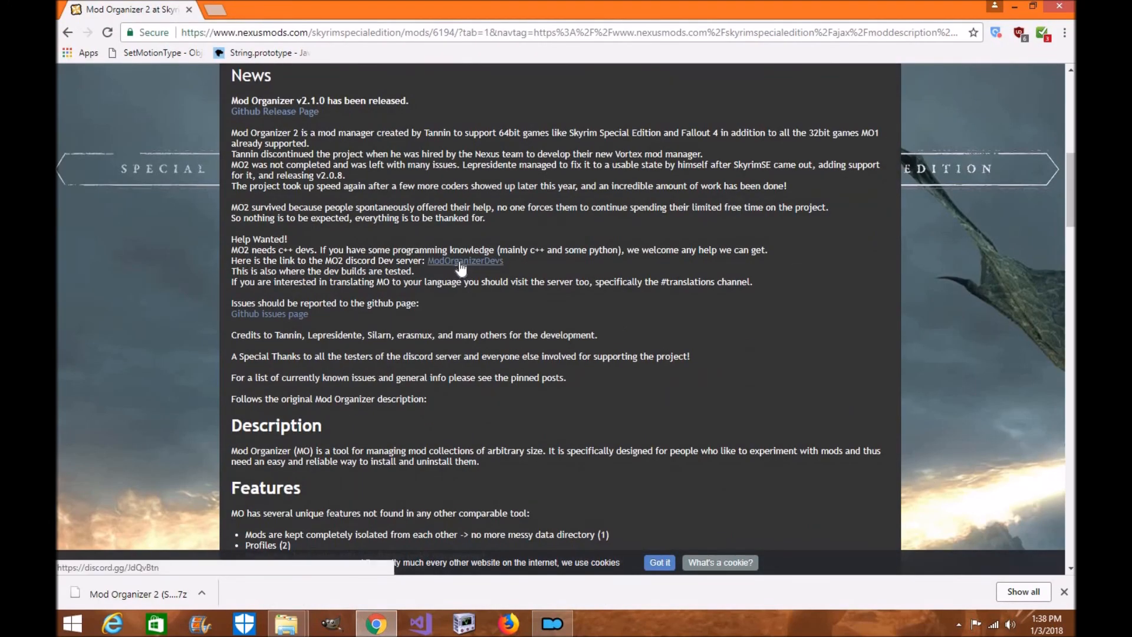
mouse_move(496, 270)
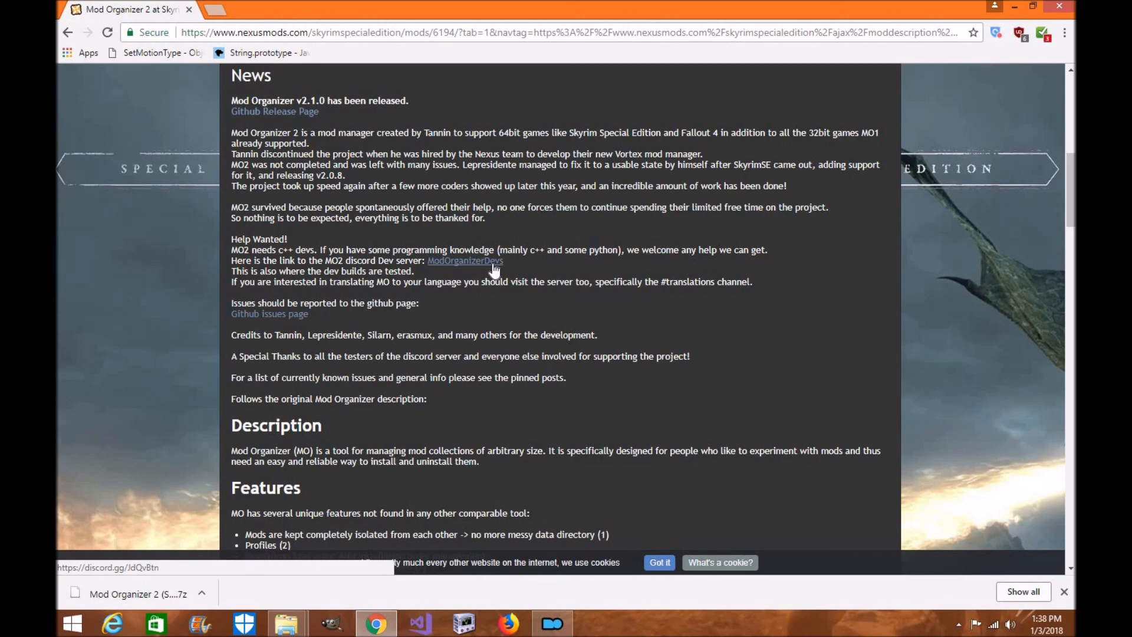
scroll("up", 3)
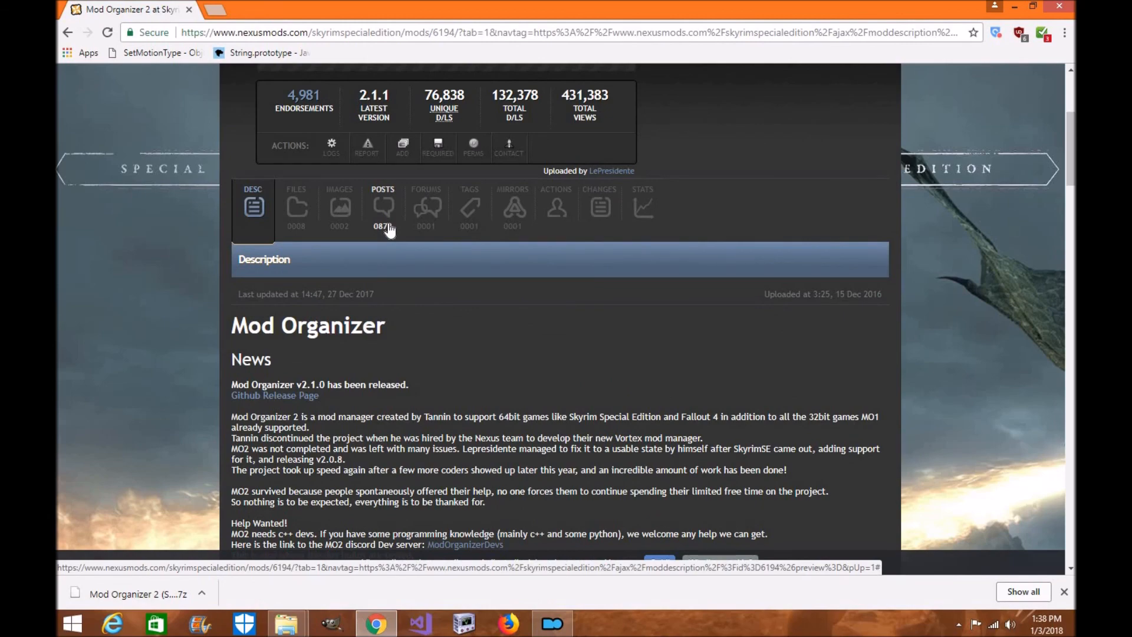
Step: Read the author's sticky known-issues post under POSTS, then return to Mod Organizer 2
left_click(382, 210)
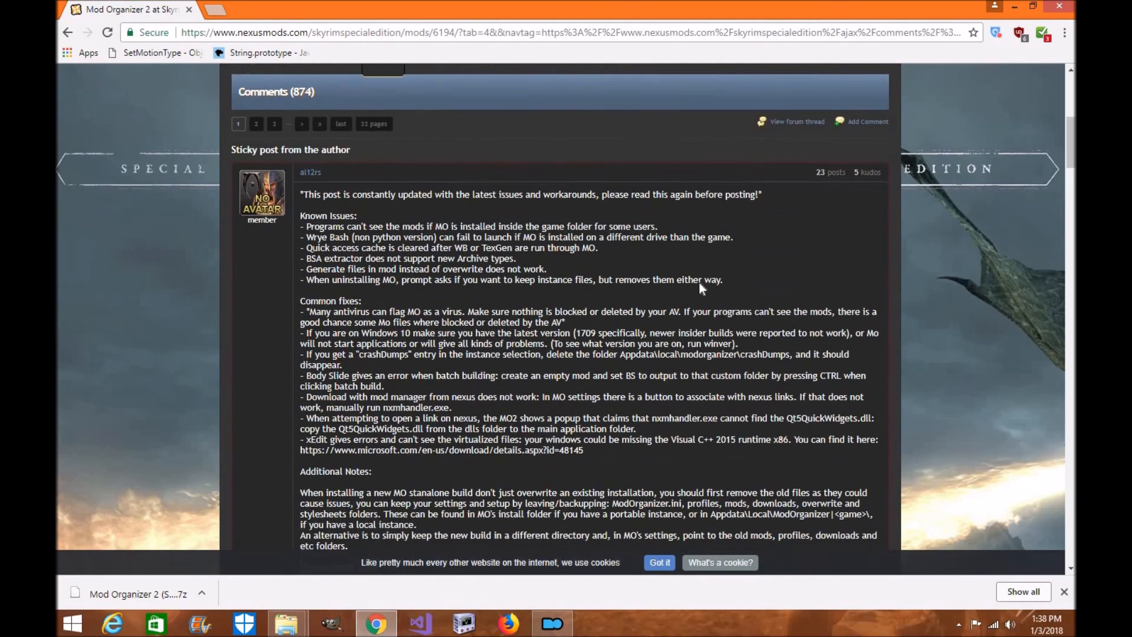
scroll("down", 3)
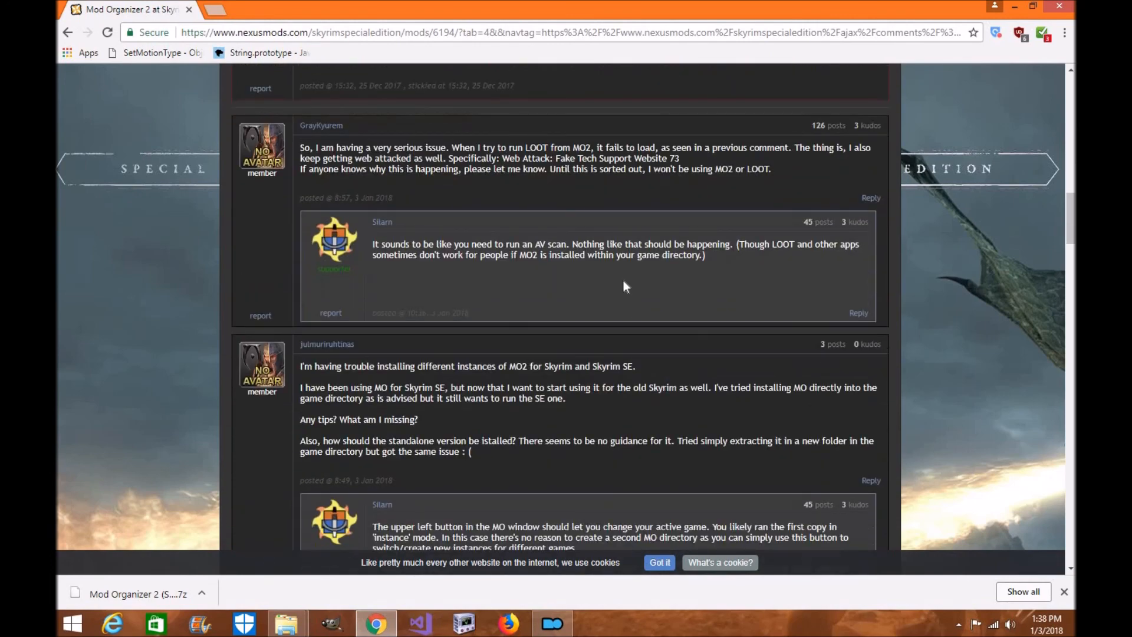
mouse_move(625, 325)
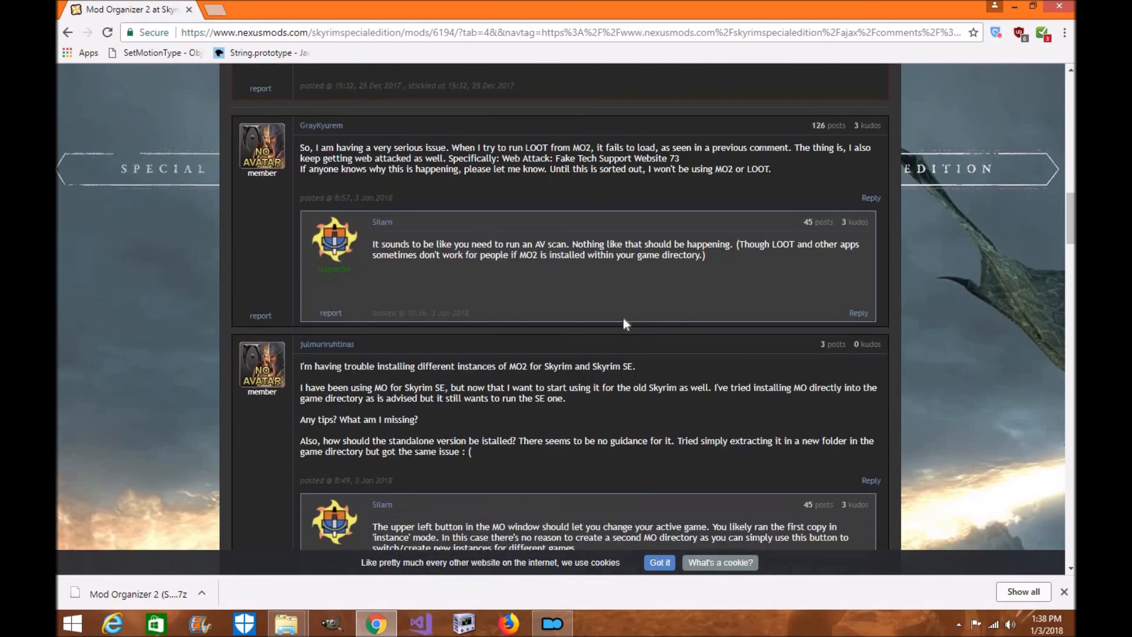
left_click(552, 623)
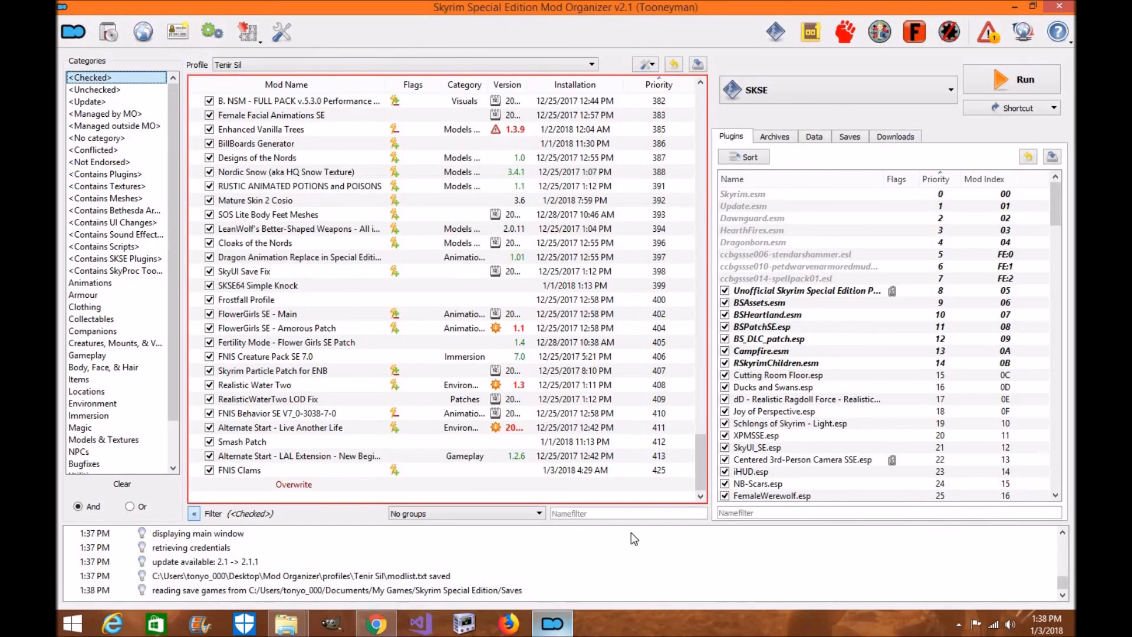
mouse_move(649, 551)
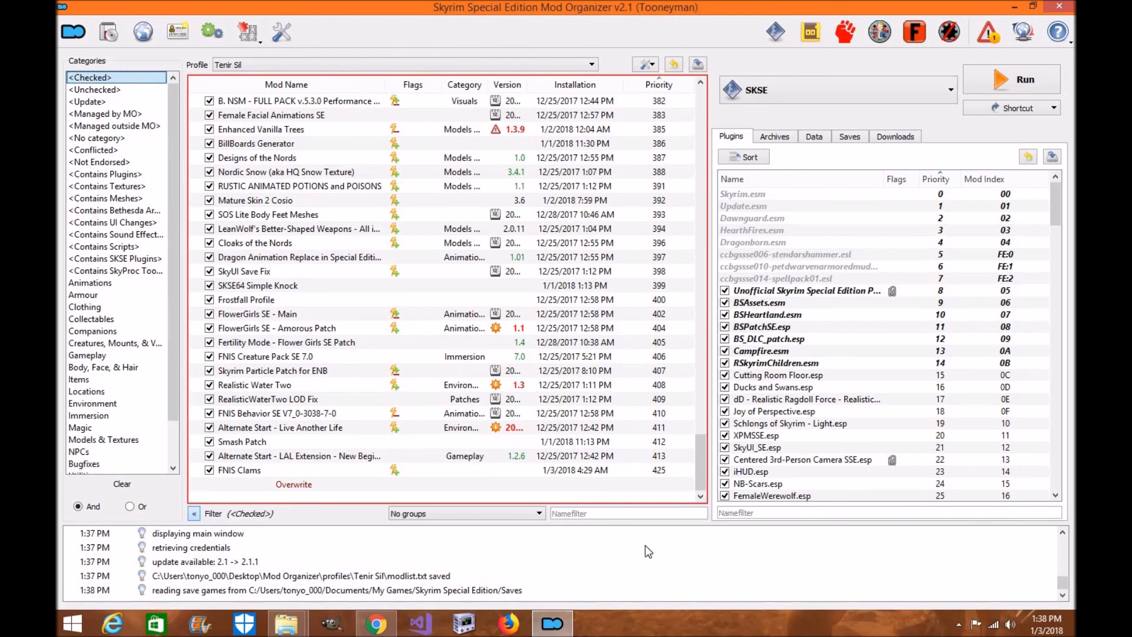